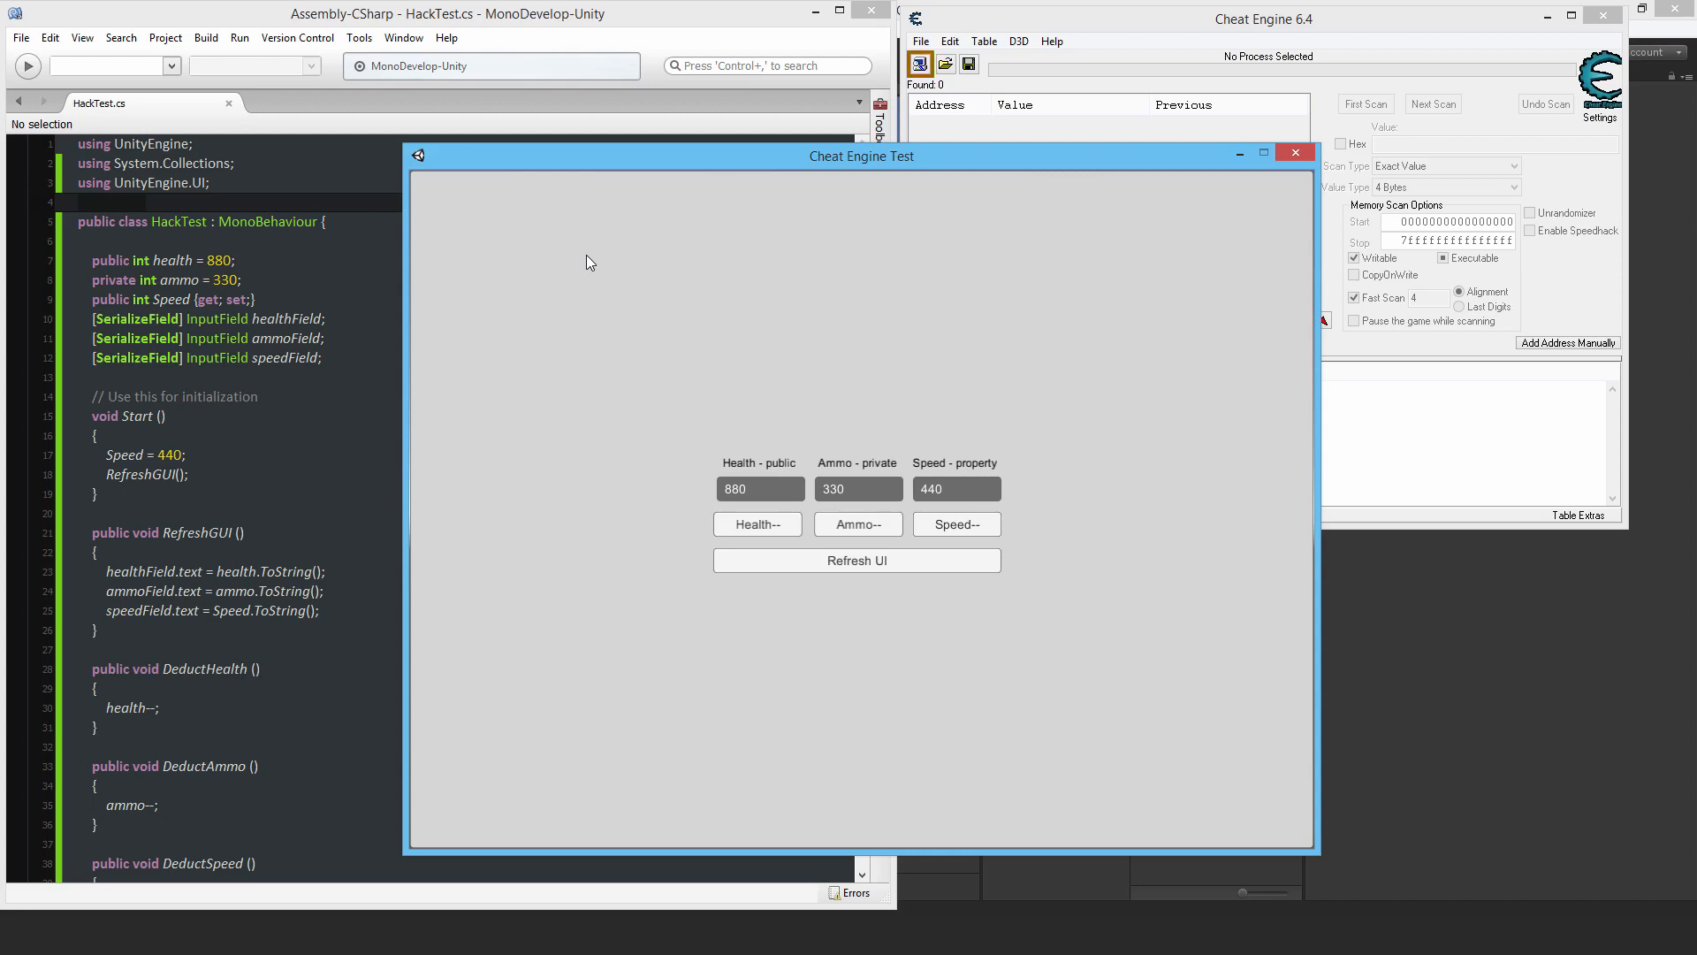
Bring Cheat Engine in front of the test app showing health 880, ammo 330, speed 440
{"action": "left_click", "coordinate": [919, 65]}
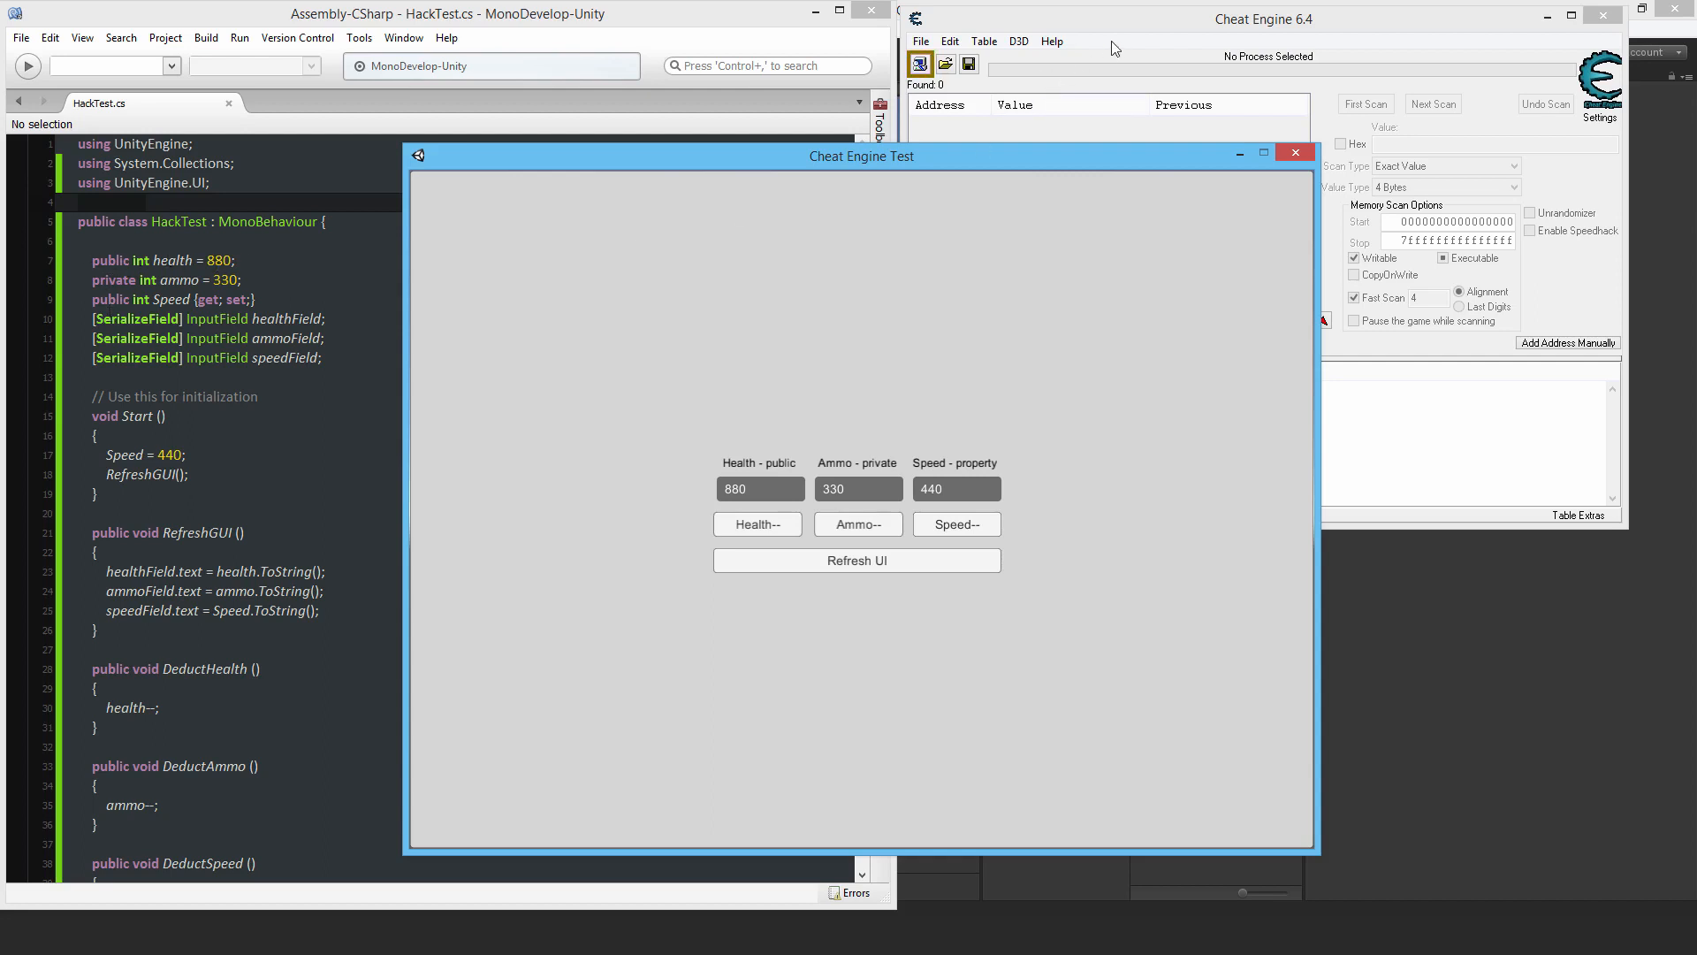
{"action": "left_click", "coordinate": [1261, 17]}
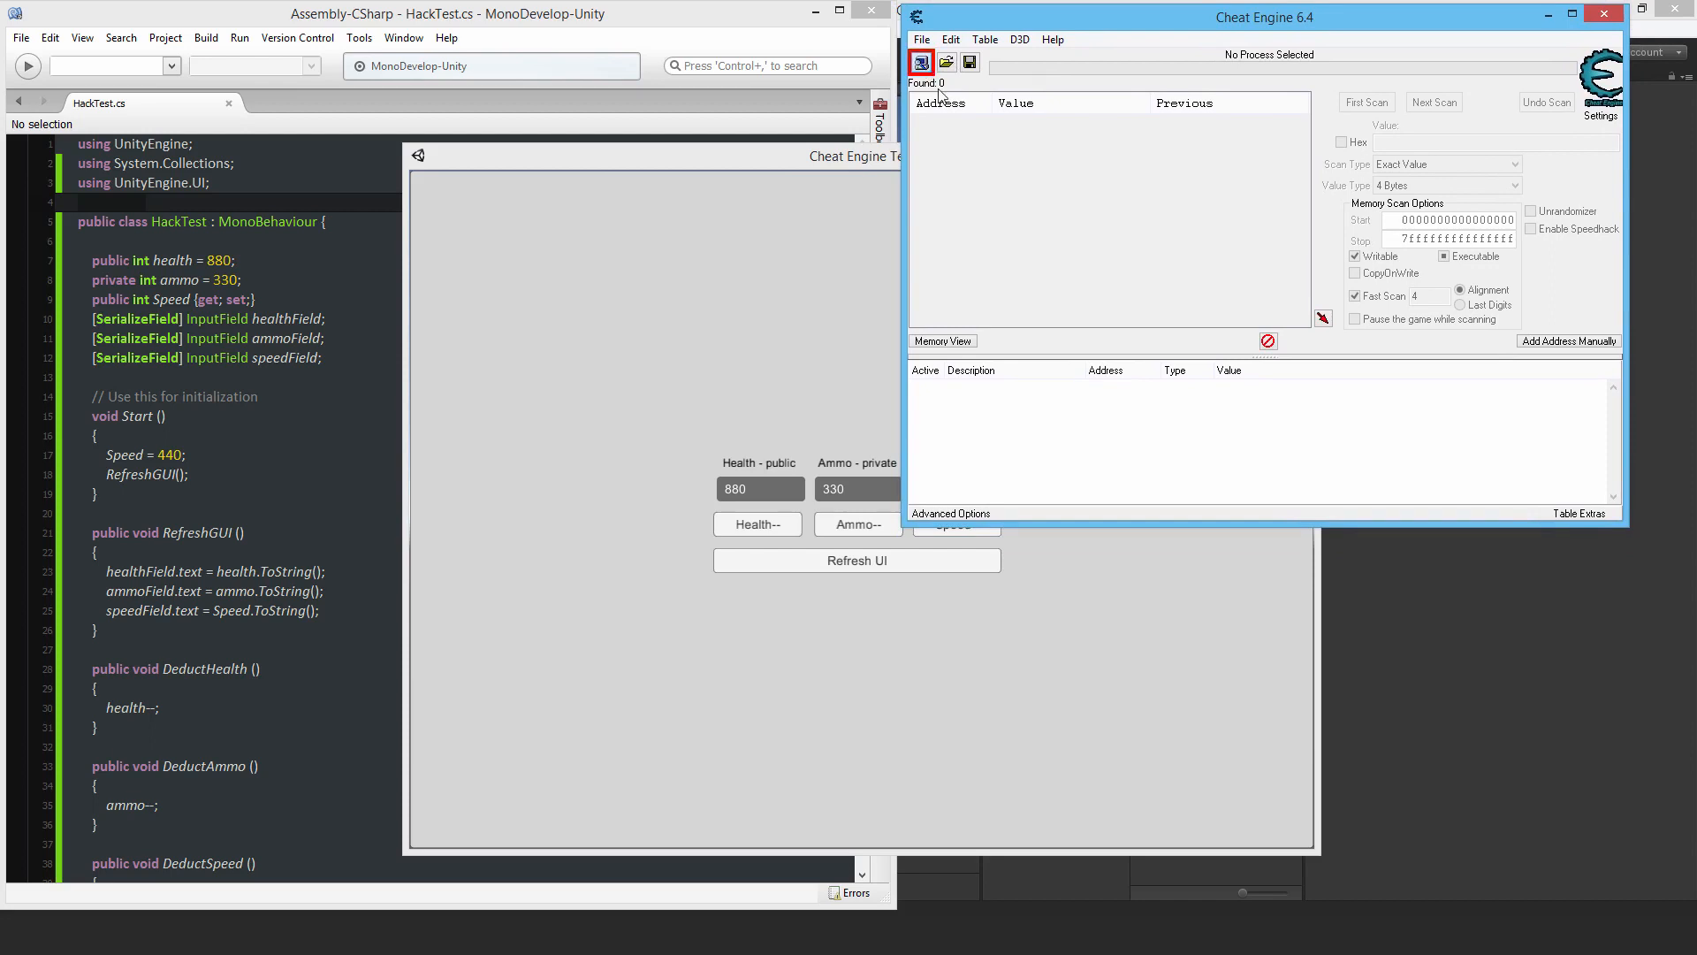
Attach Cheat Engine to the HackTest.exe process from the Process List
{"action": "left_click", "coordinate": [919, 62]}
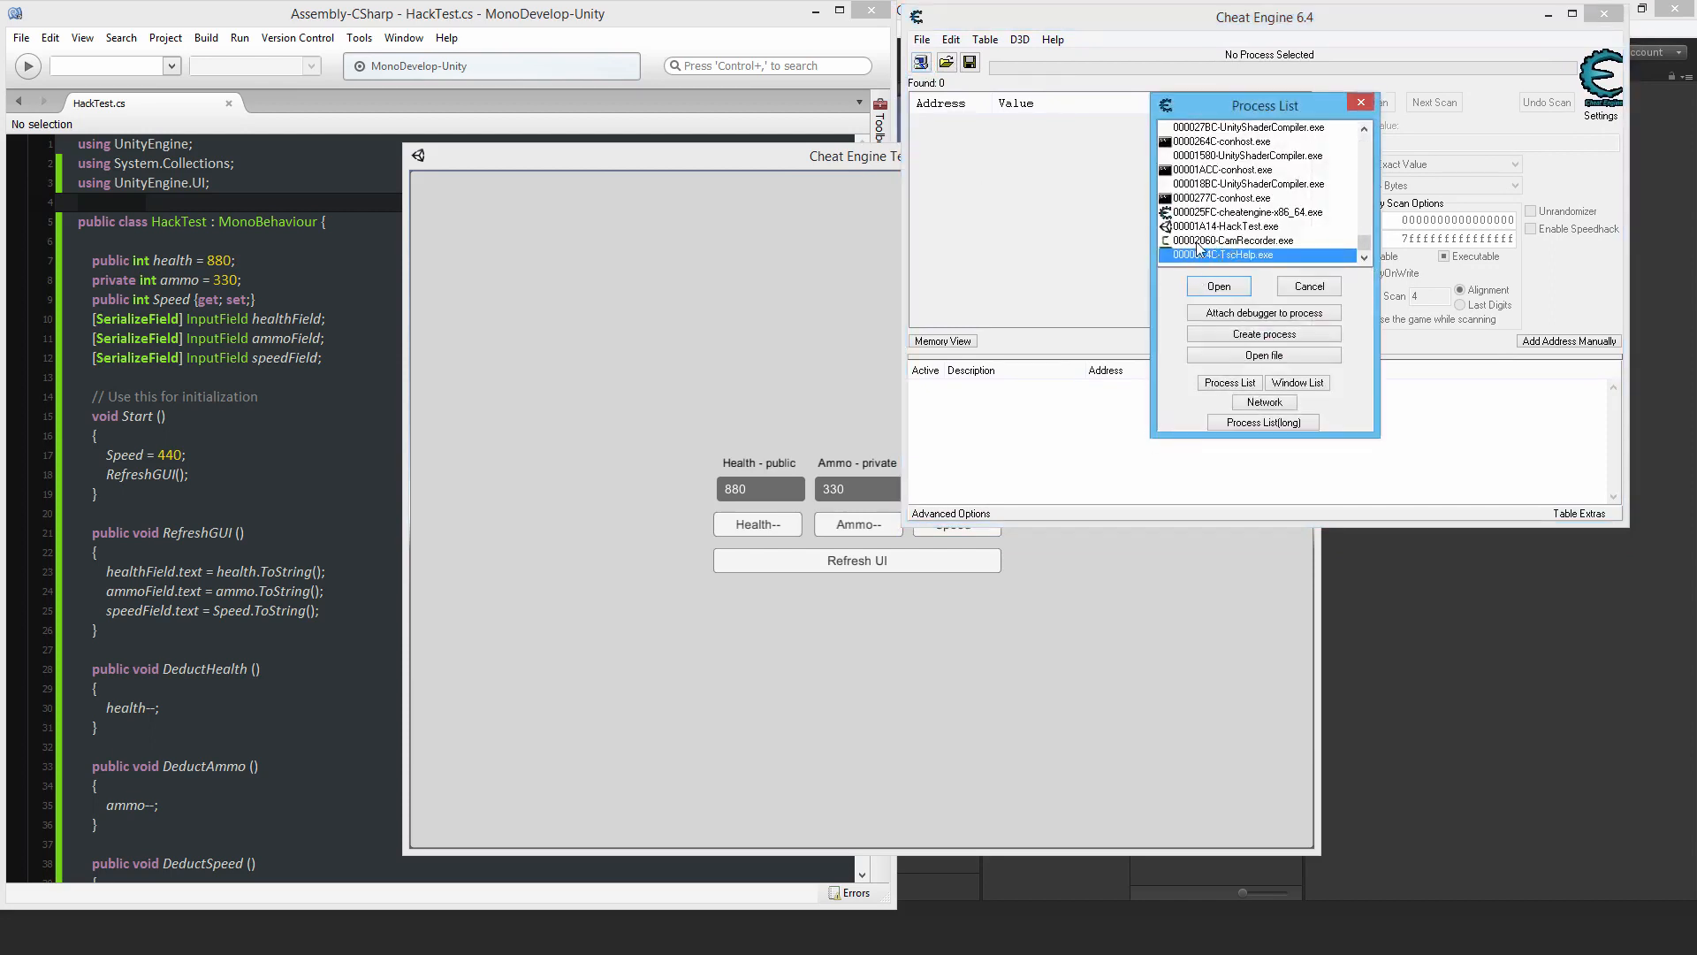
{"action": "left_click", "coordinate": [1231, 226]}
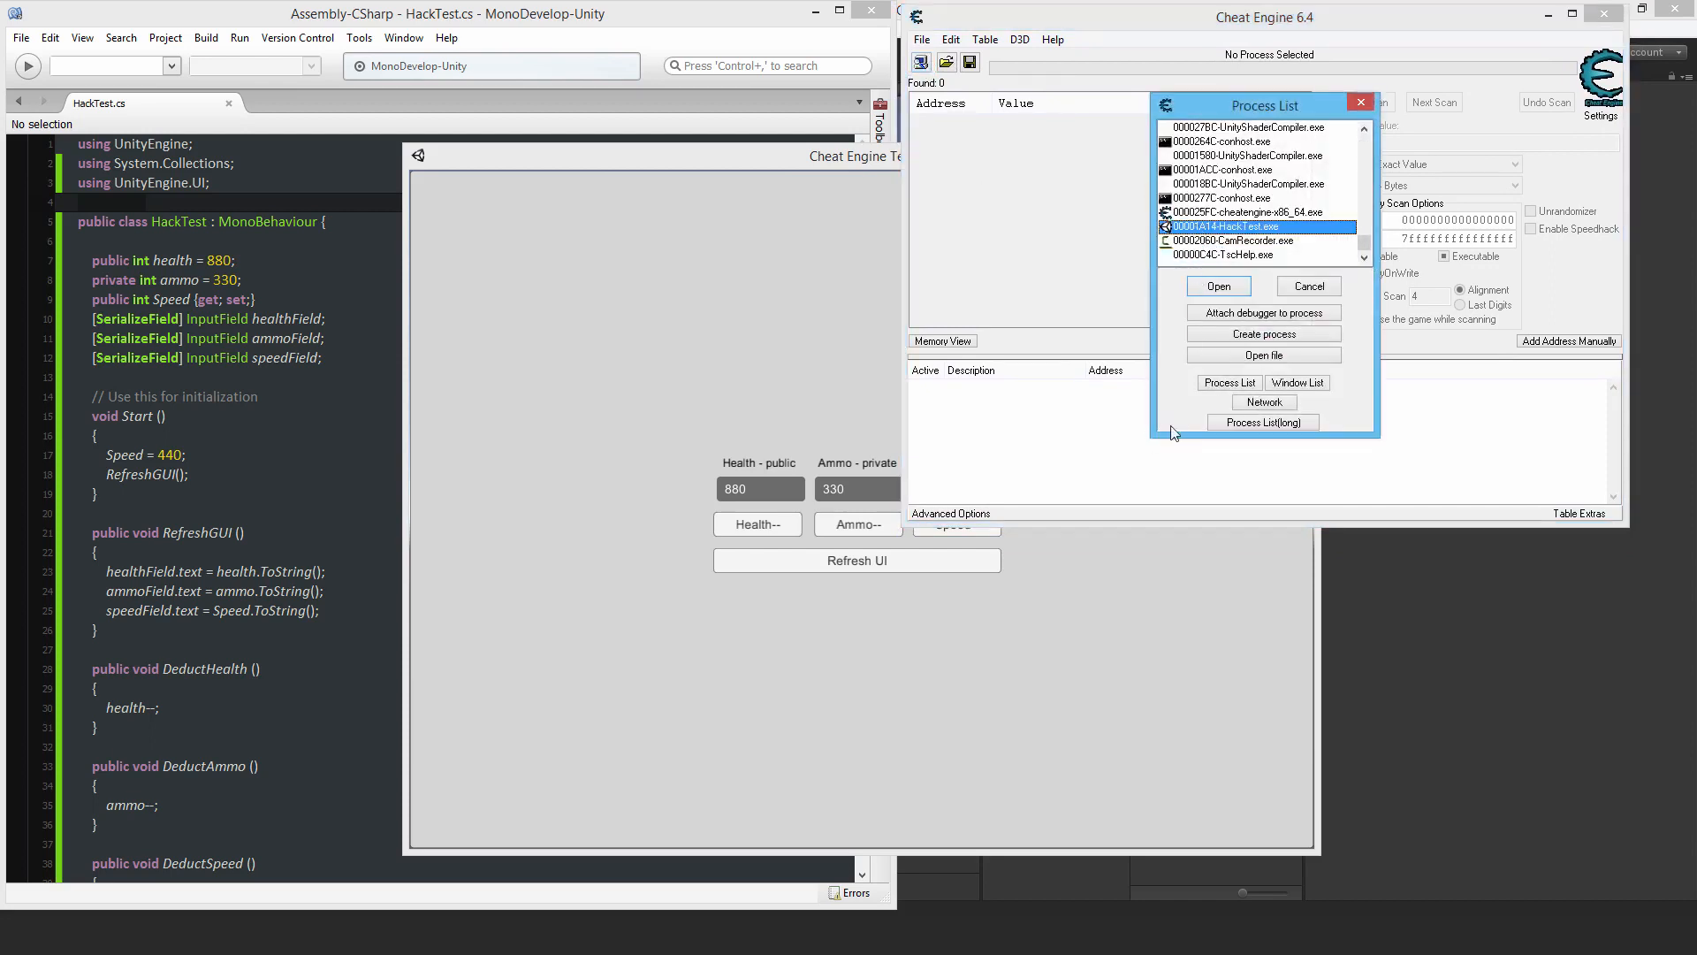
{"action": "left_click", "coordinate": [1219, 286]}
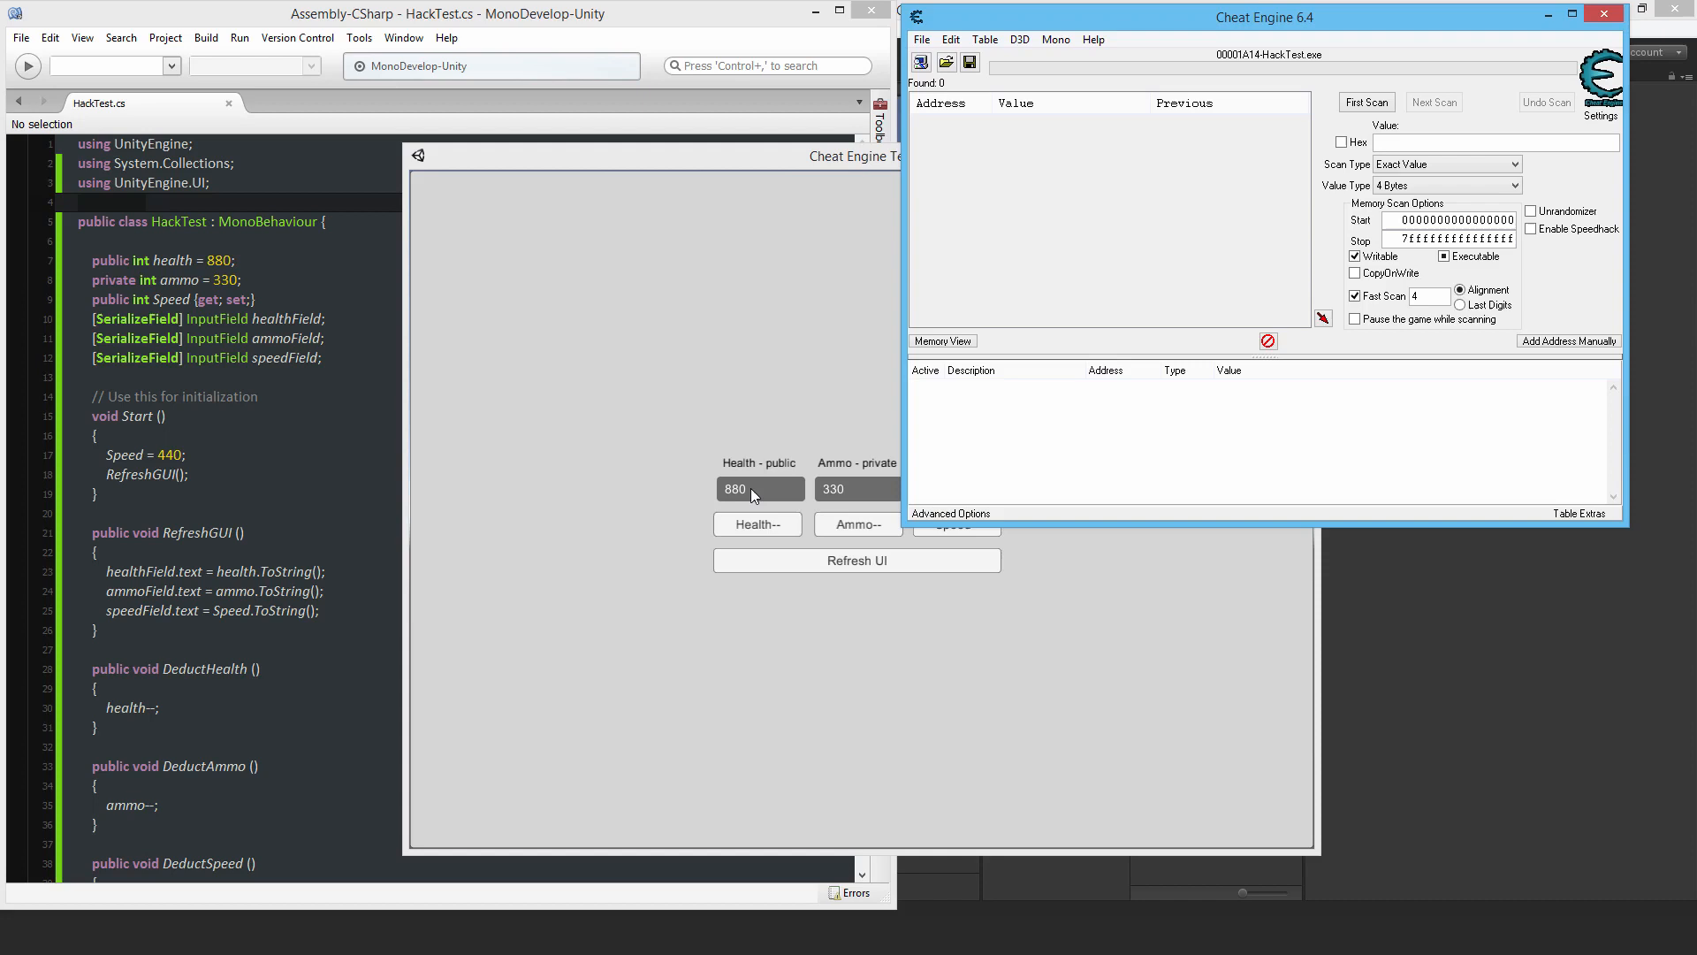
Scan memory for 880 and add all 33 matching addresses to the address list
{"action": "left_click", "coordinate": [1496, 141]}
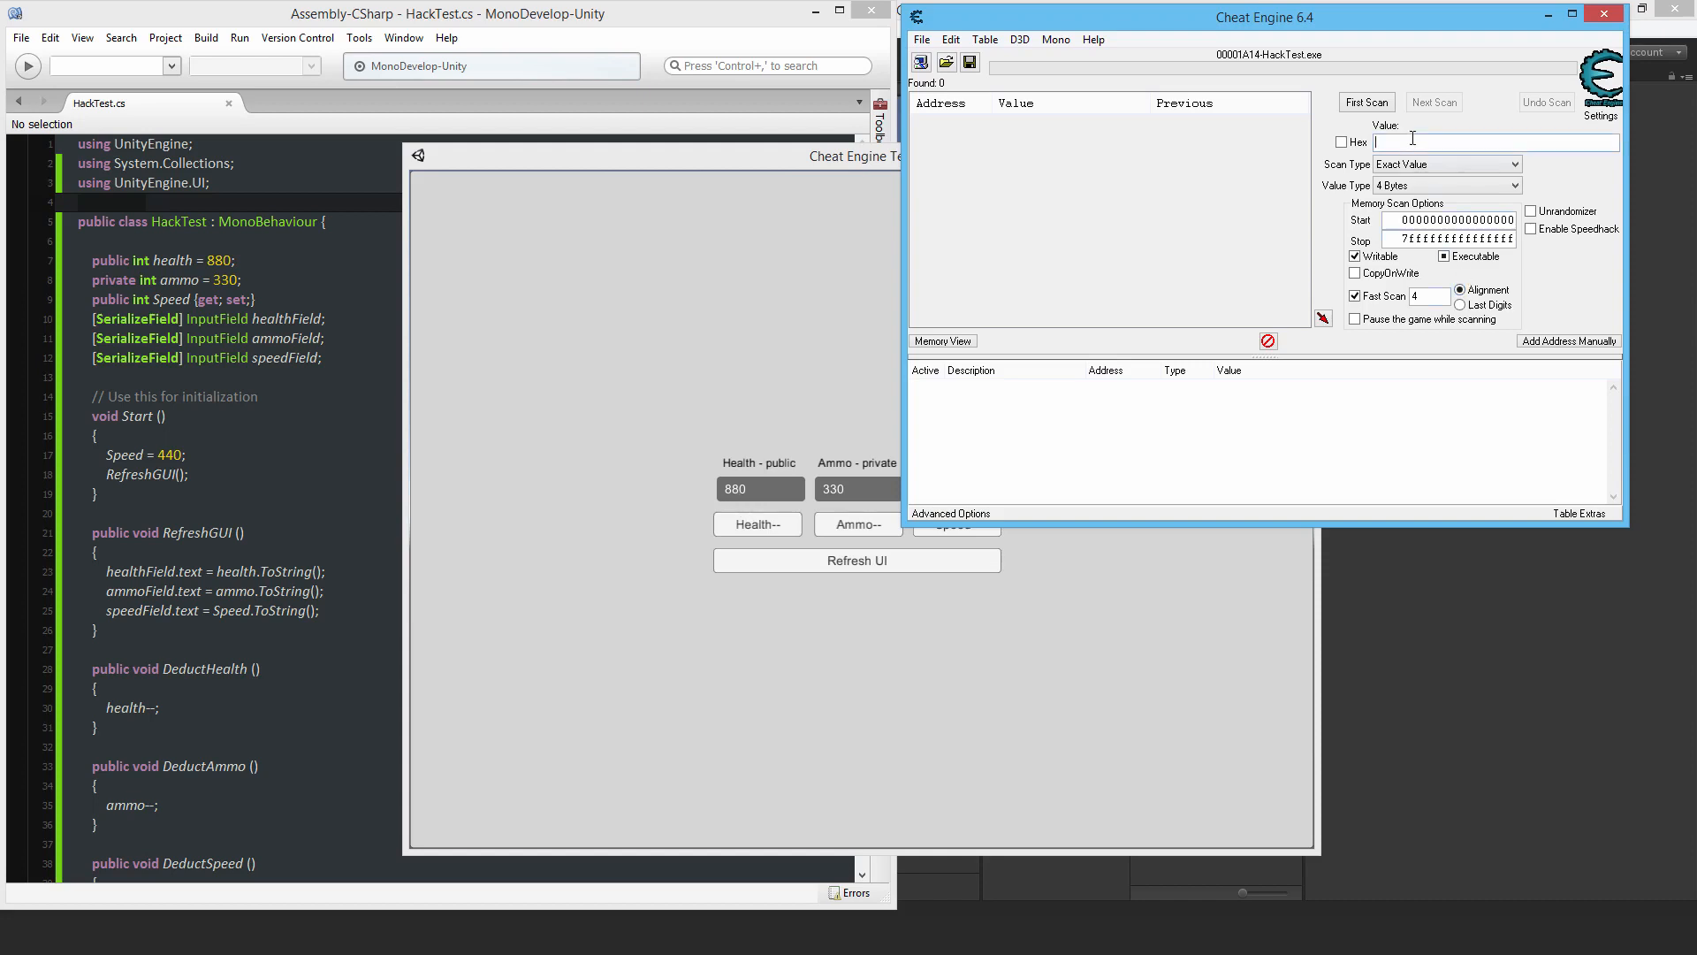
{"action": "type", "text": "880"}
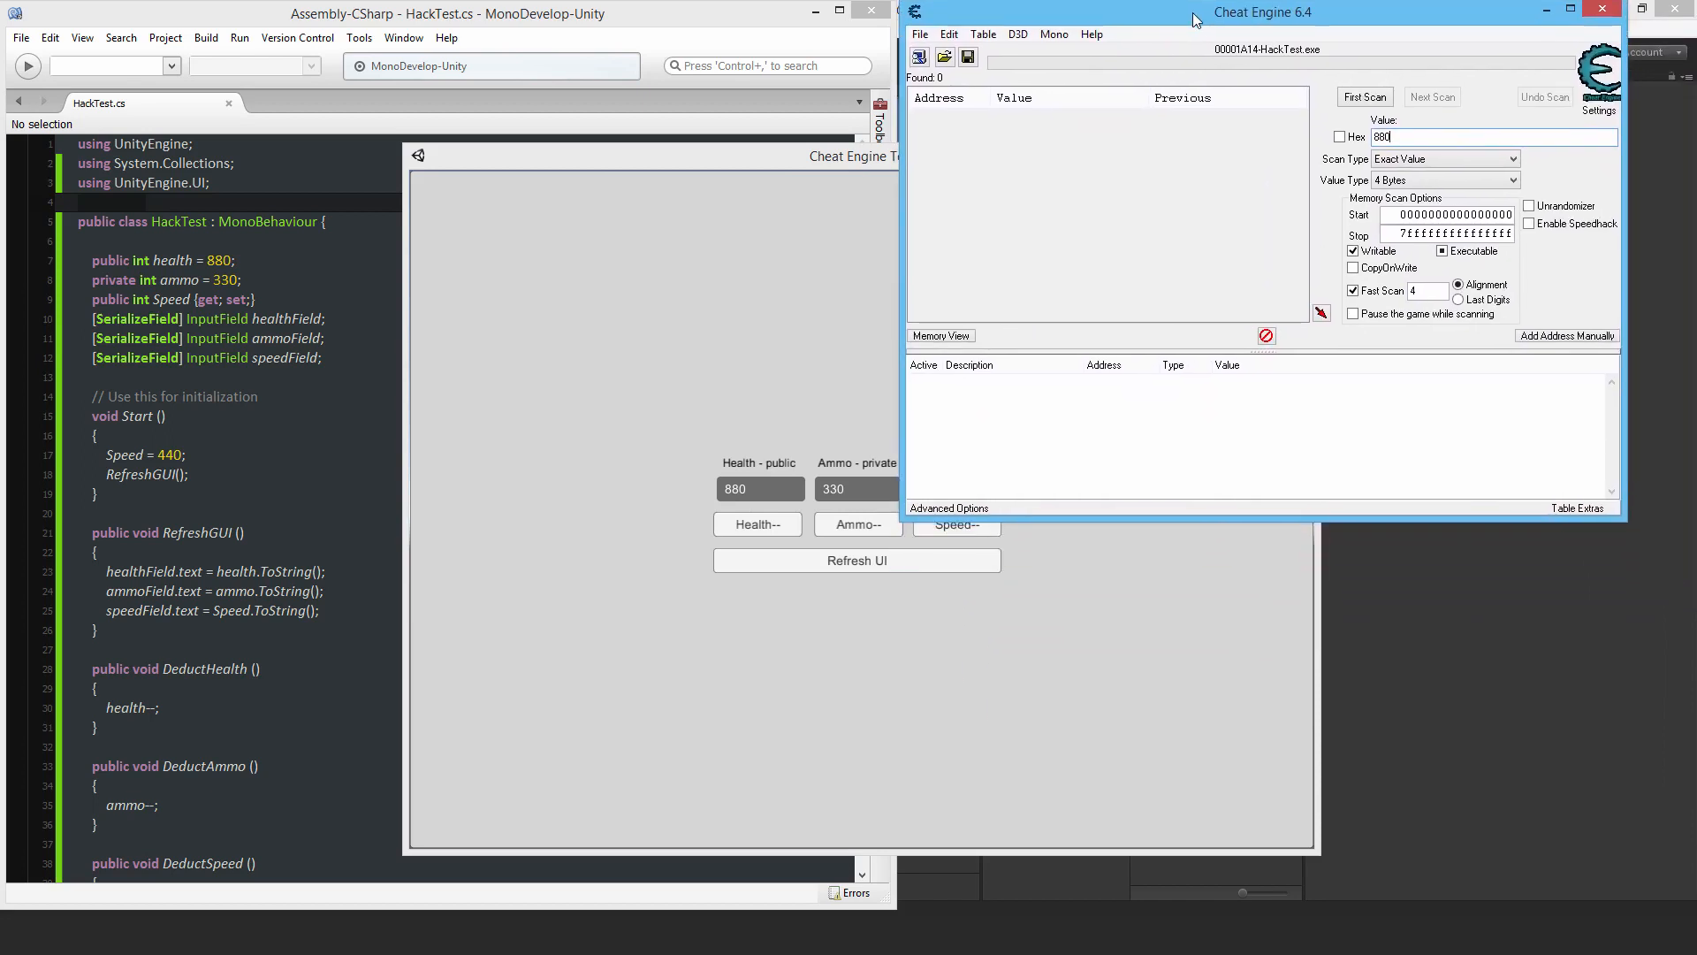
{"action": "mouse_move", "coordinate": [1189, 138]}
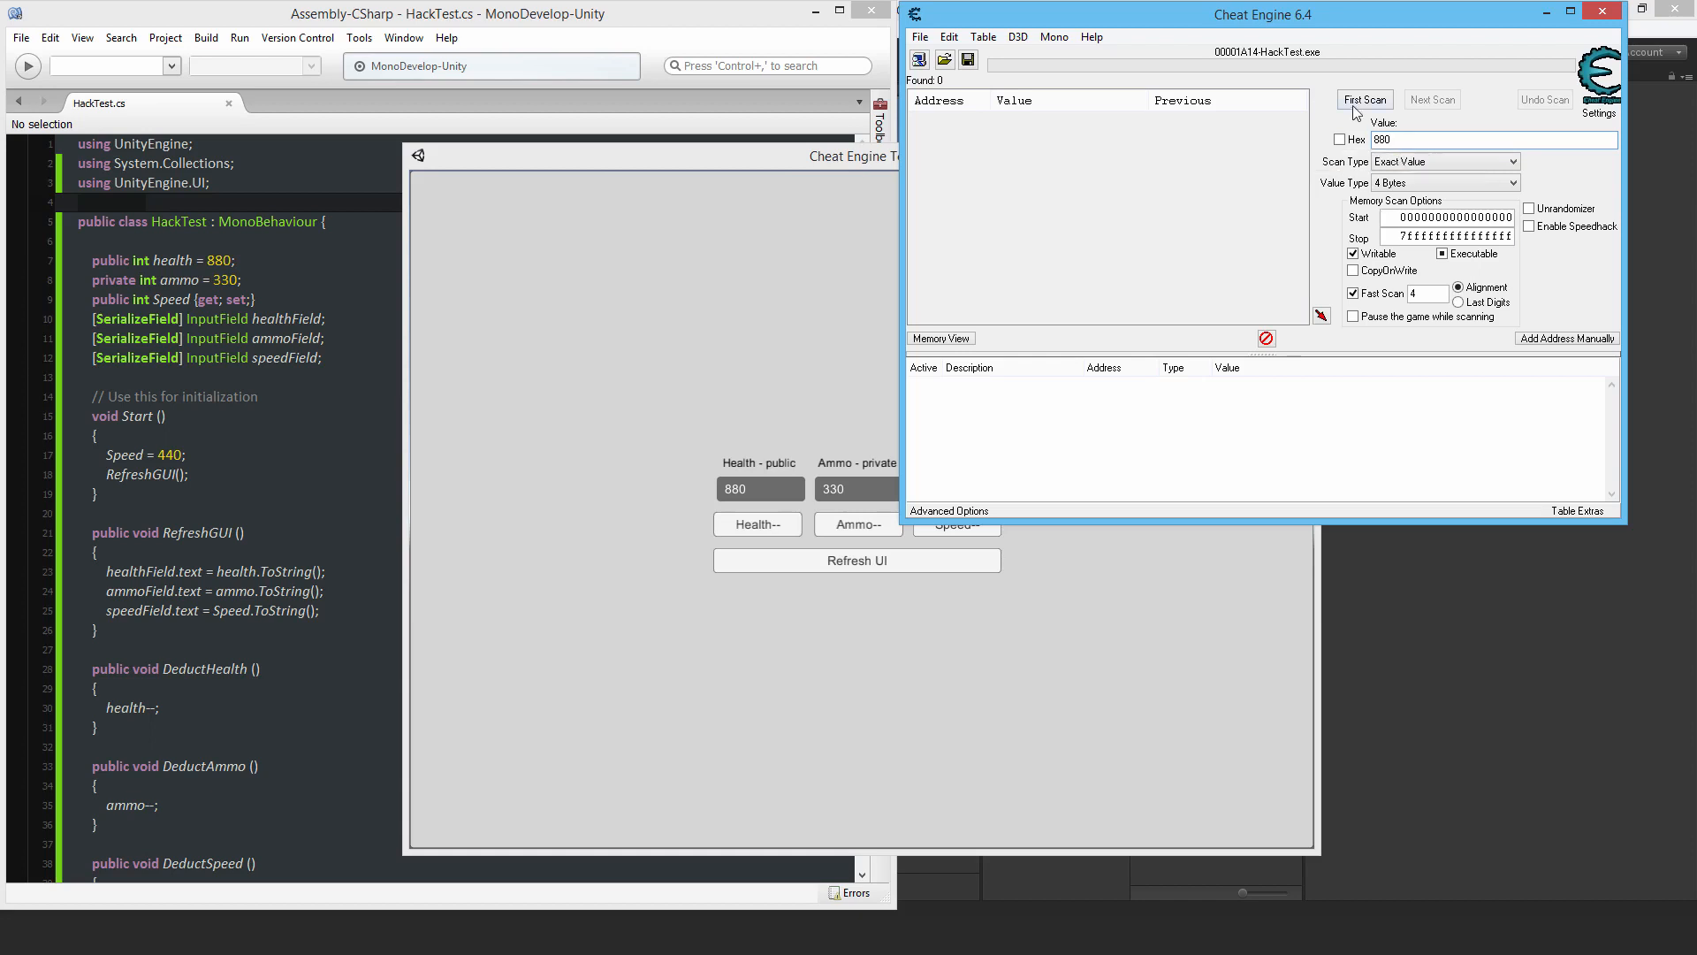
{"action": "left_click", "coordinate": [1365, 99]}
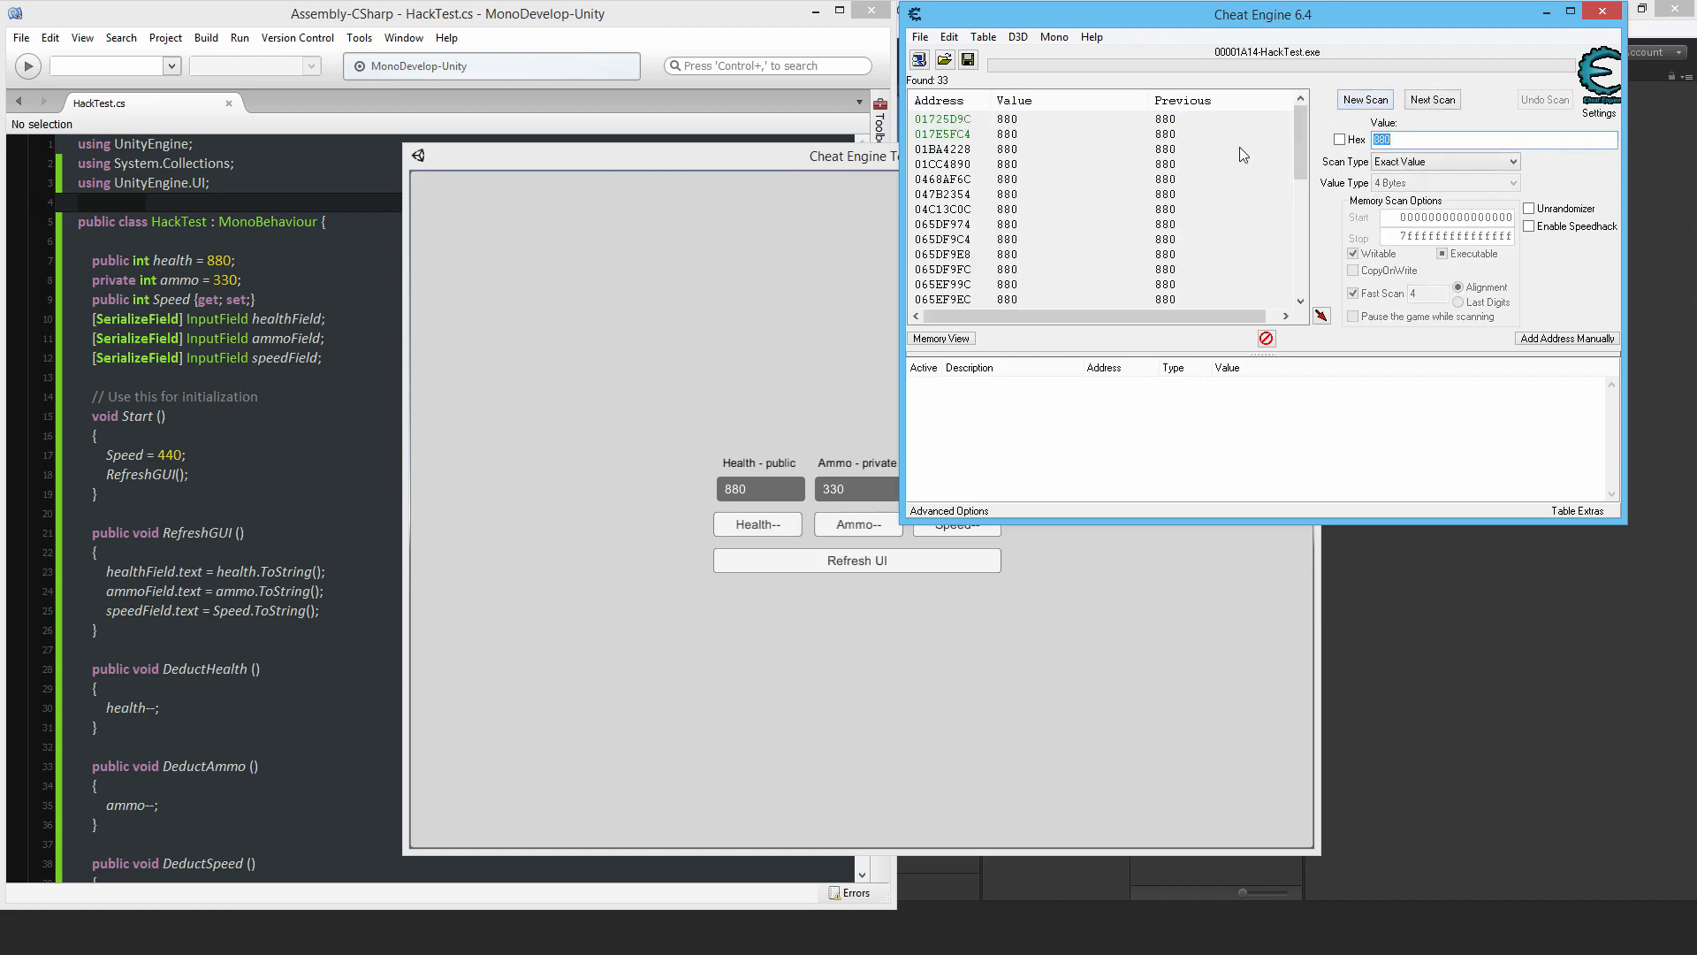
{"action": "left_click", "coordinate": [948, 120]}
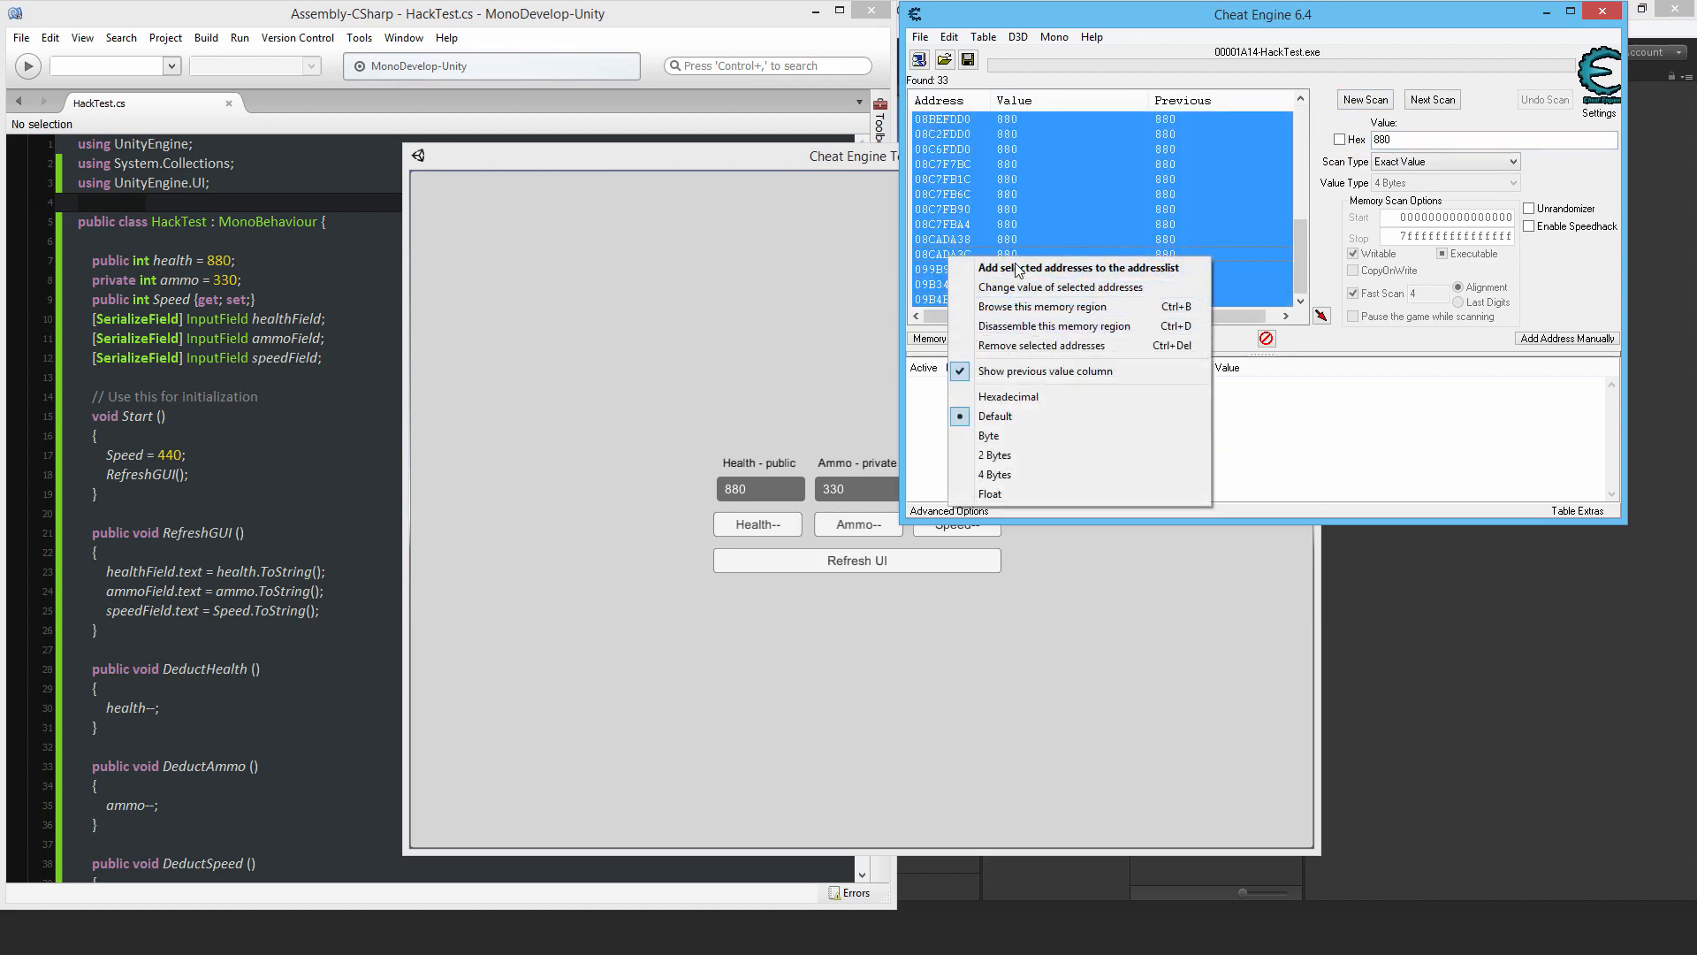
{"action": "left_click", "coordinate": [1058, 268]}
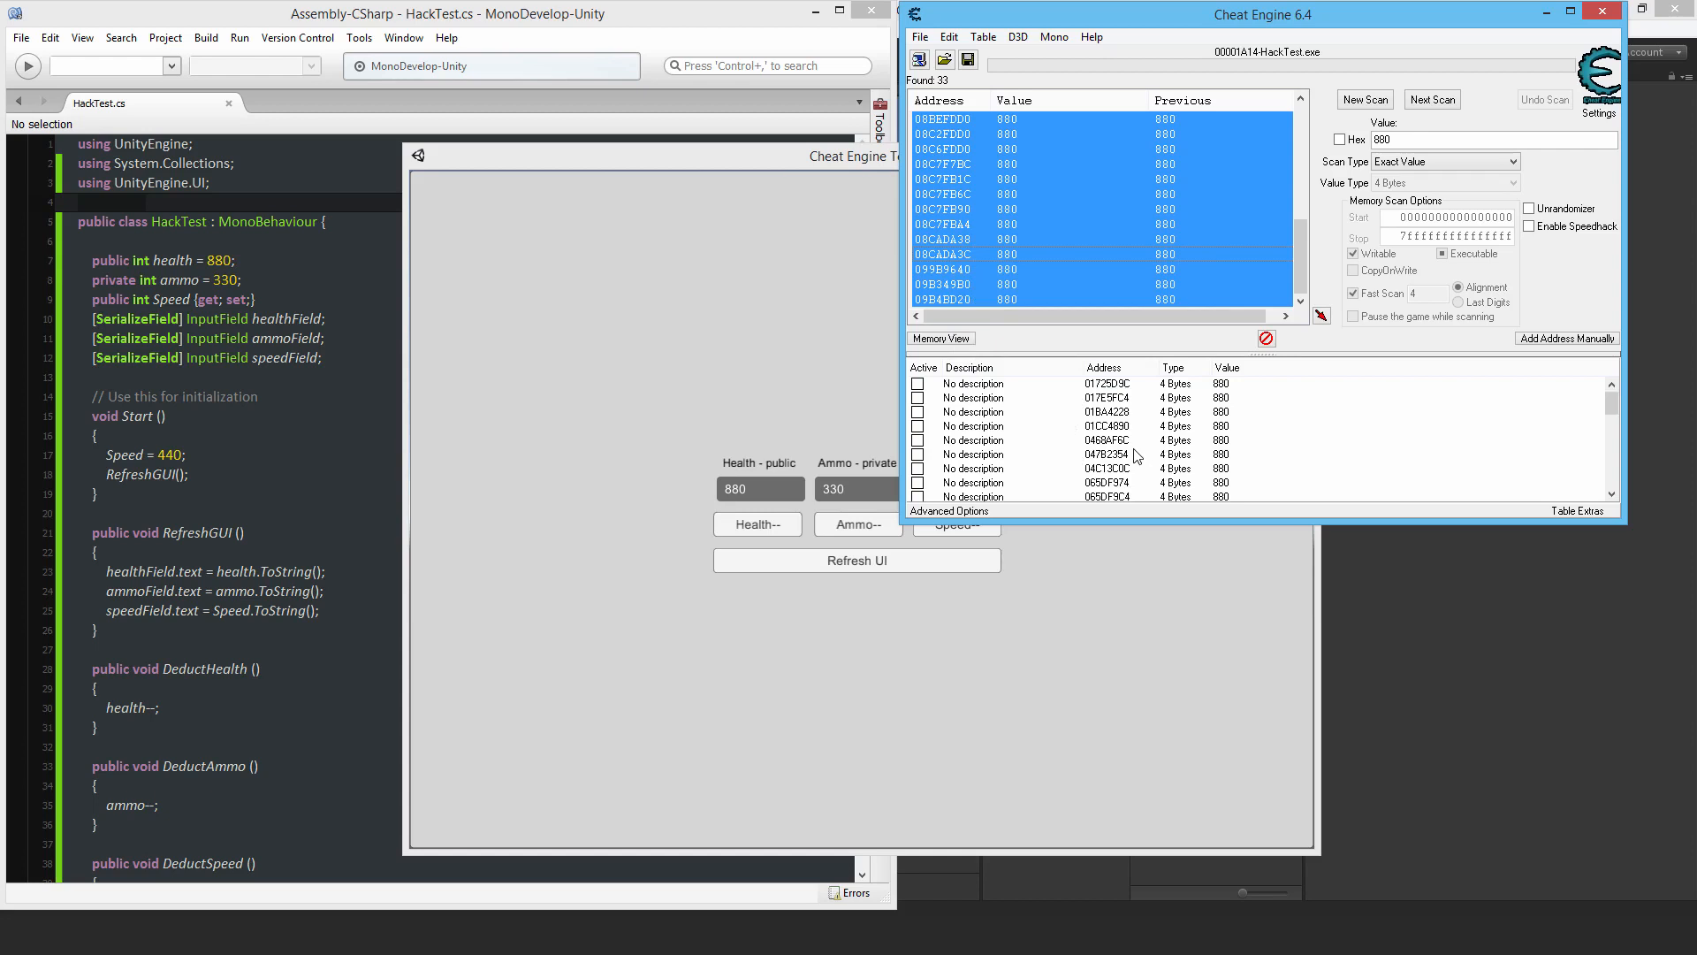
{"action": "mouse_move", "coordinate": [623, 436]}
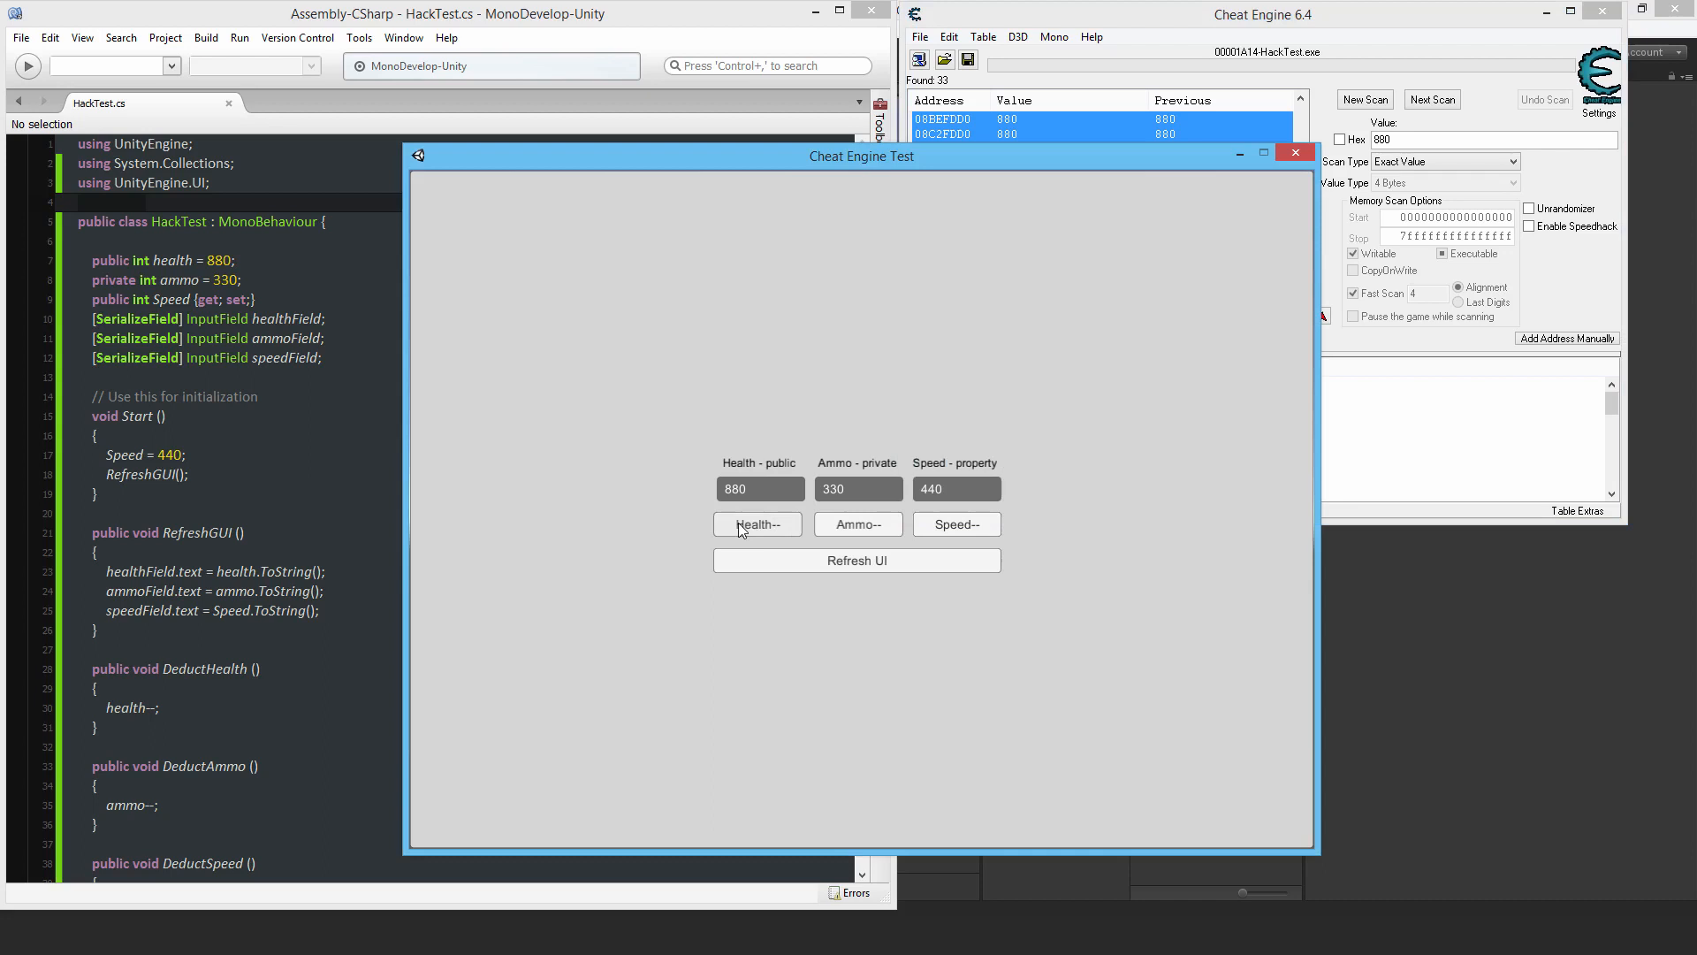
Lower health to 879, rescan for 880, and set the 879 address to 1100
{"action": "left_click", "coordinate": [757, 524]}
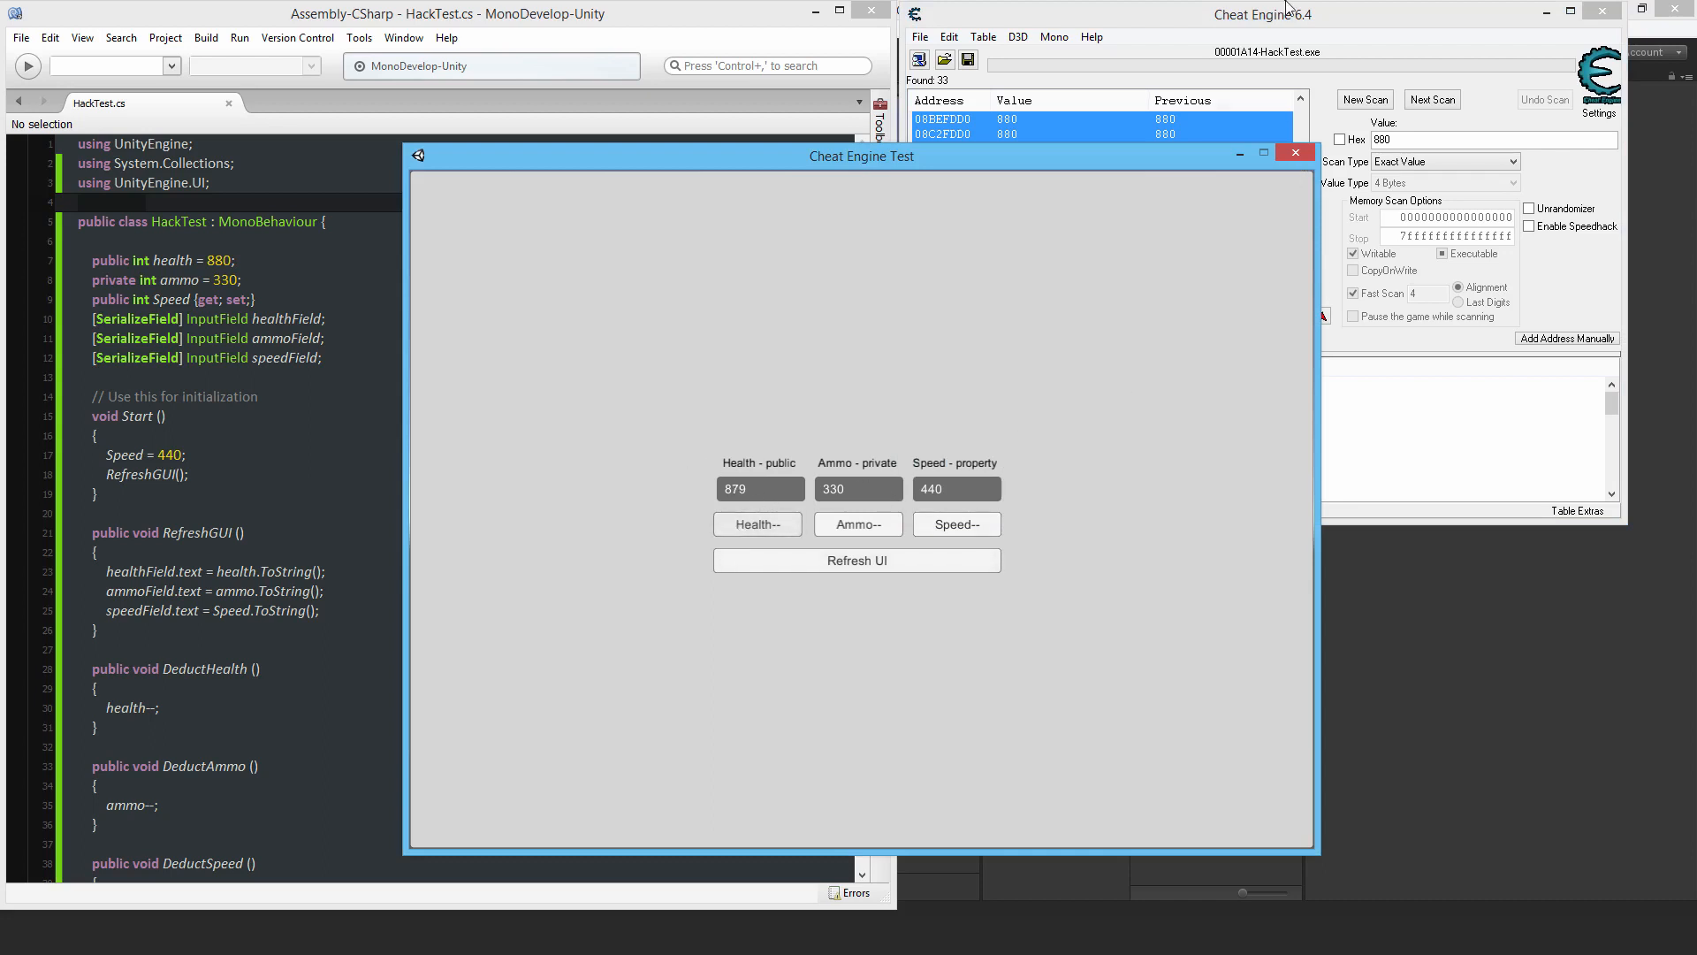
{"action": "left_click", "coordinate": [1365, 99]}
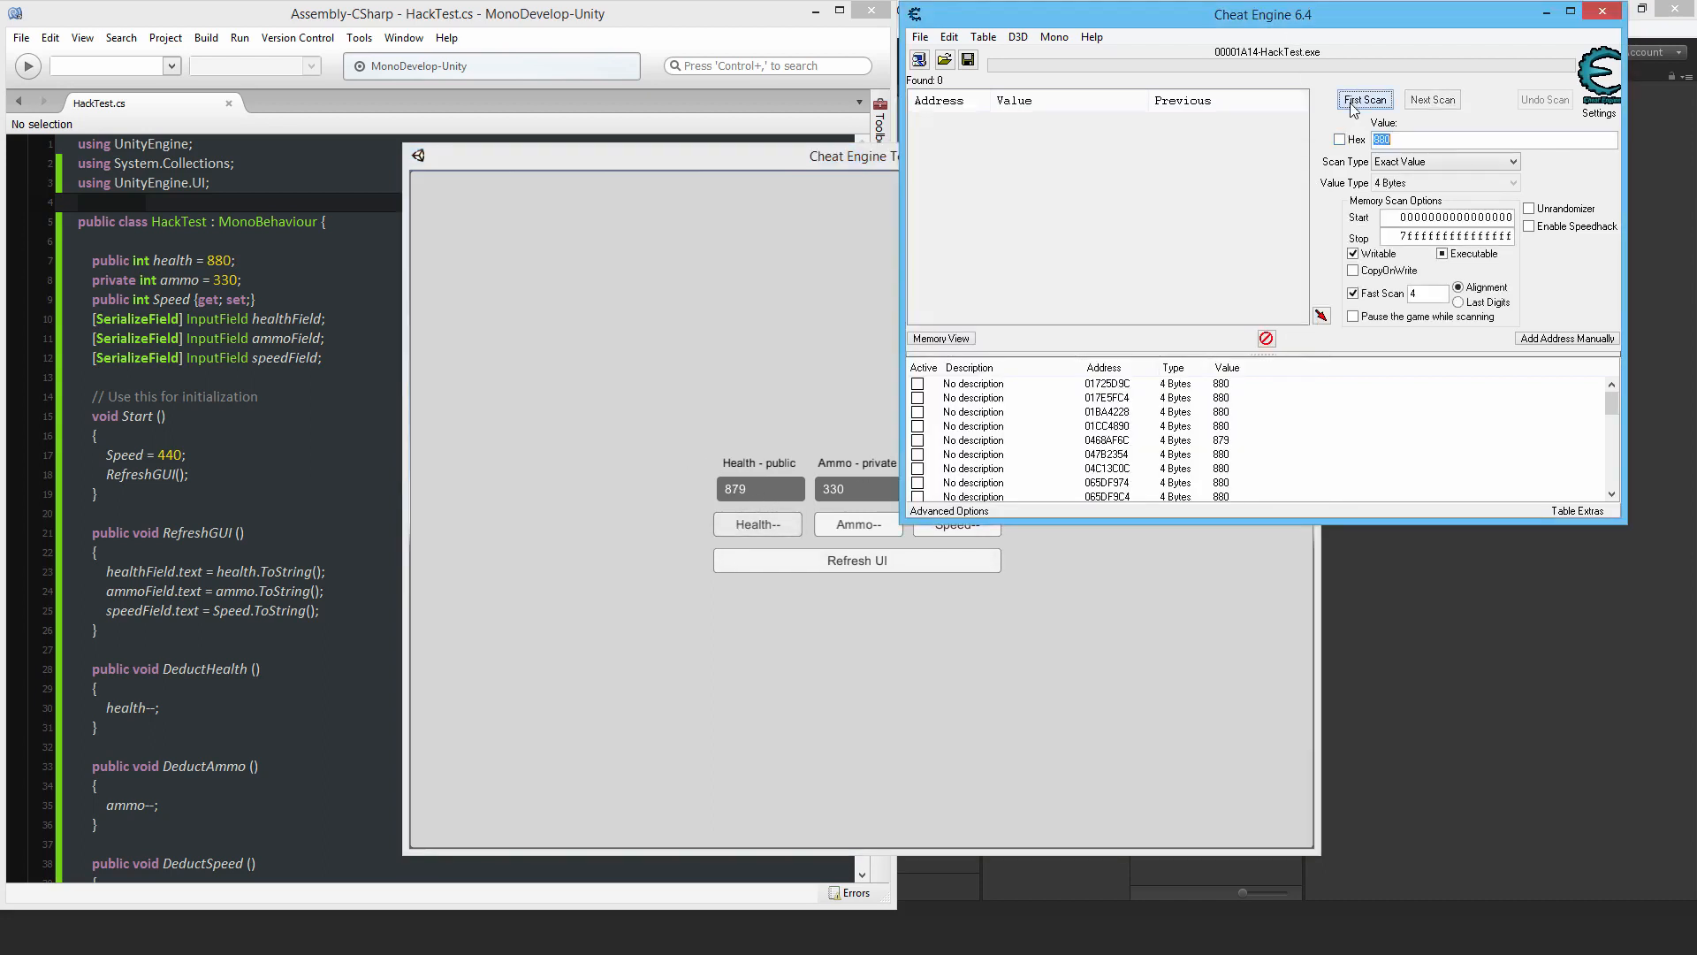
{"action": "left_click", "coordinate": [1365, 99]}
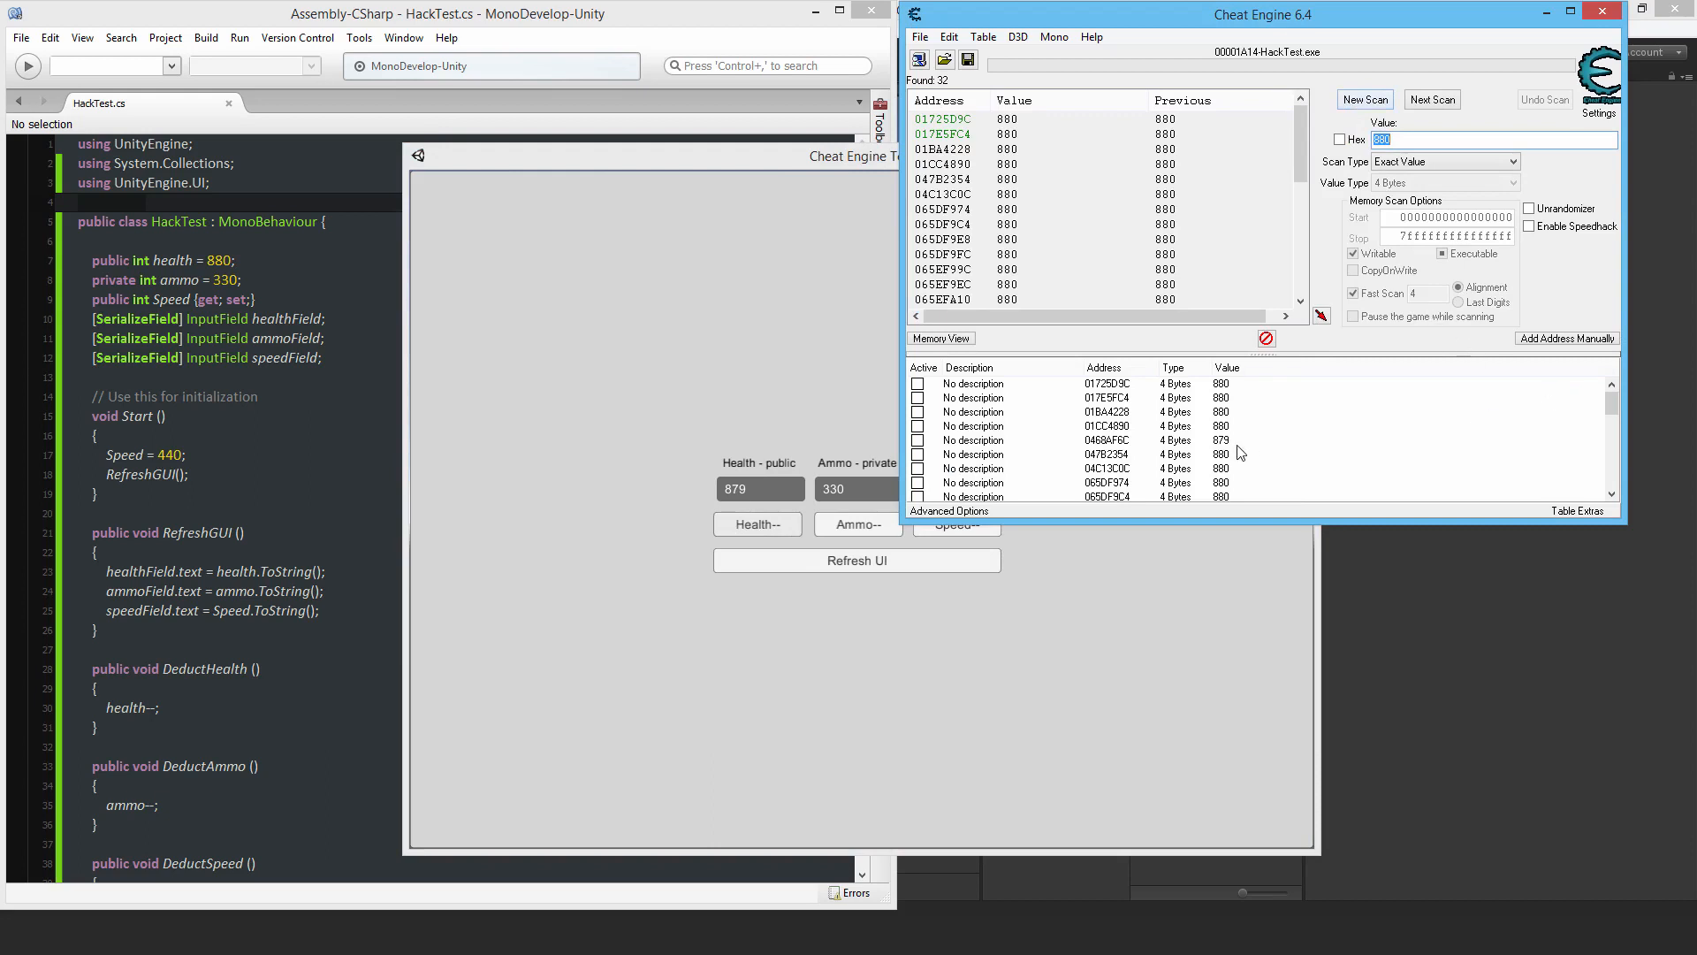
{"action": "left_click", "coordinate": [1109, 440]}
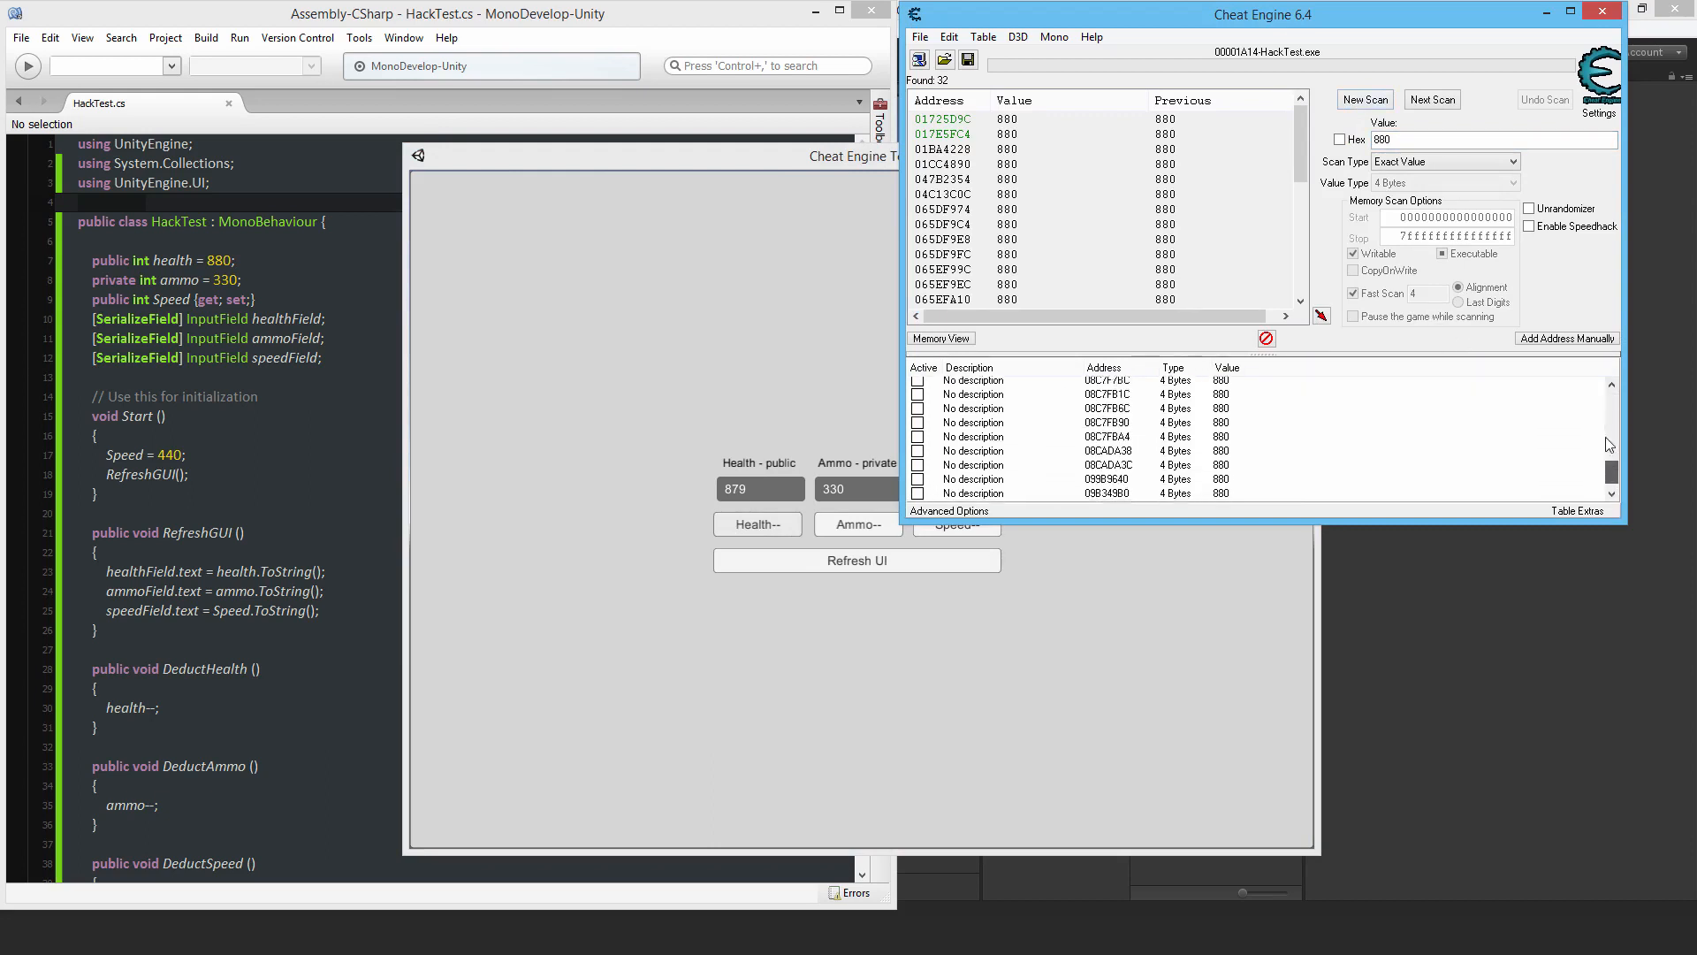
{"action": "left_click", "coordinate": [1139, 439]}
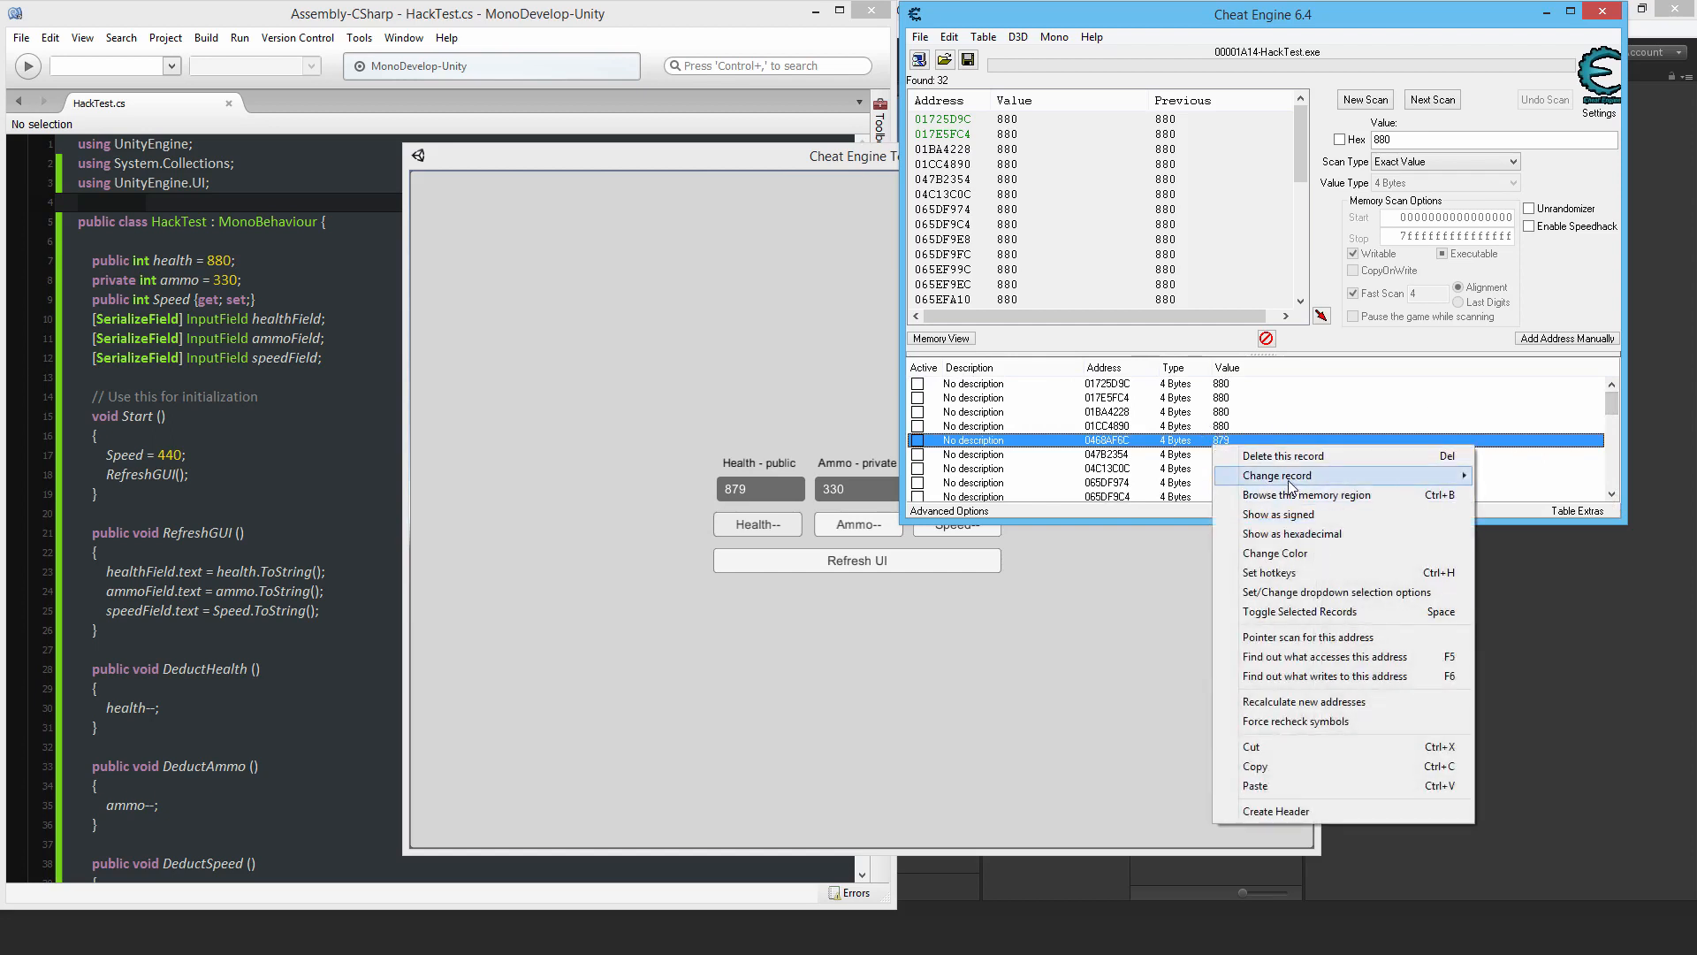
{"action": "left_click", "coordinate": [1203, 496]}
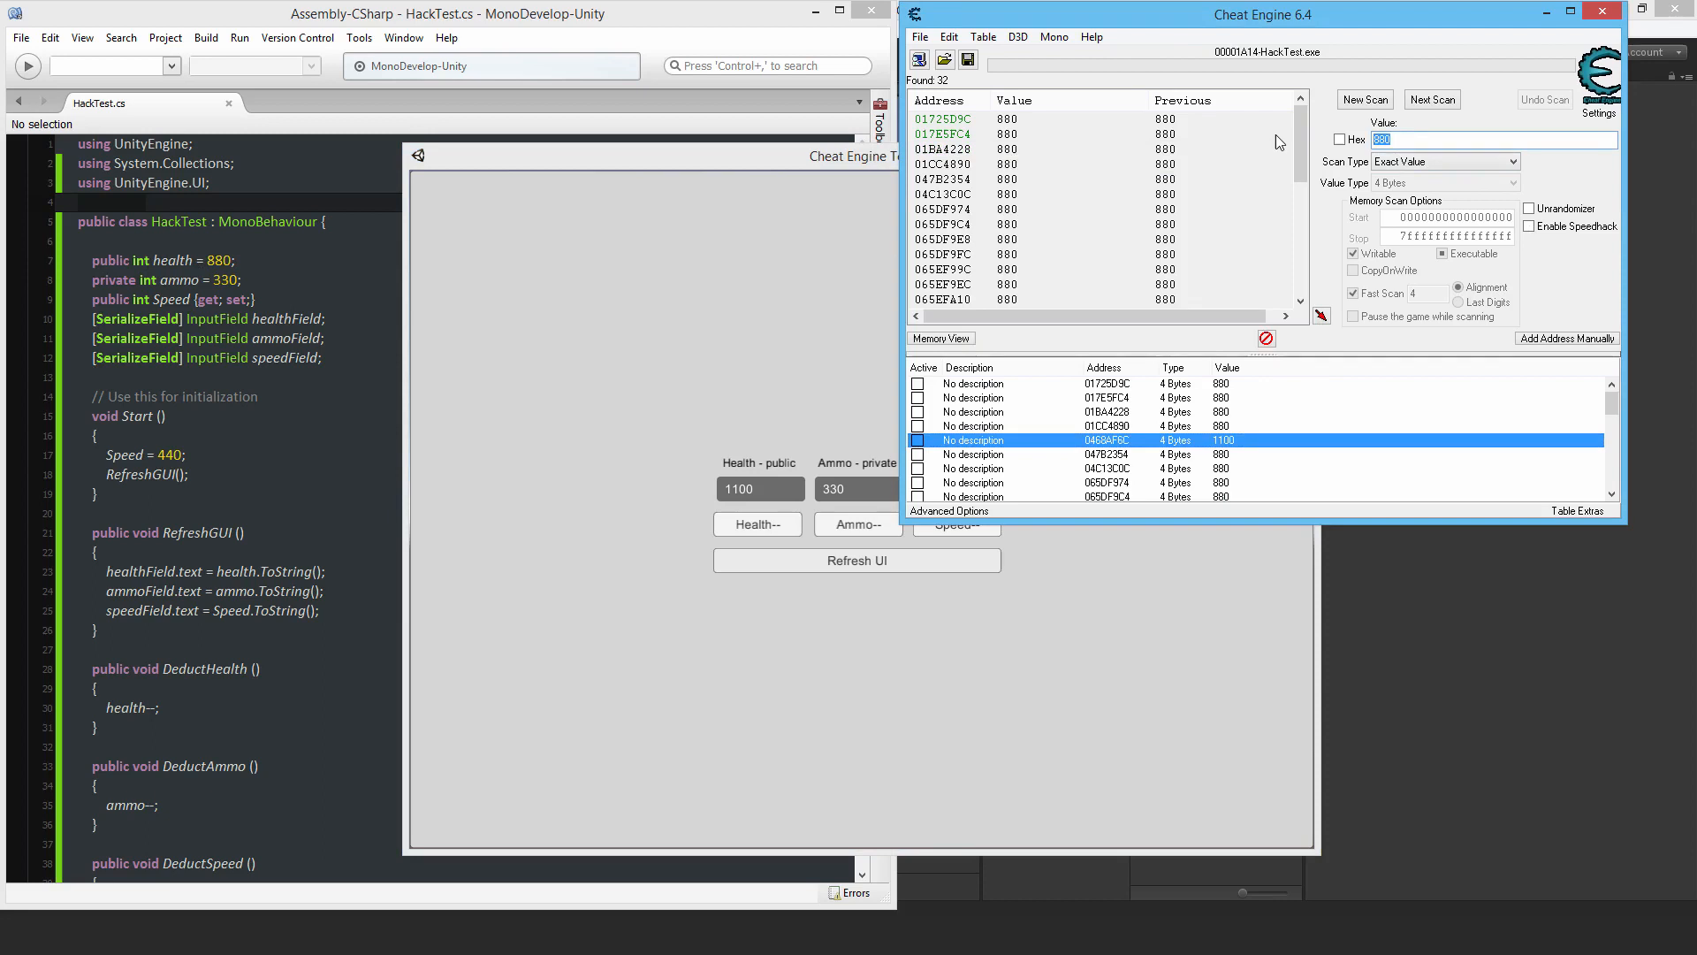
Scan for the ammo value 330 and erase the old health entries from the address table
{"action": "left_click", "coordinate": [1365, 99]}
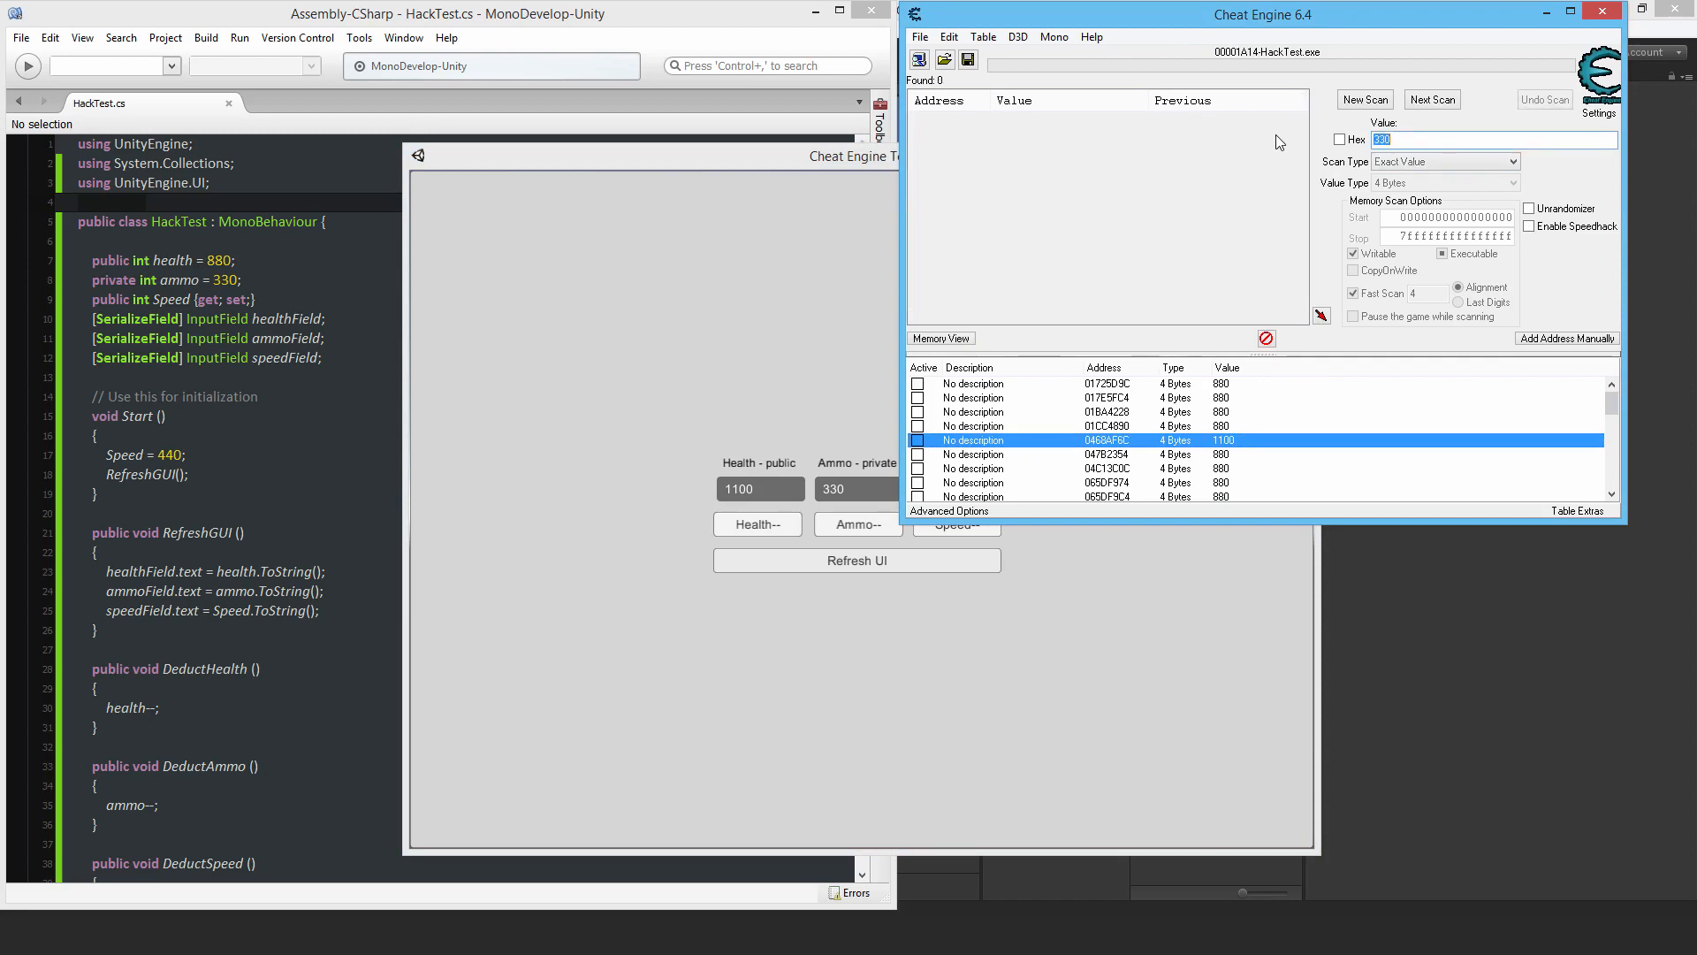
{"action": "left_click", "coordinate": [1365, 99]}
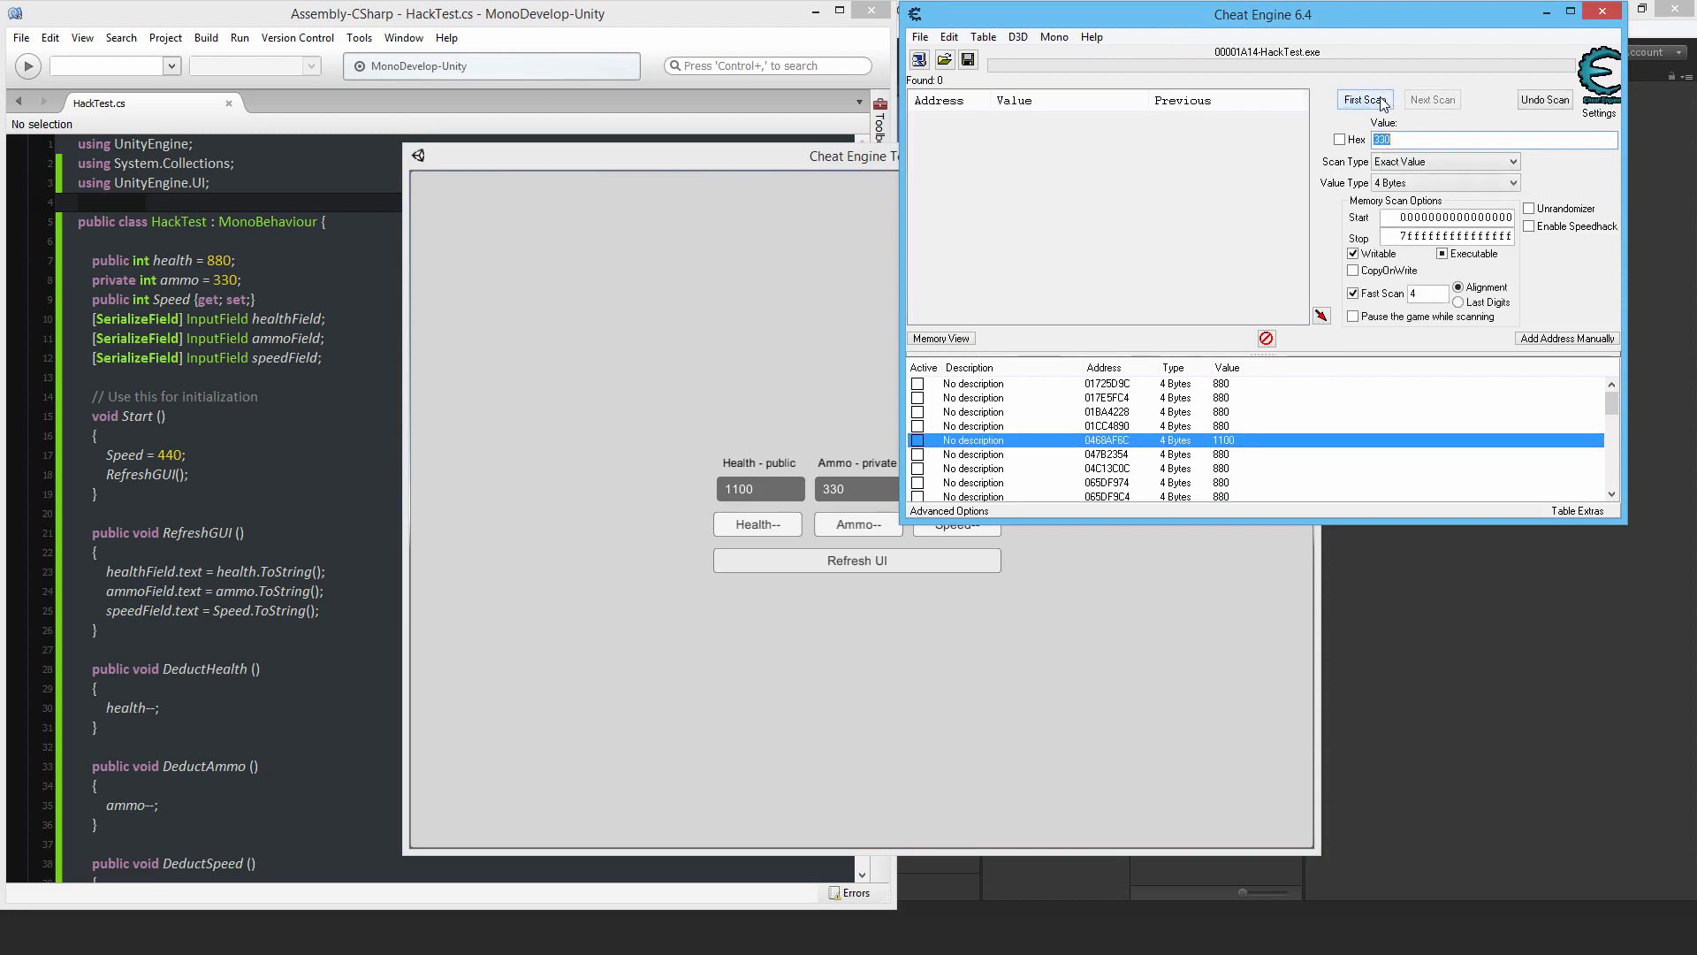
{"action": "left_click", "coordinate": [919, 36]}
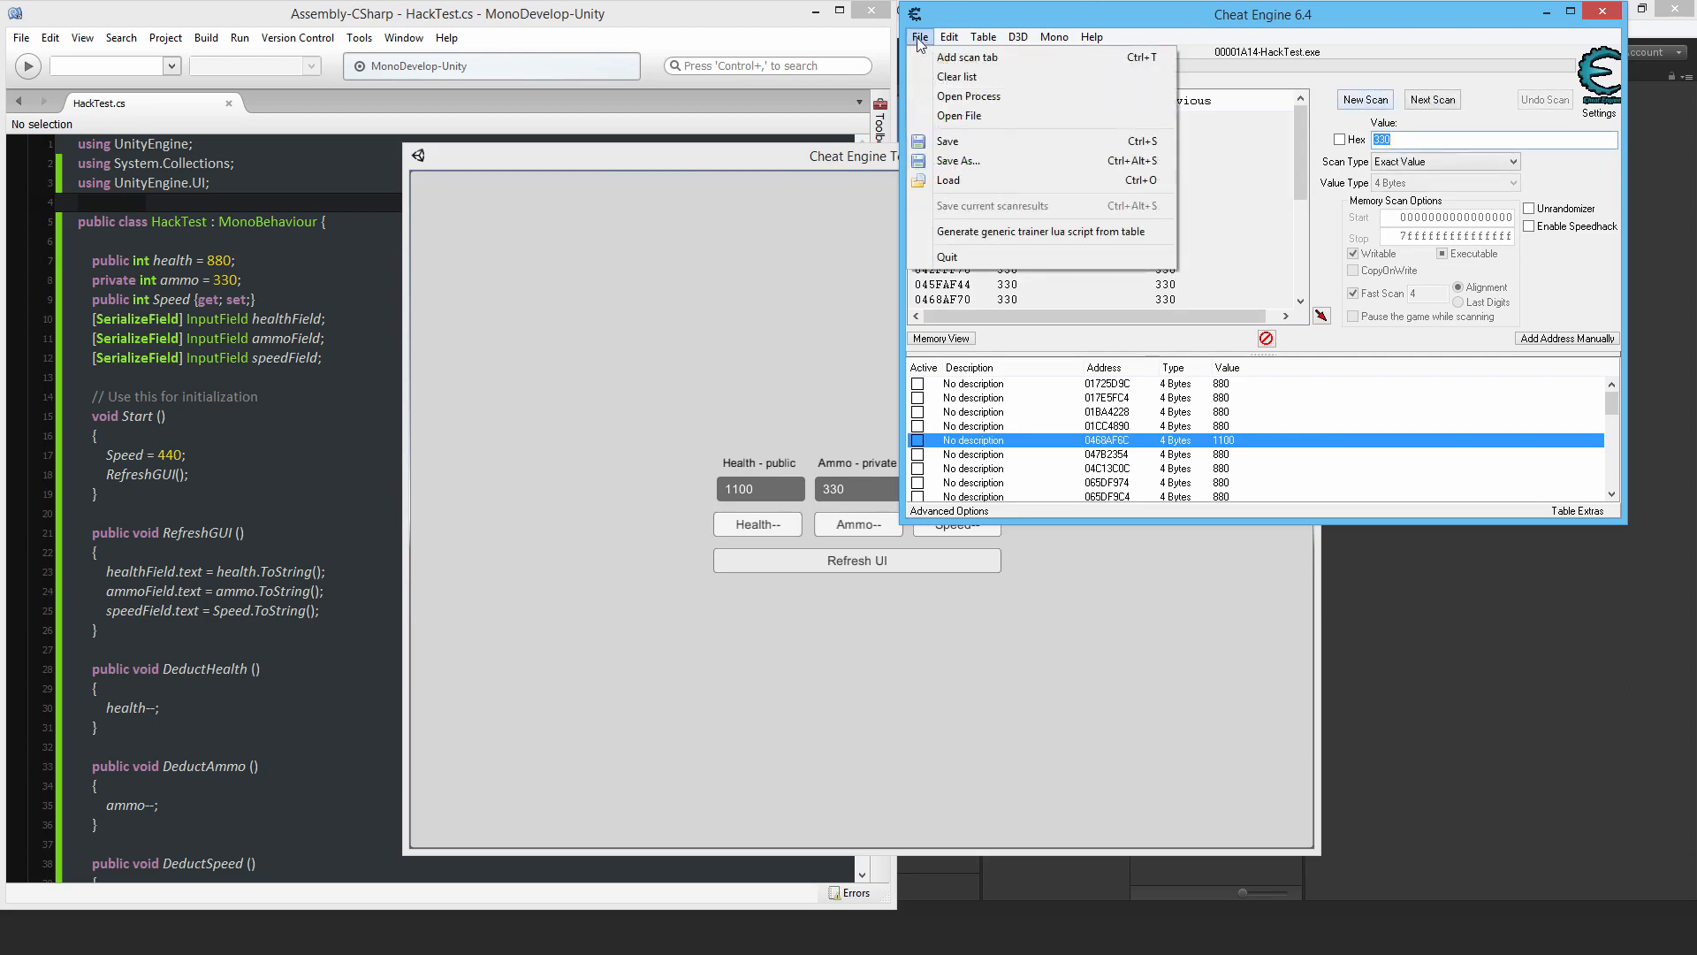
{"action": "left_click", "coordinate": [956, 77]}
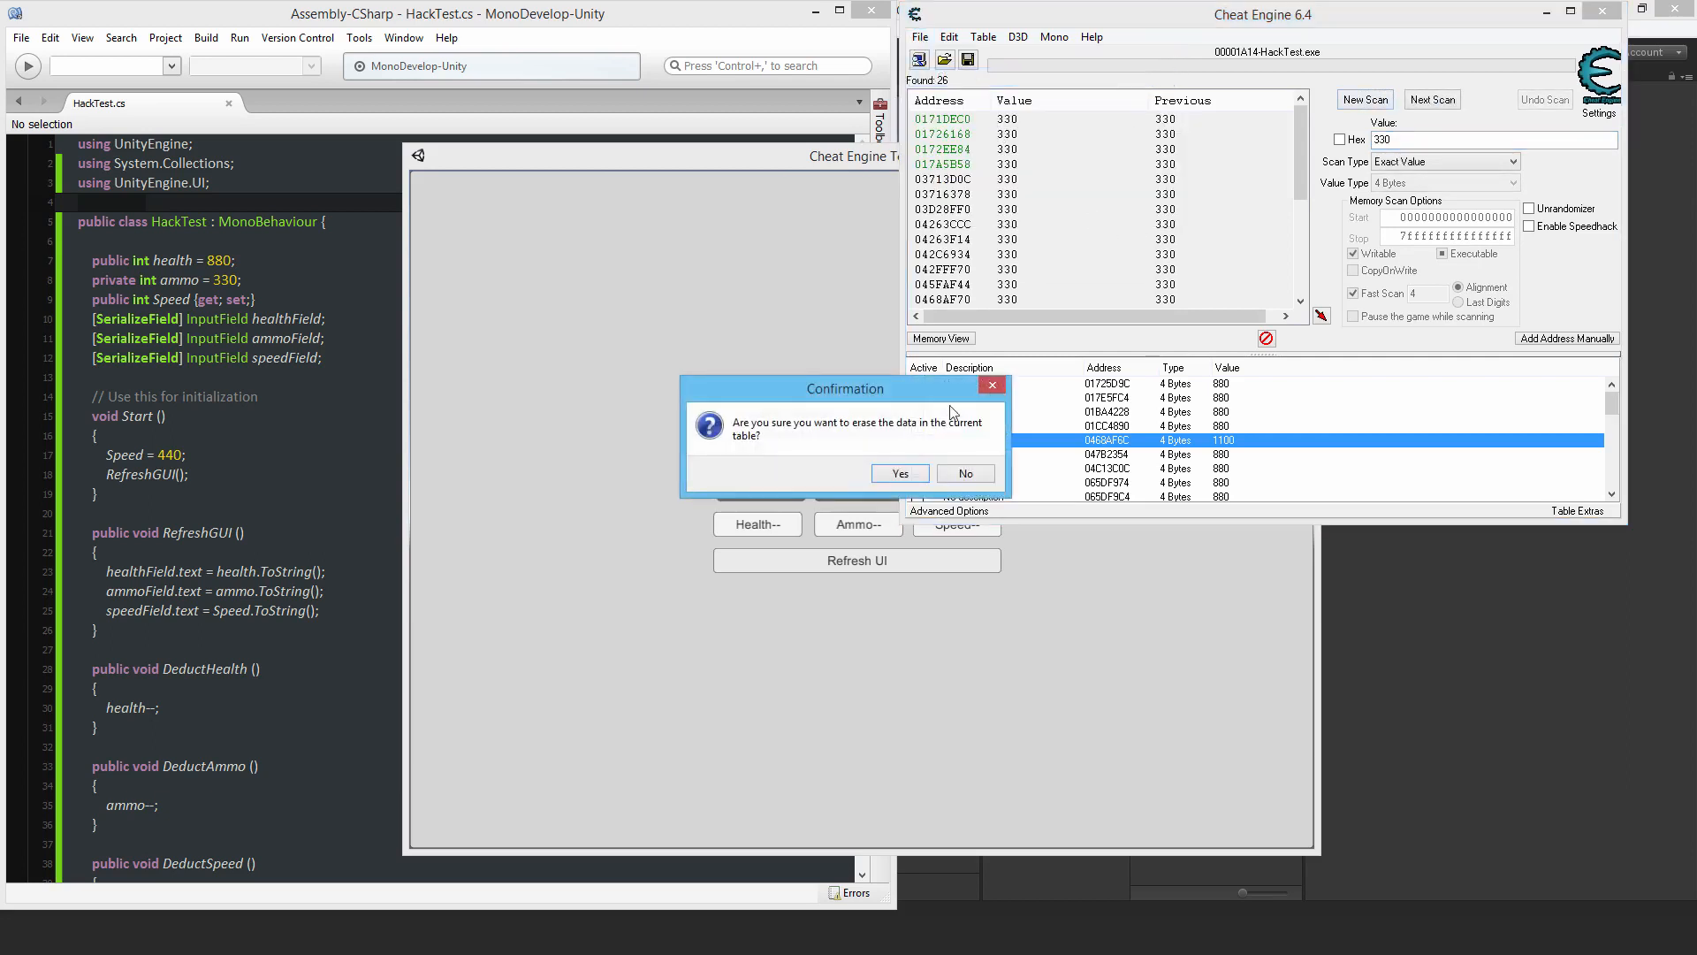
{"action": "left_click", "coordinate": [899, 473]}
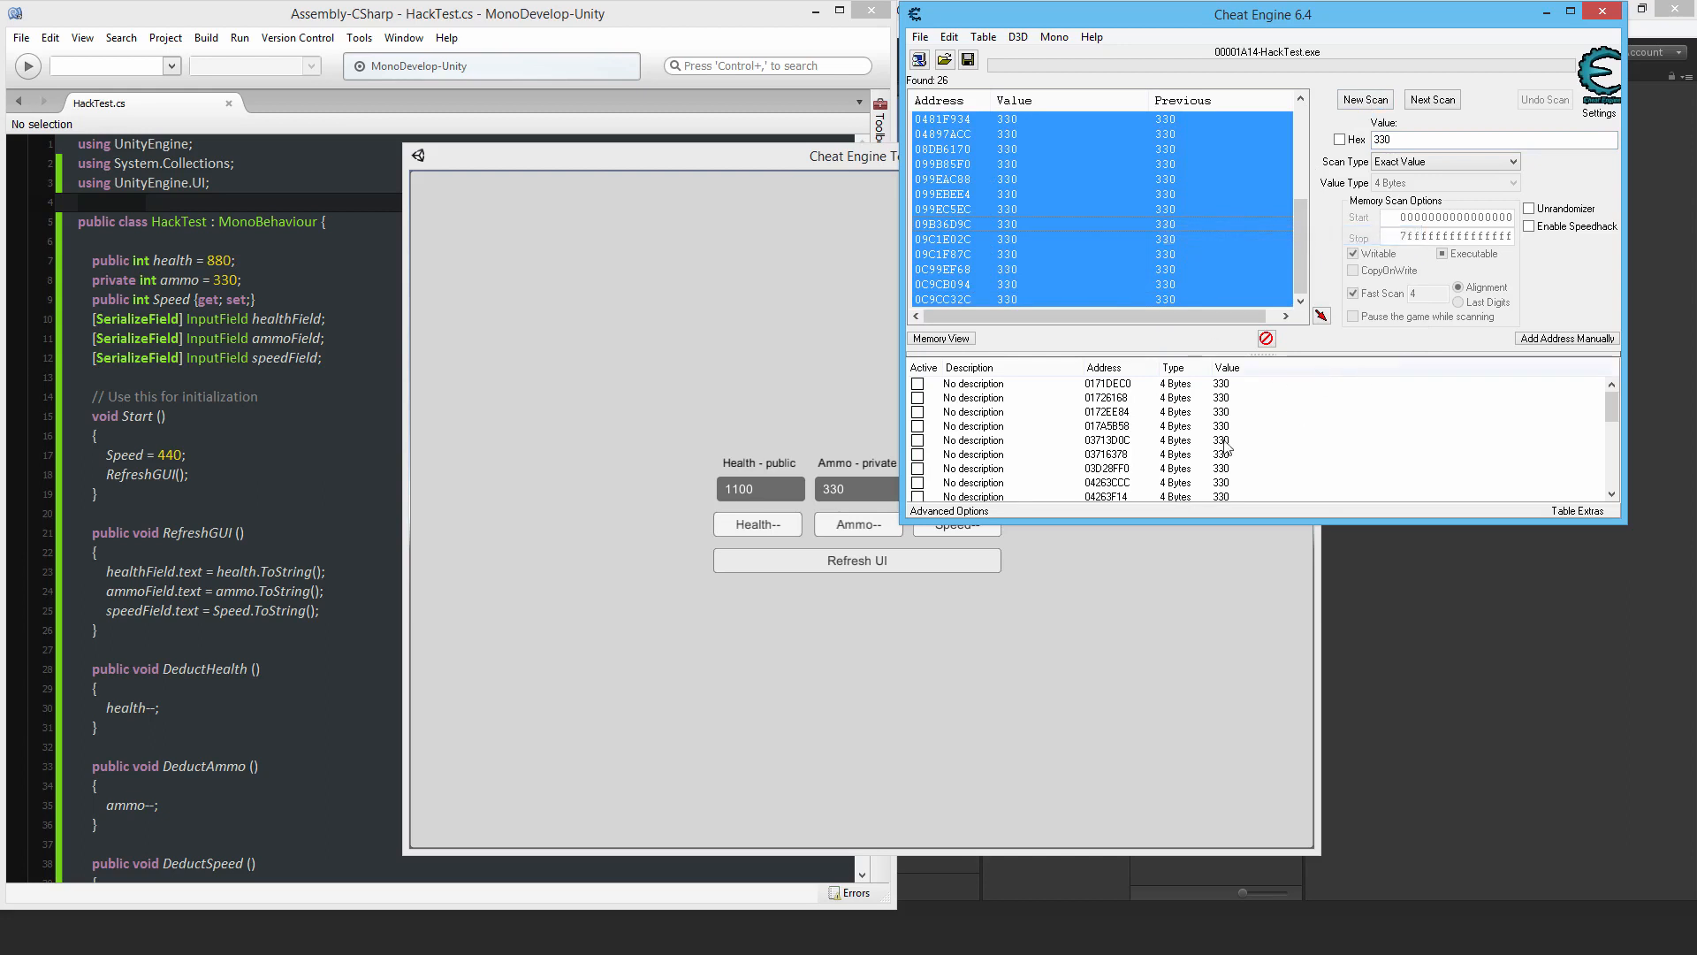
Lower ammo to 329, rescan for 330, and set the 329 address to 600
{"action": "left_click", "coordinate": [857, 524]}
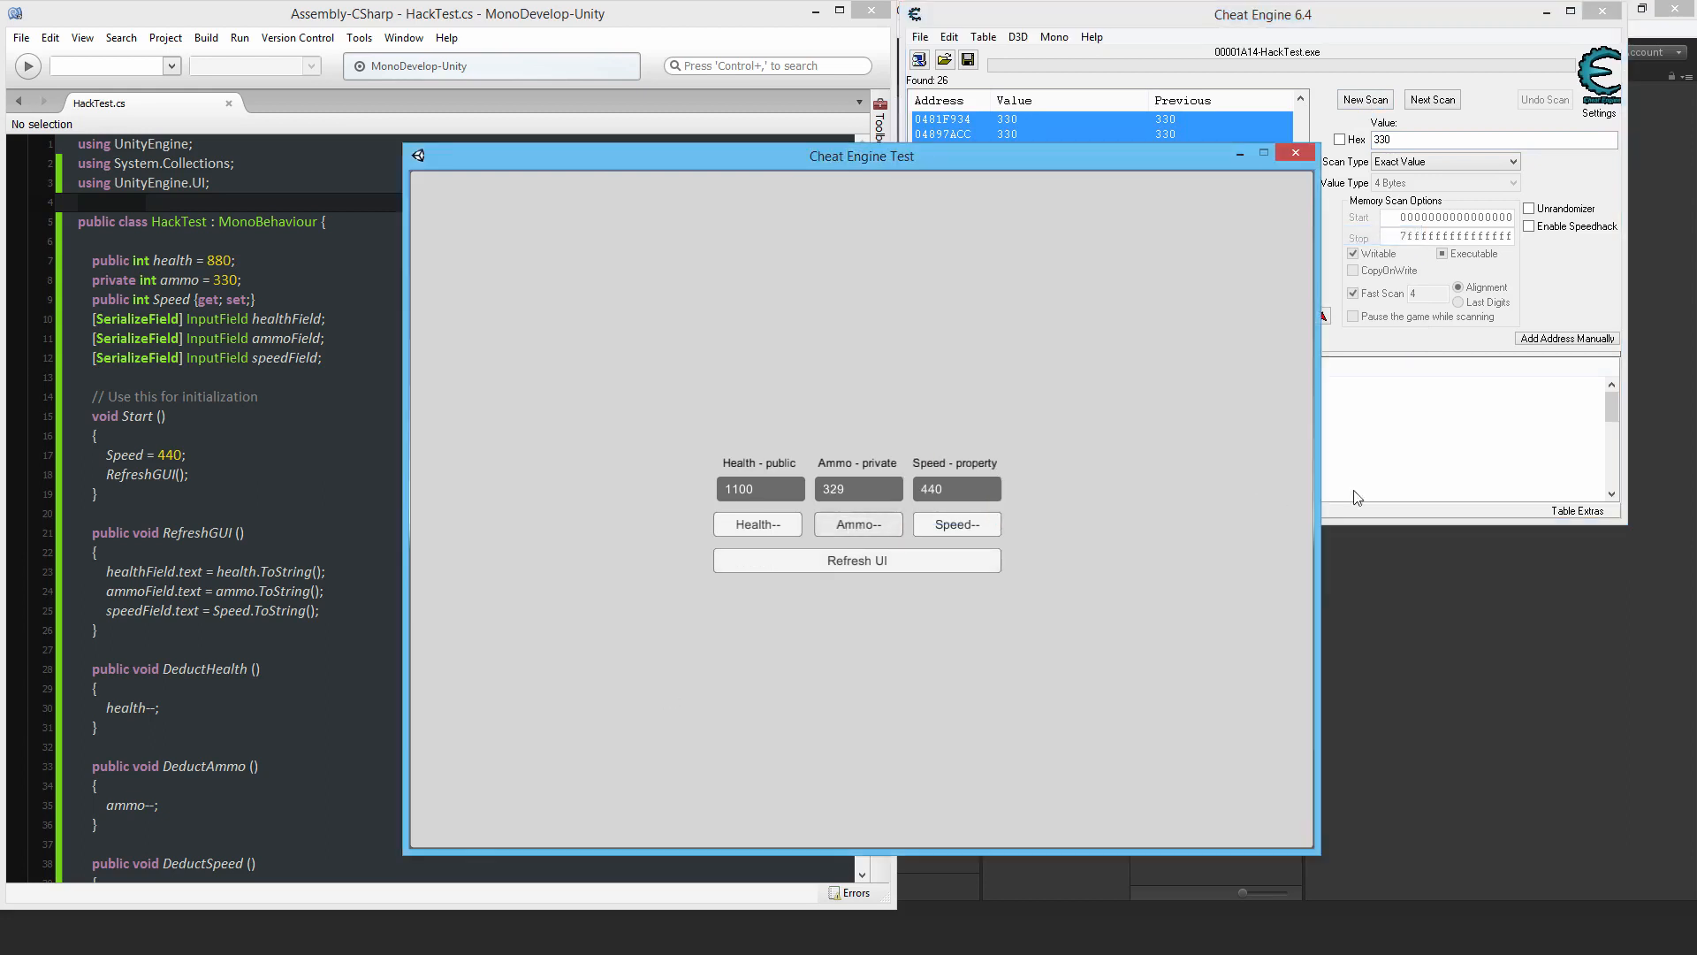
{"action": "left_click", "coordinate": [1365, 99]}
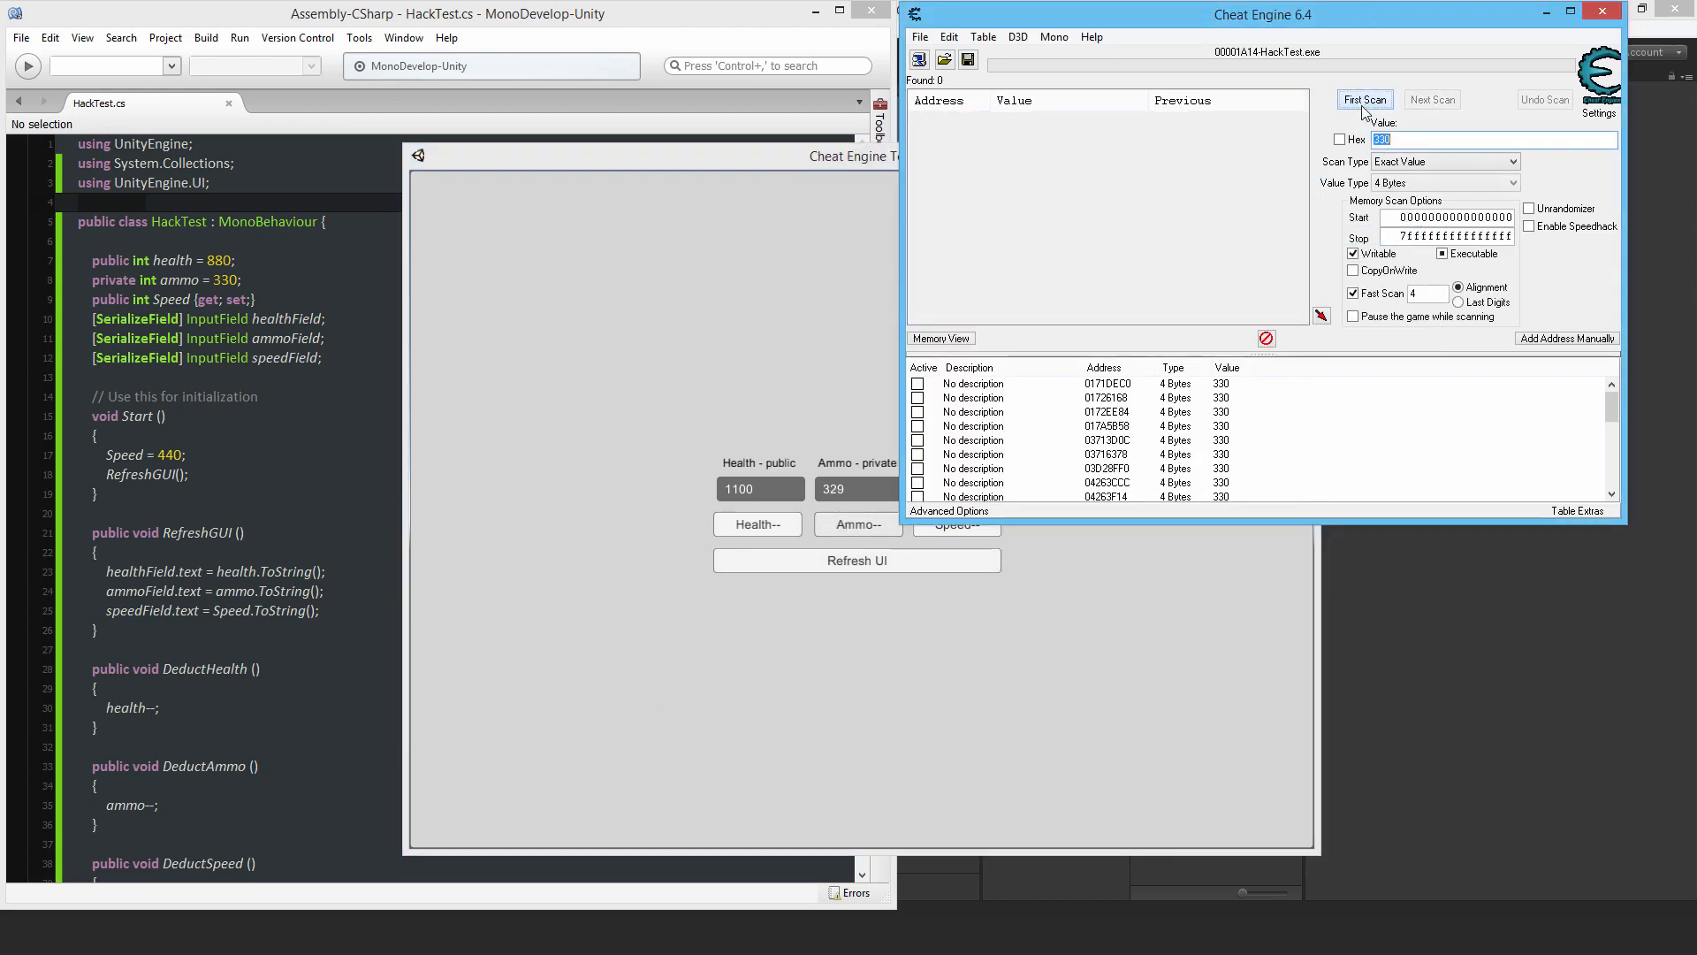
{"action": "left_click", "coordinate": [1364, 99]}
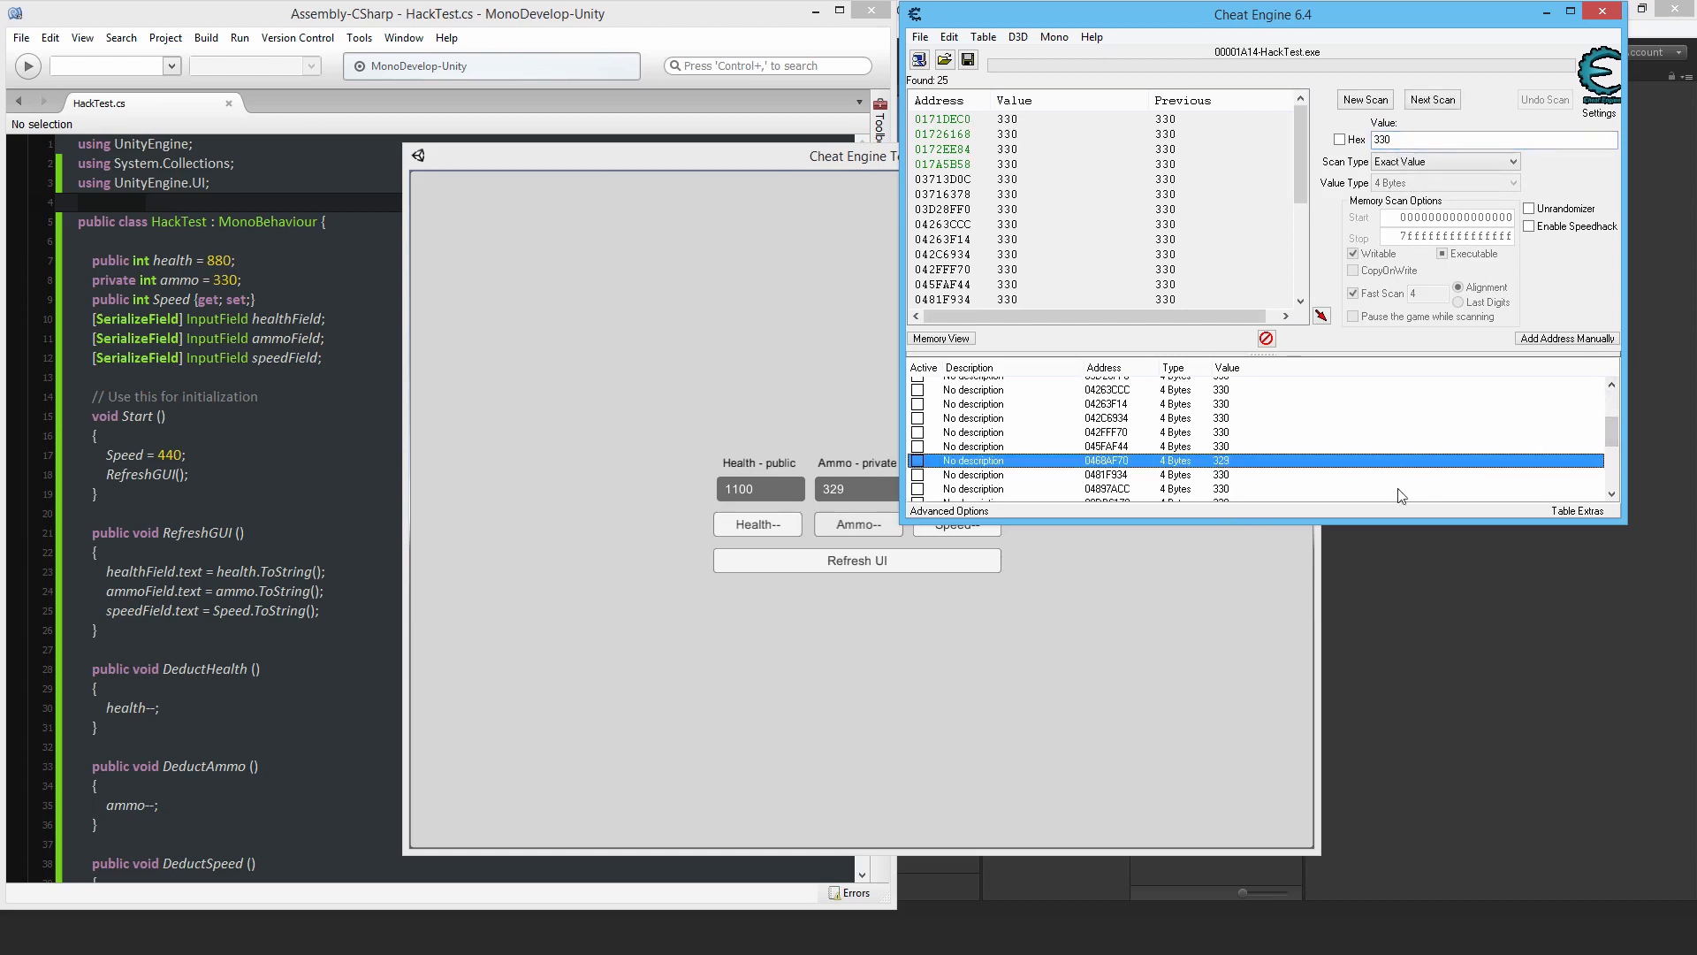
{"action": "scroll", "scroll_direction": "down", "scroll_amount": 3}
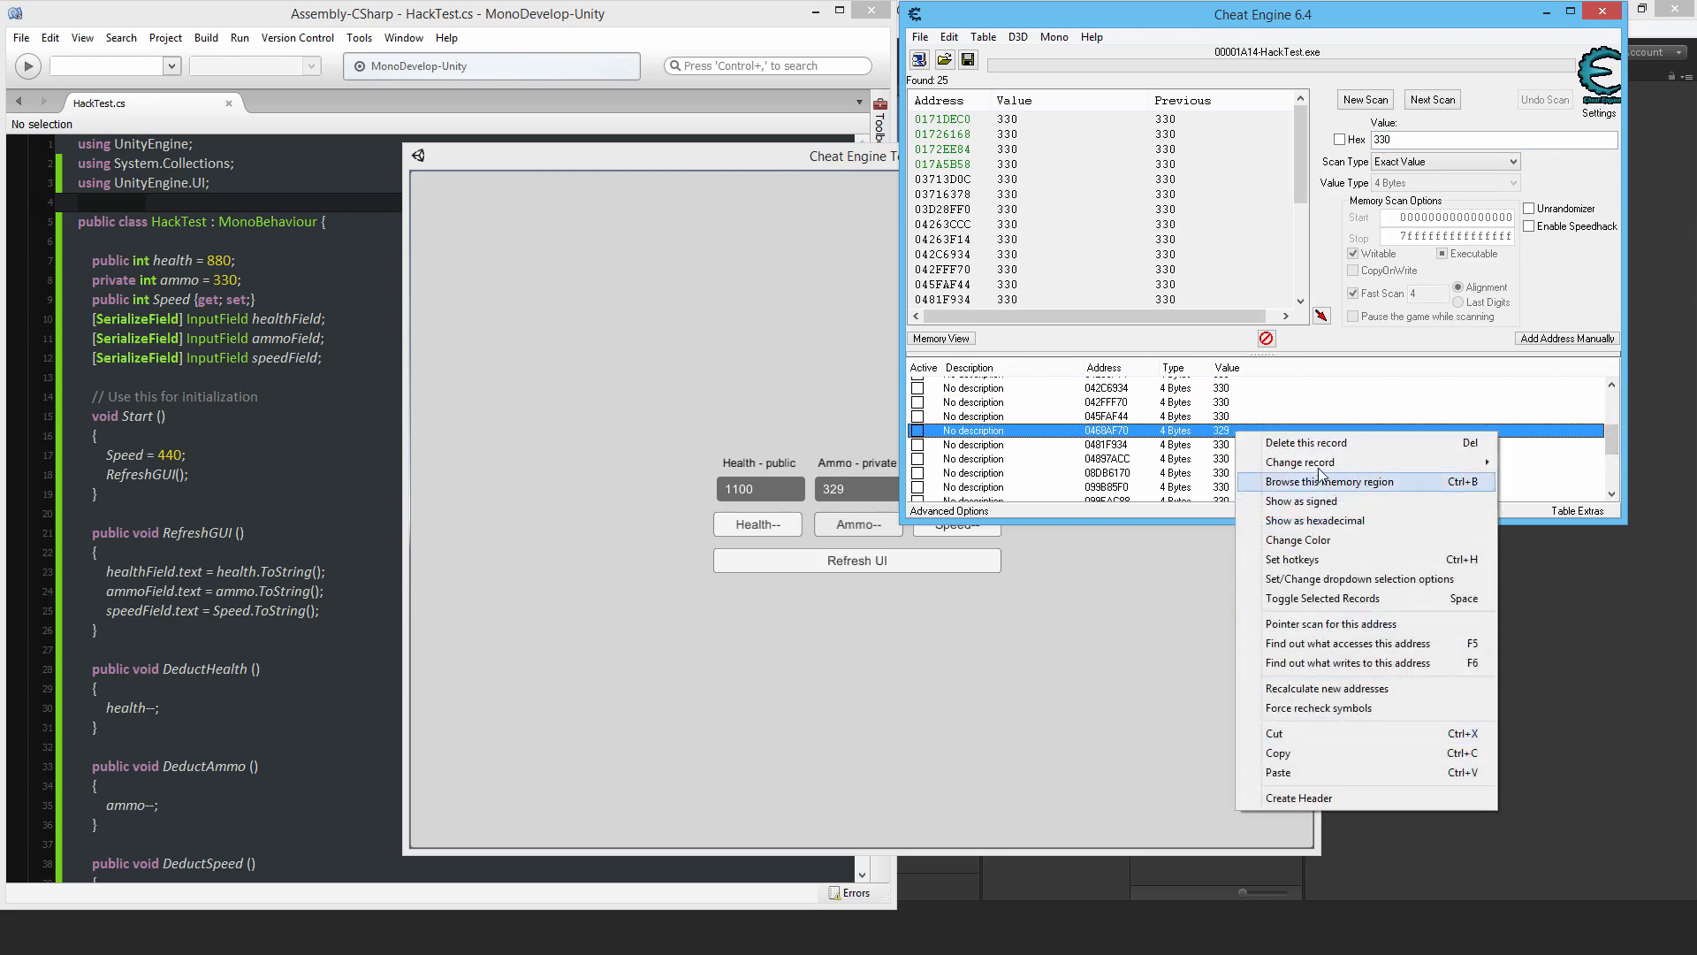
{"action": "left_click", "coordinate": [1135, 562]}
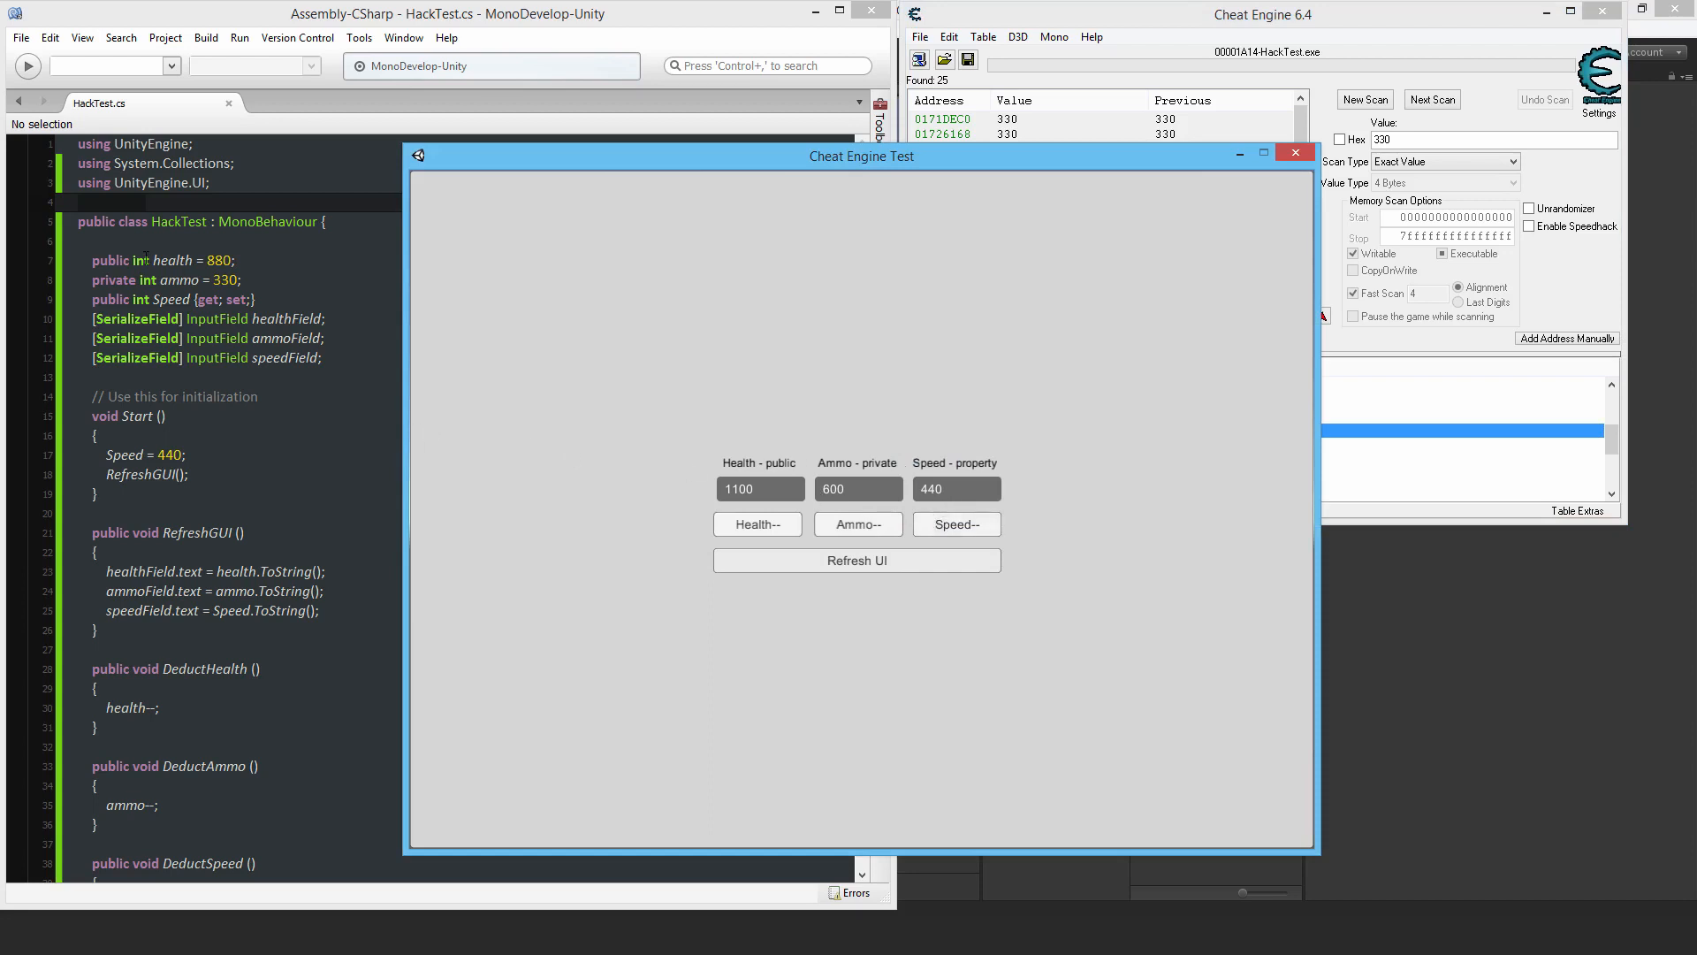
{"action": "mouse_move", "coordinate": [894, 456]}
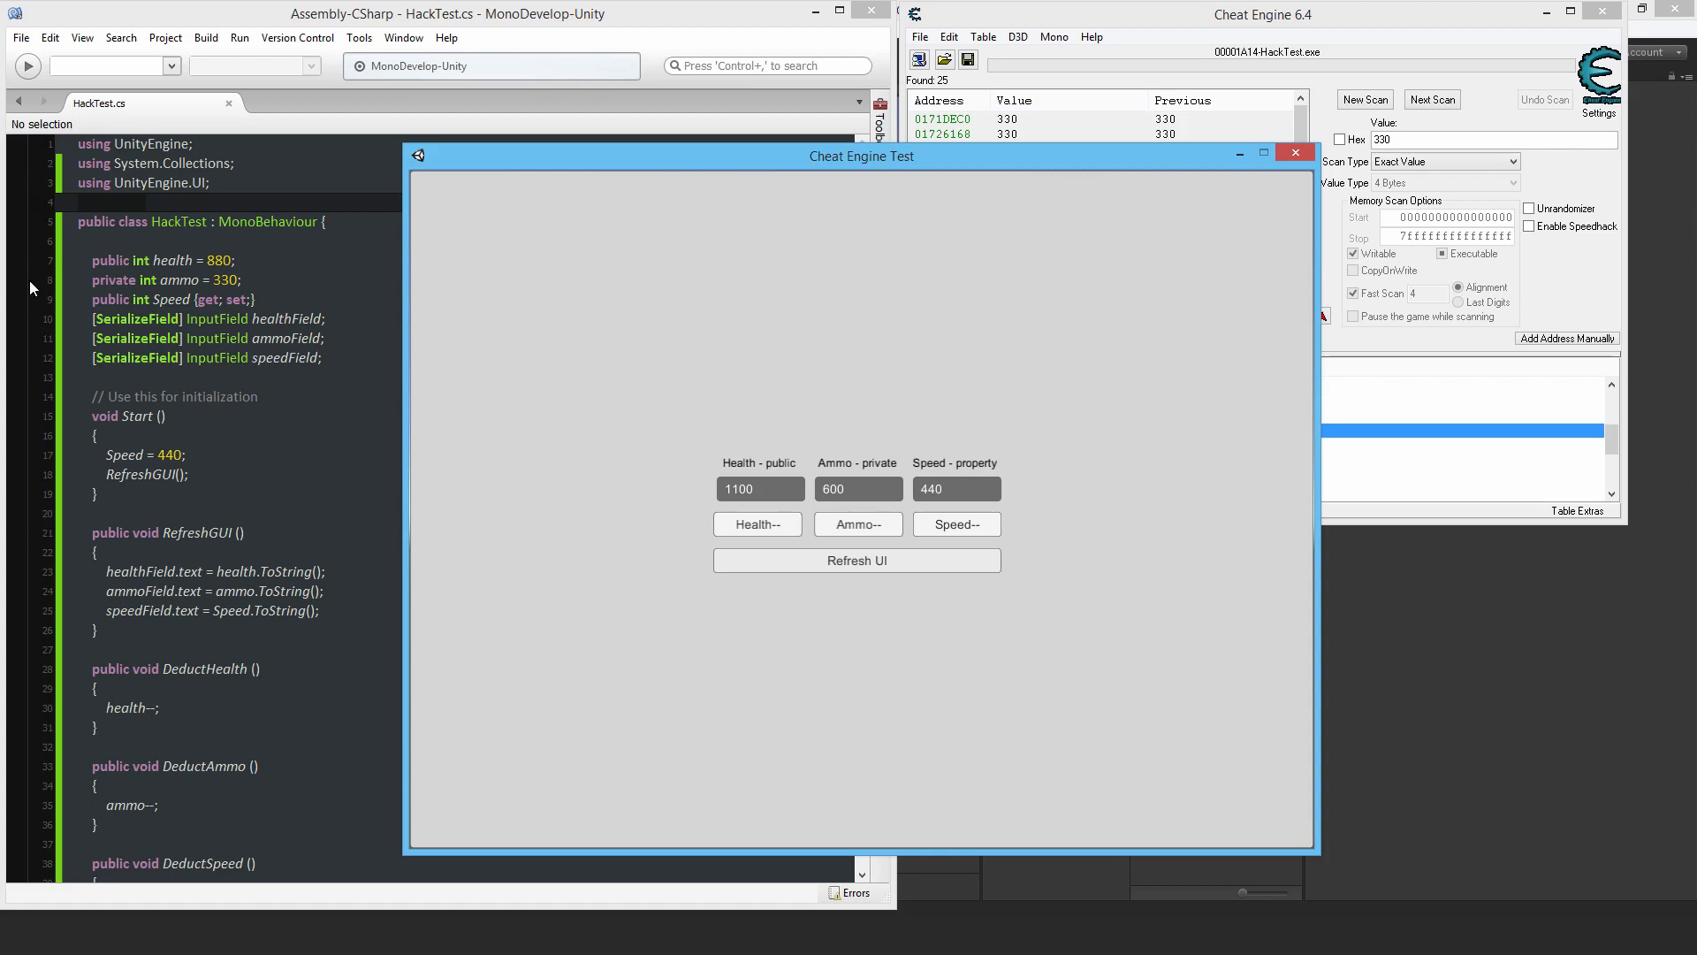
{"action": "mouse_move", "coordinate": [886, 592]}
{"action": "type", "text": "440"}
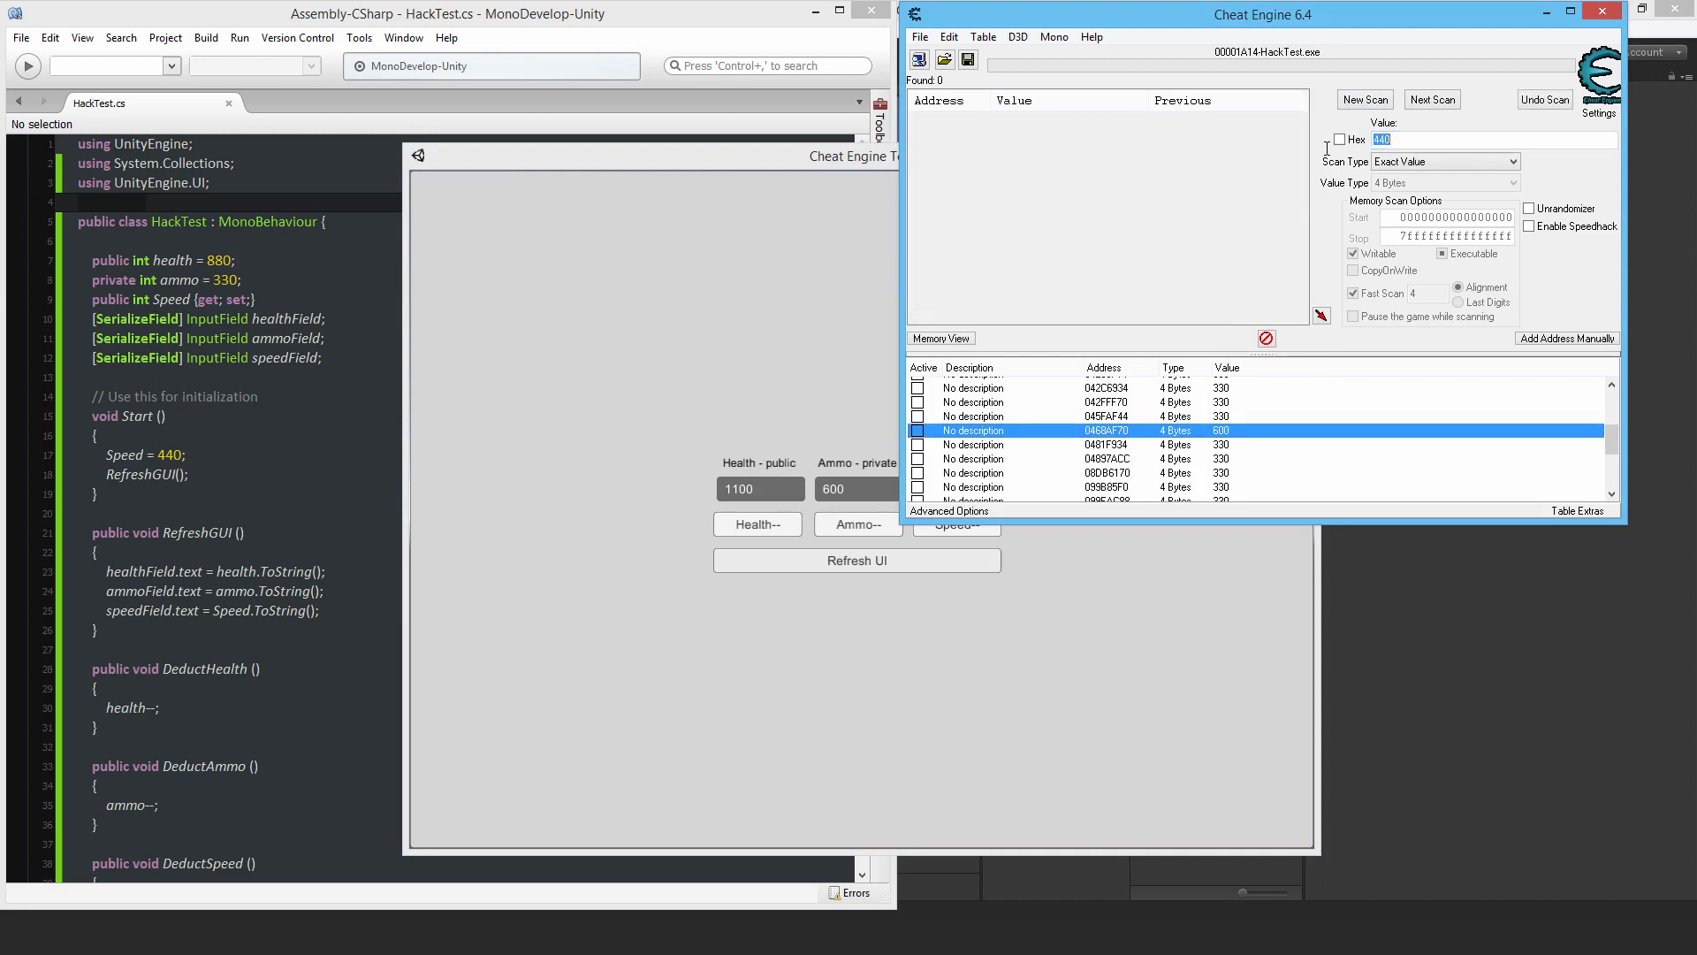
Scan for speed 440, clear the address table, and add all found addresses
{"action": "left_click", "coordinate": [1365, 99]}
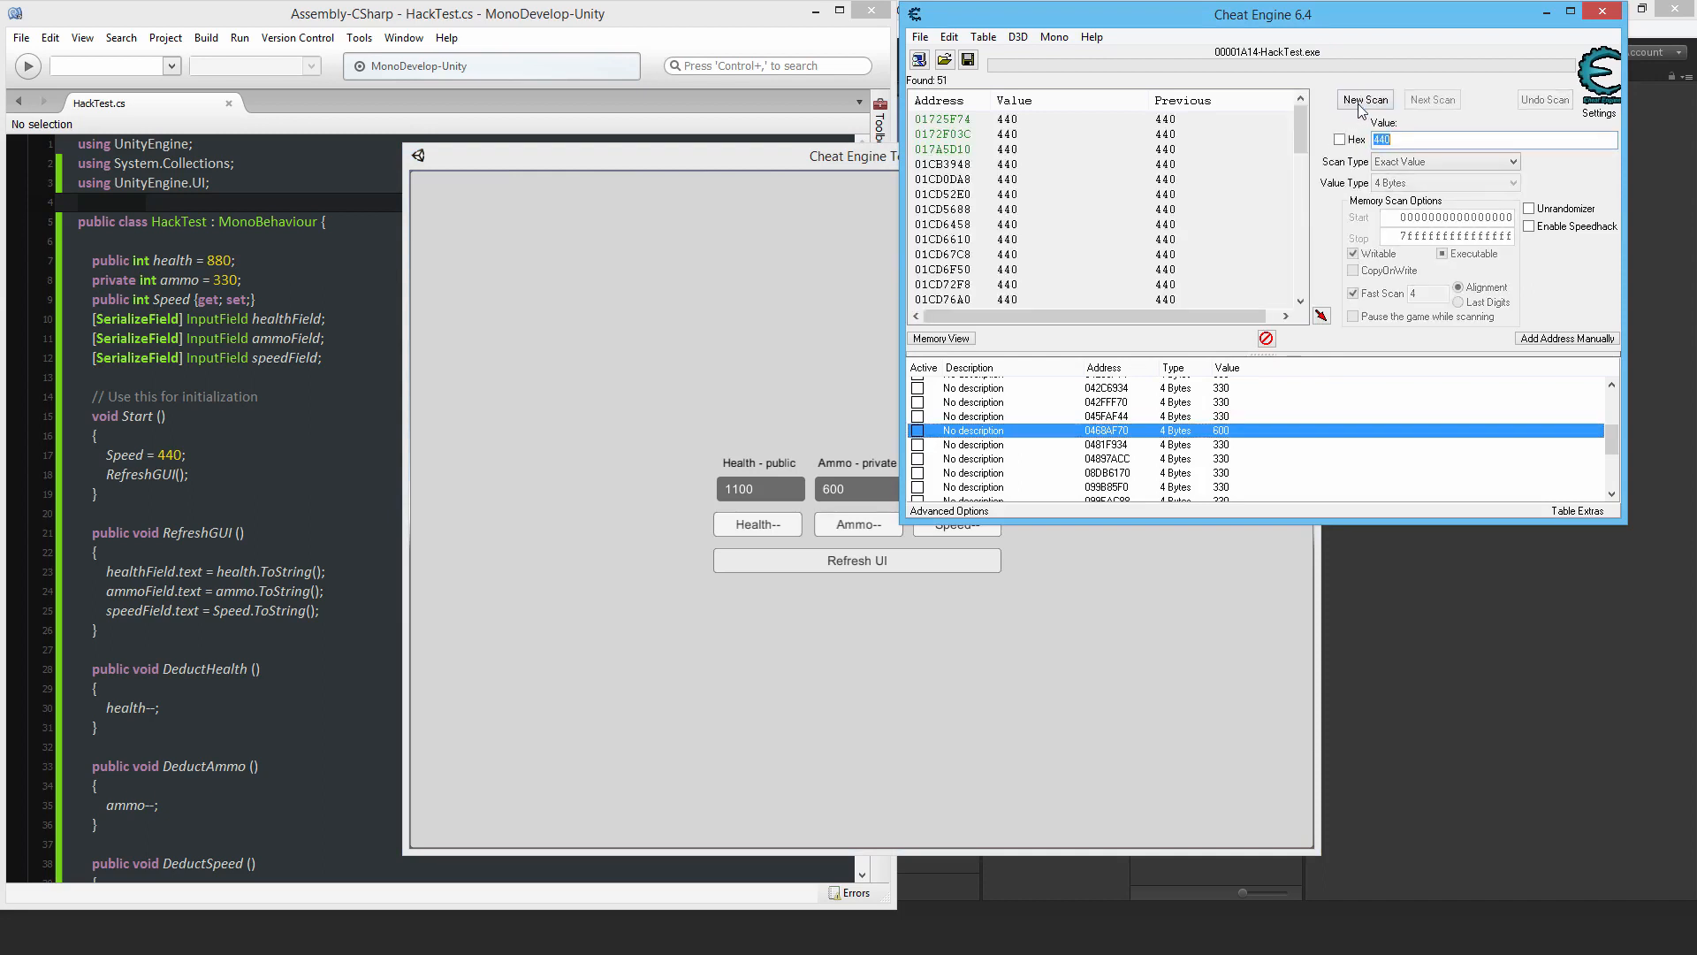
{"action": "mouse_move", "coordinate": [1295, 140]}
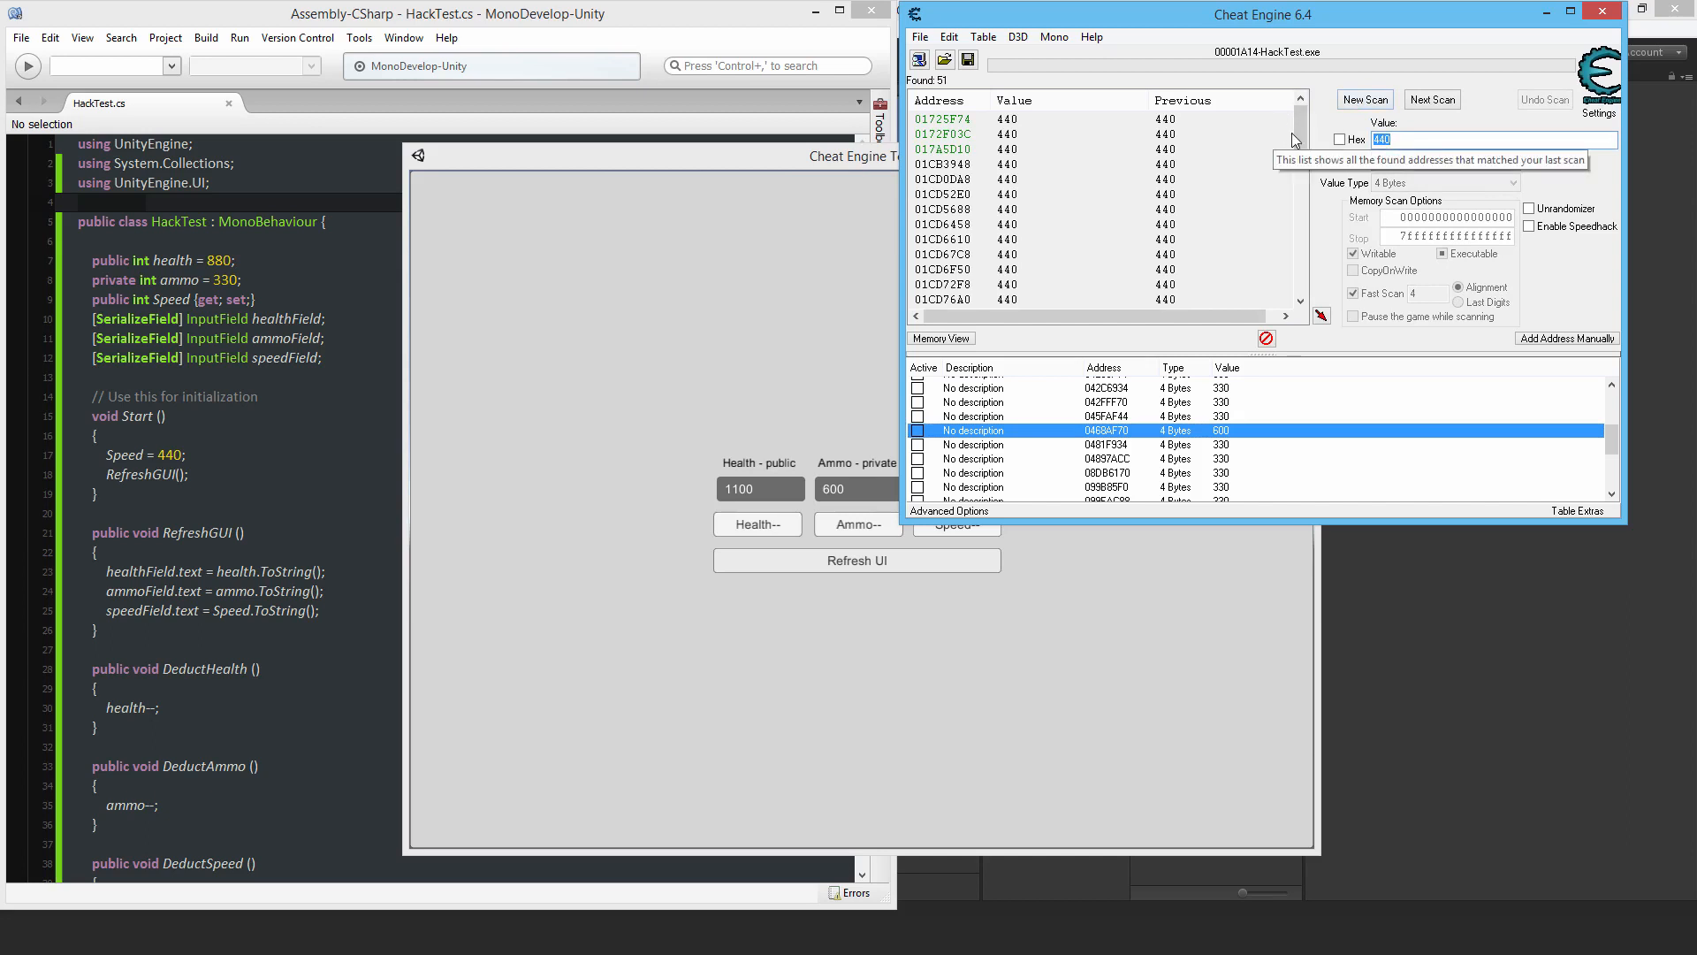
{"action": "left_click", "coordinate": [920, 37]}
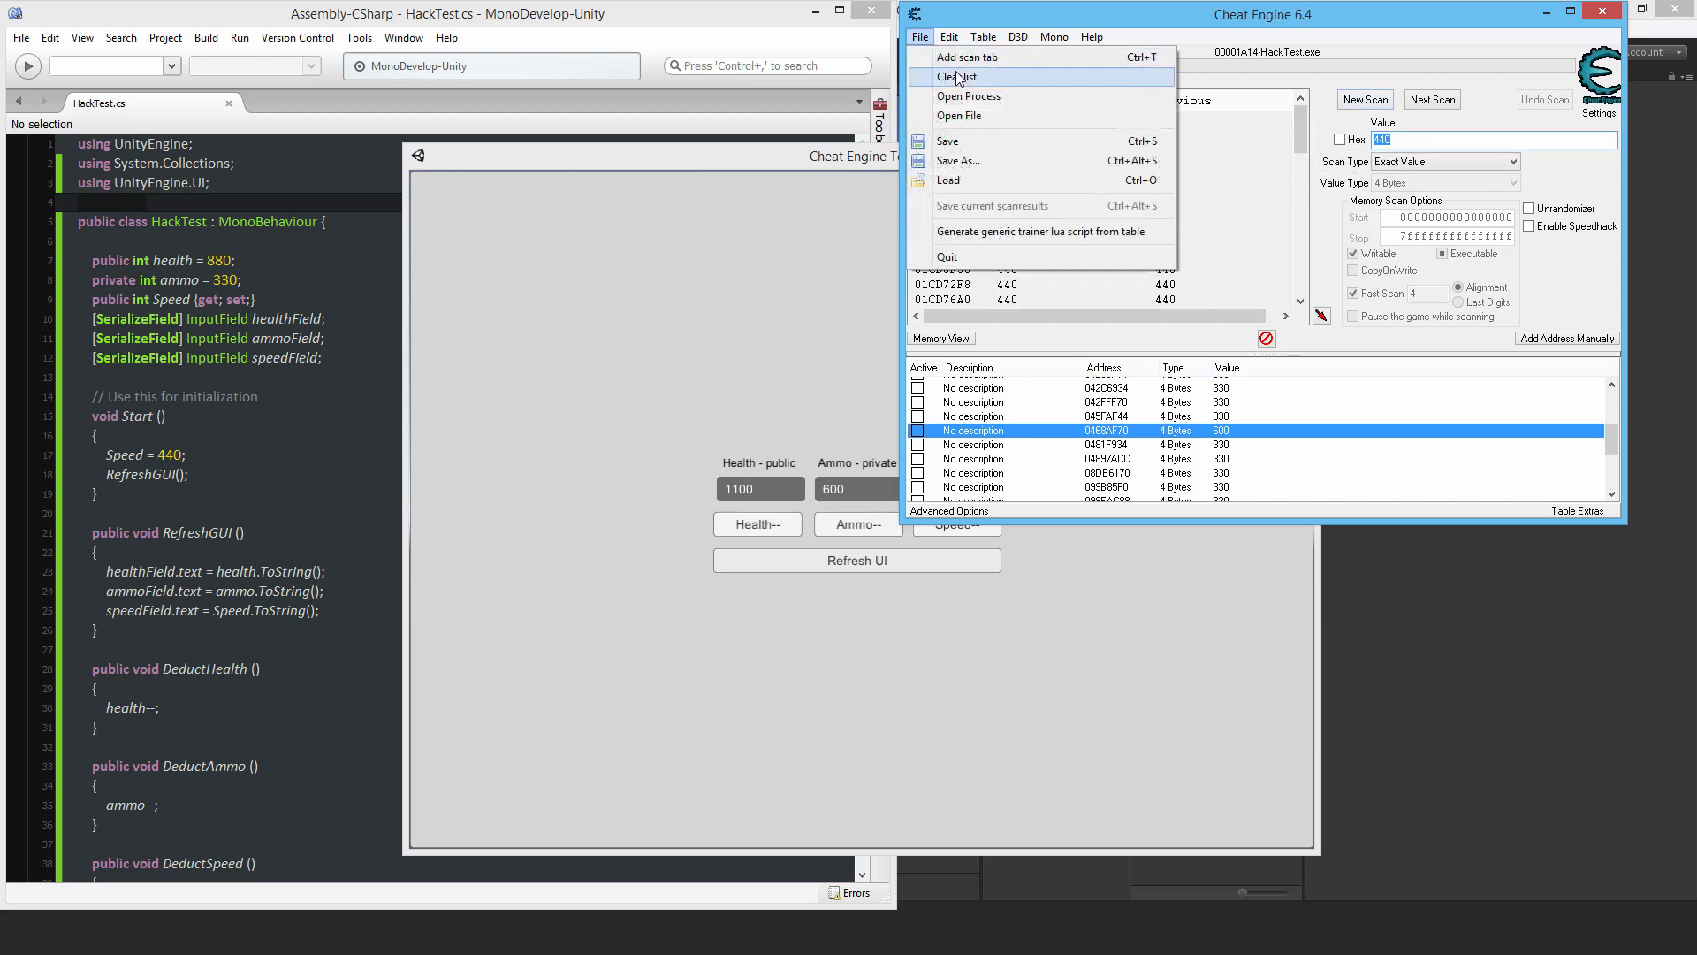
{"action": "left_click", "coordinate": [956, 77]}
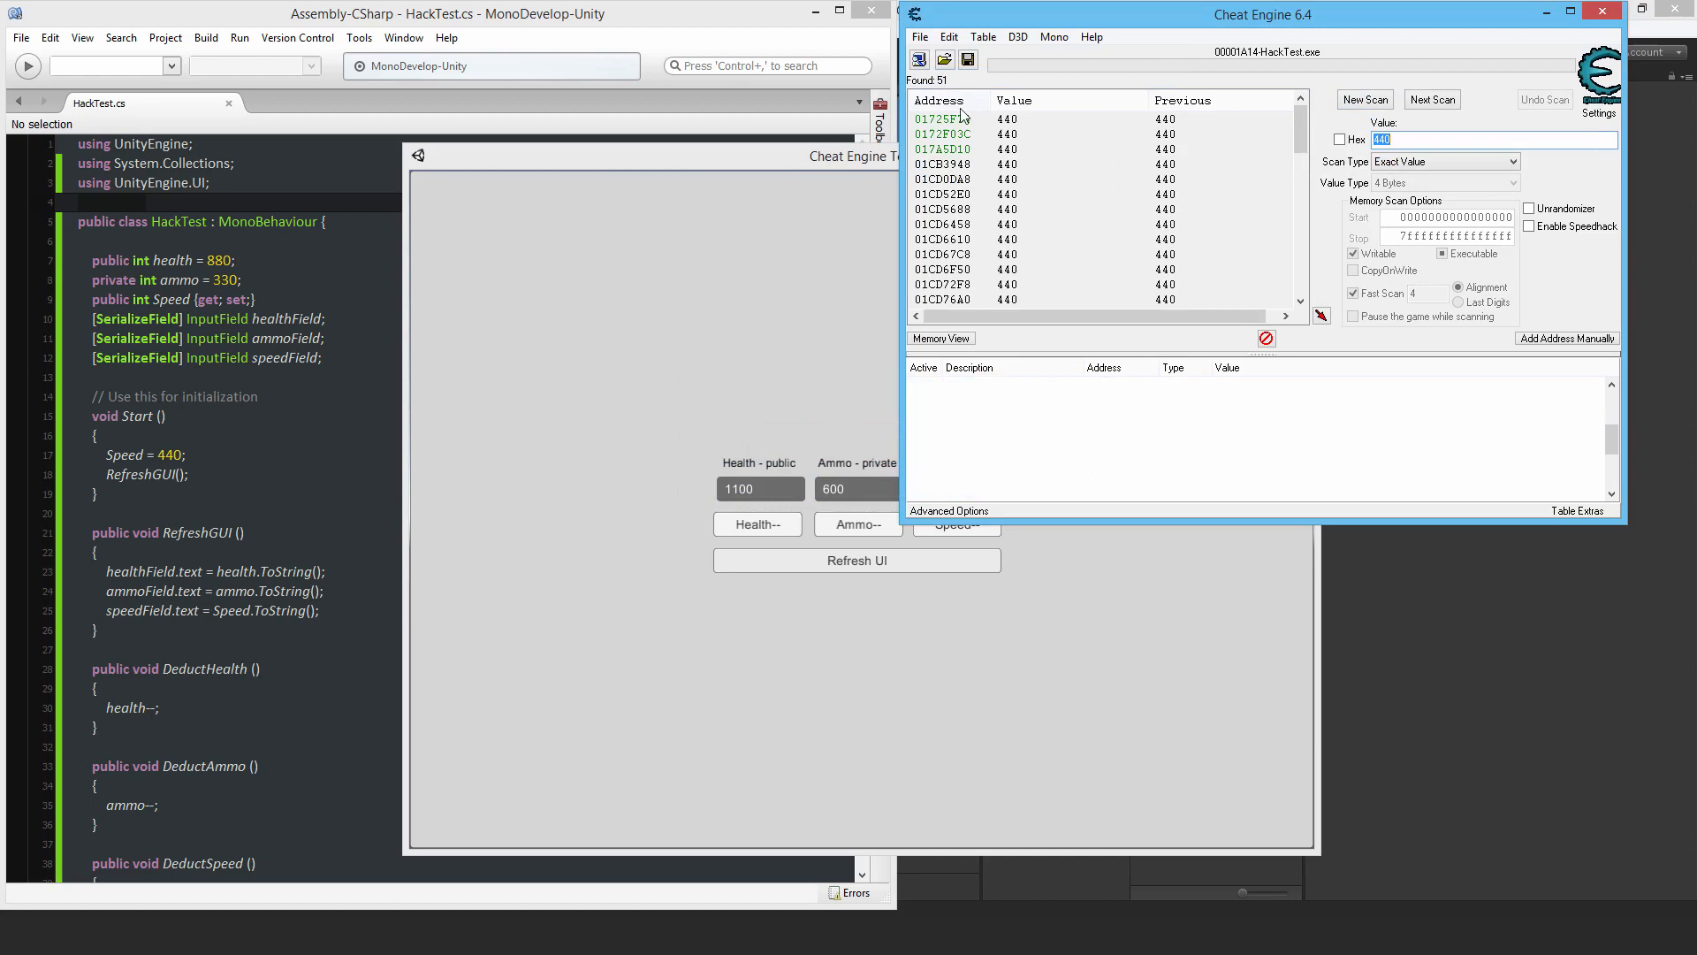
{"action": "scroll", "scroll_direction": "down", "scroll_amount": 3}
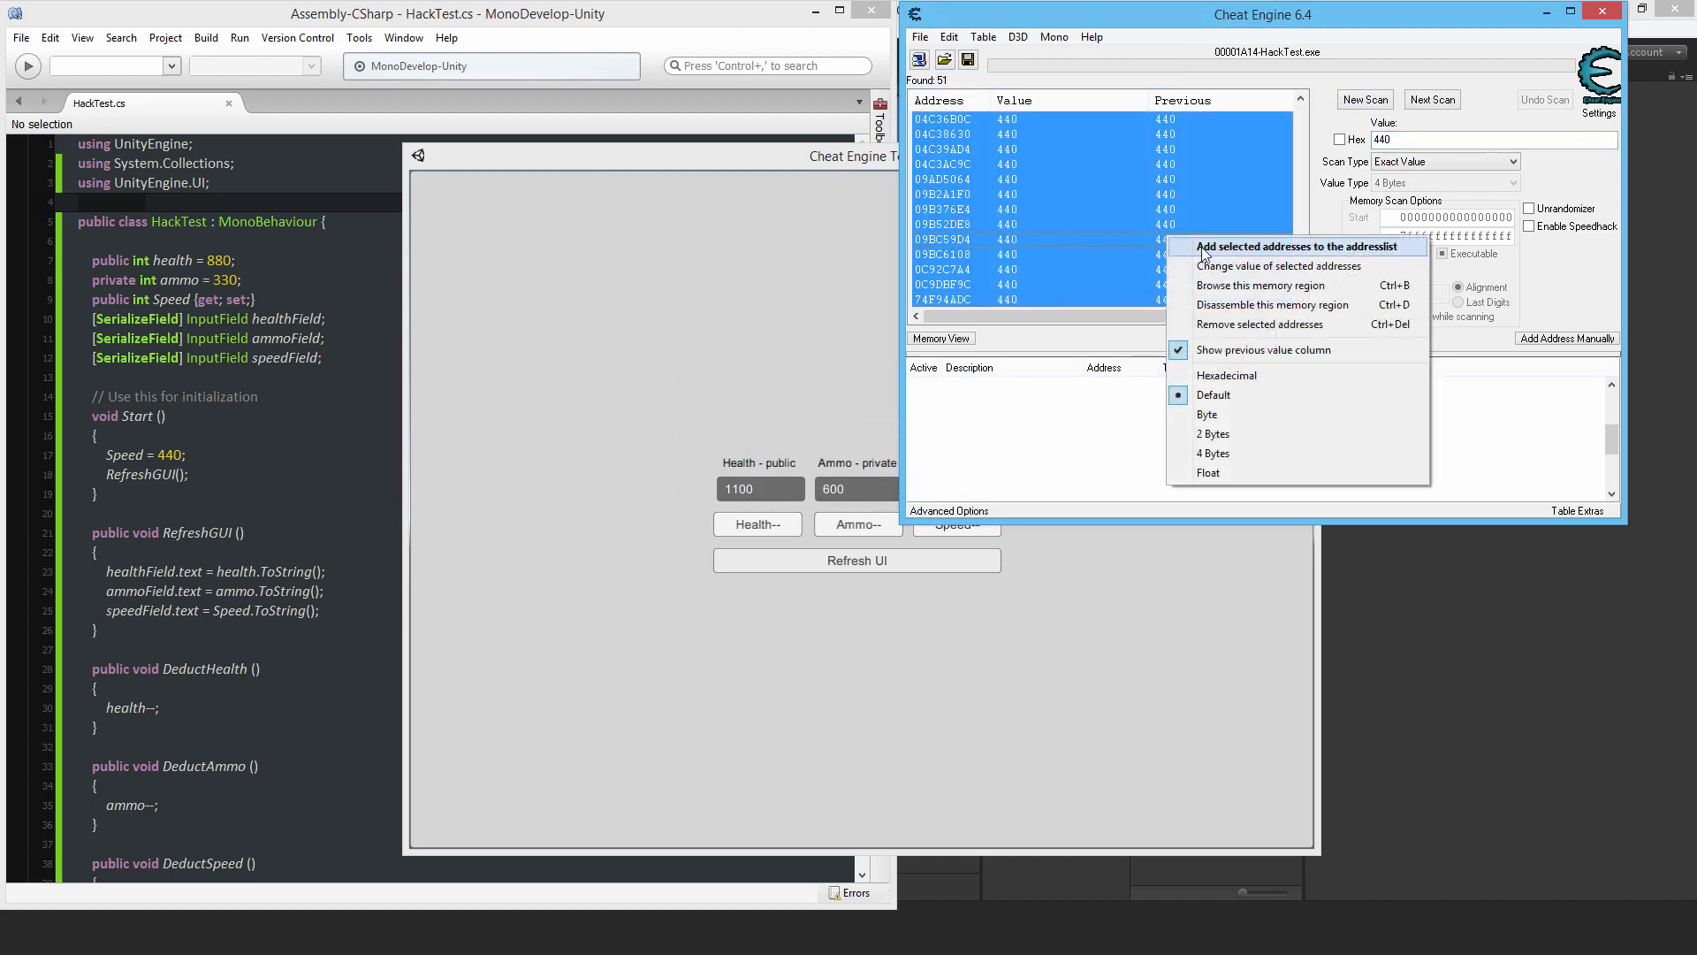
{"action": "left_click", "coordinate": [1269, 245]}
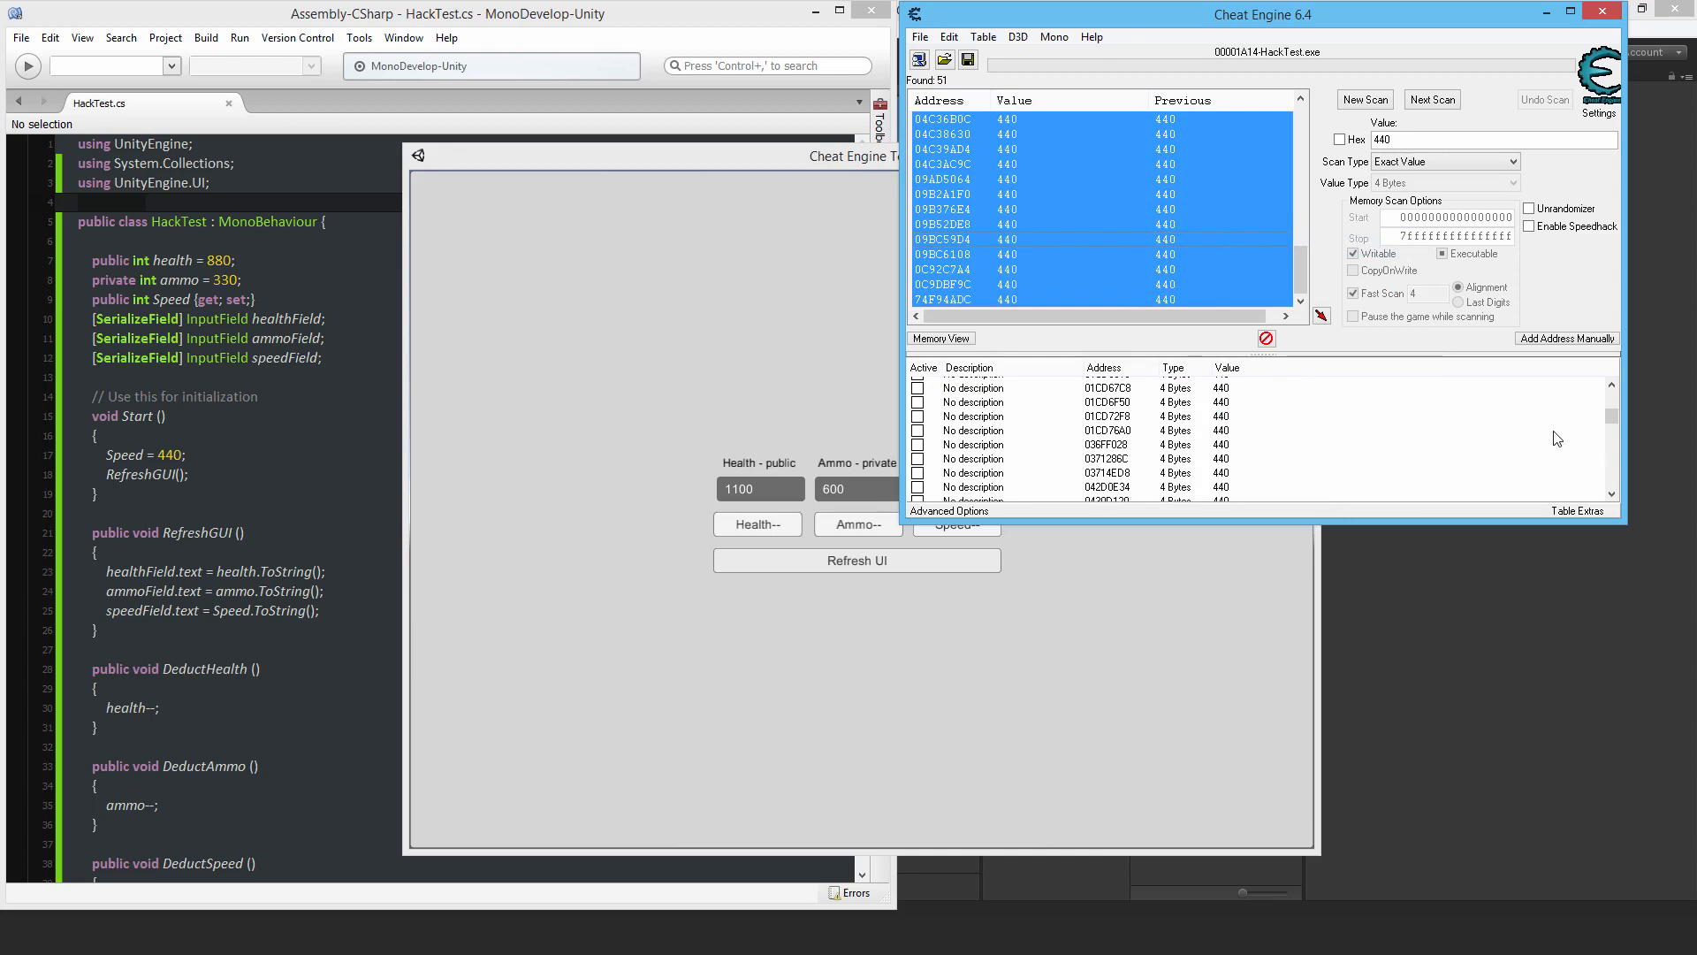
Lower speed to 439, rescan for 440, and start editing the 439 address
{"action": "left_click", "coordinate": [862, 156]}
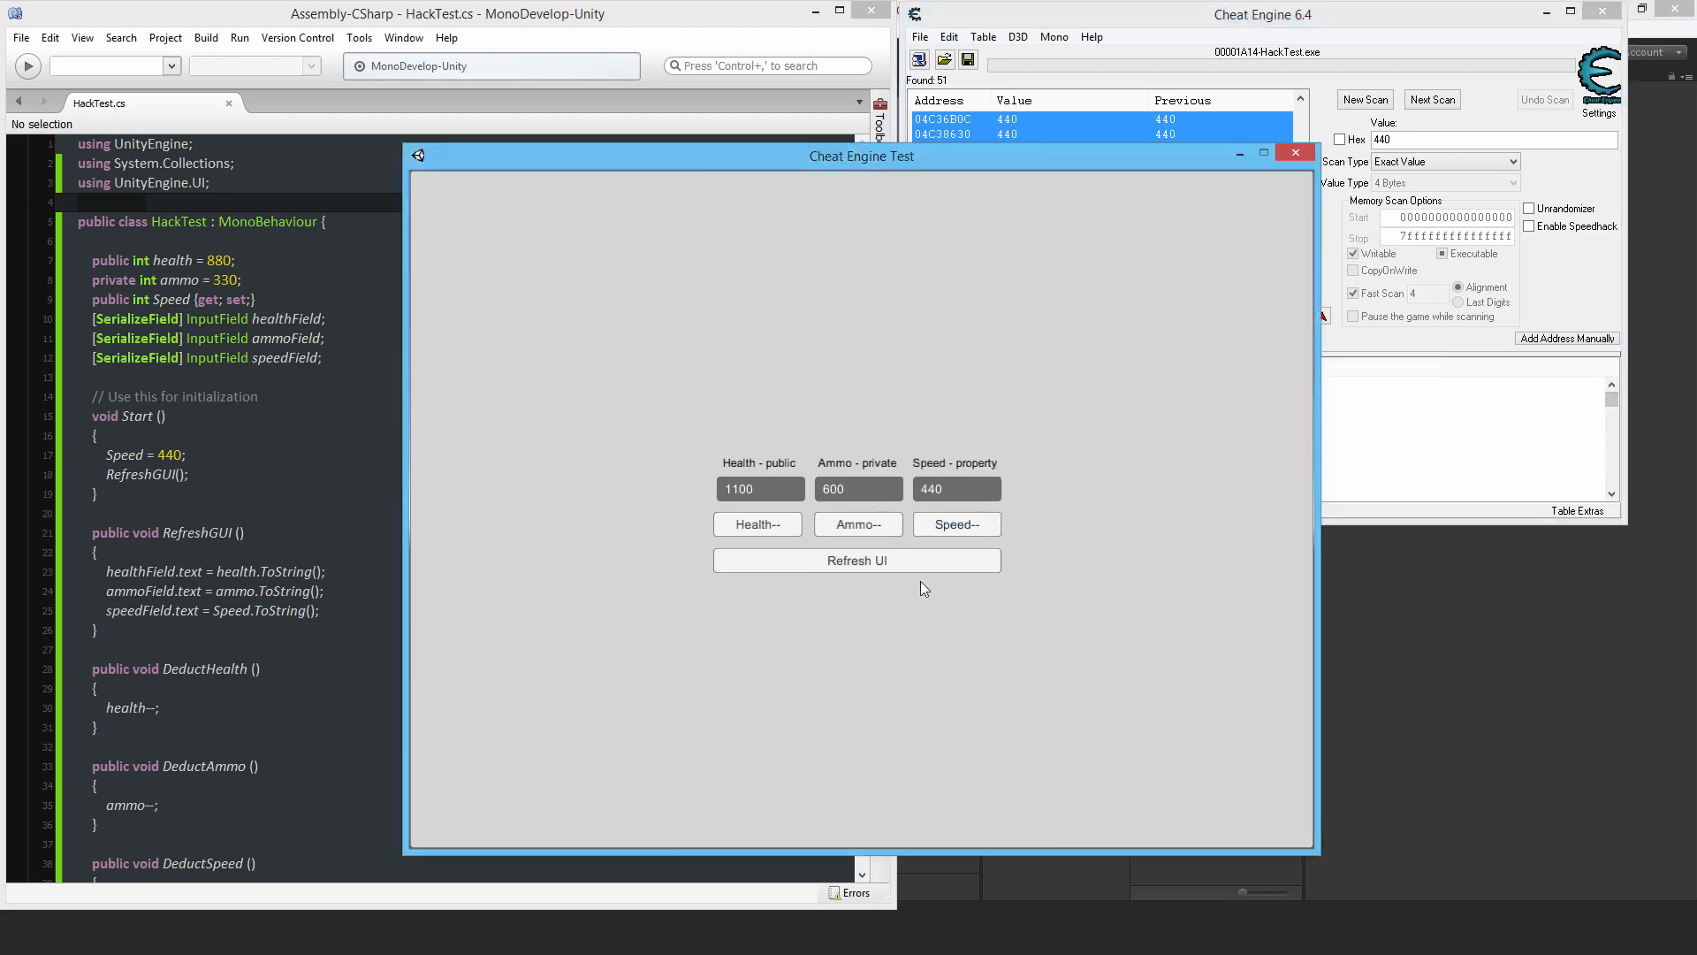
{"action": "left_click", "coordinate": [956, 525]}
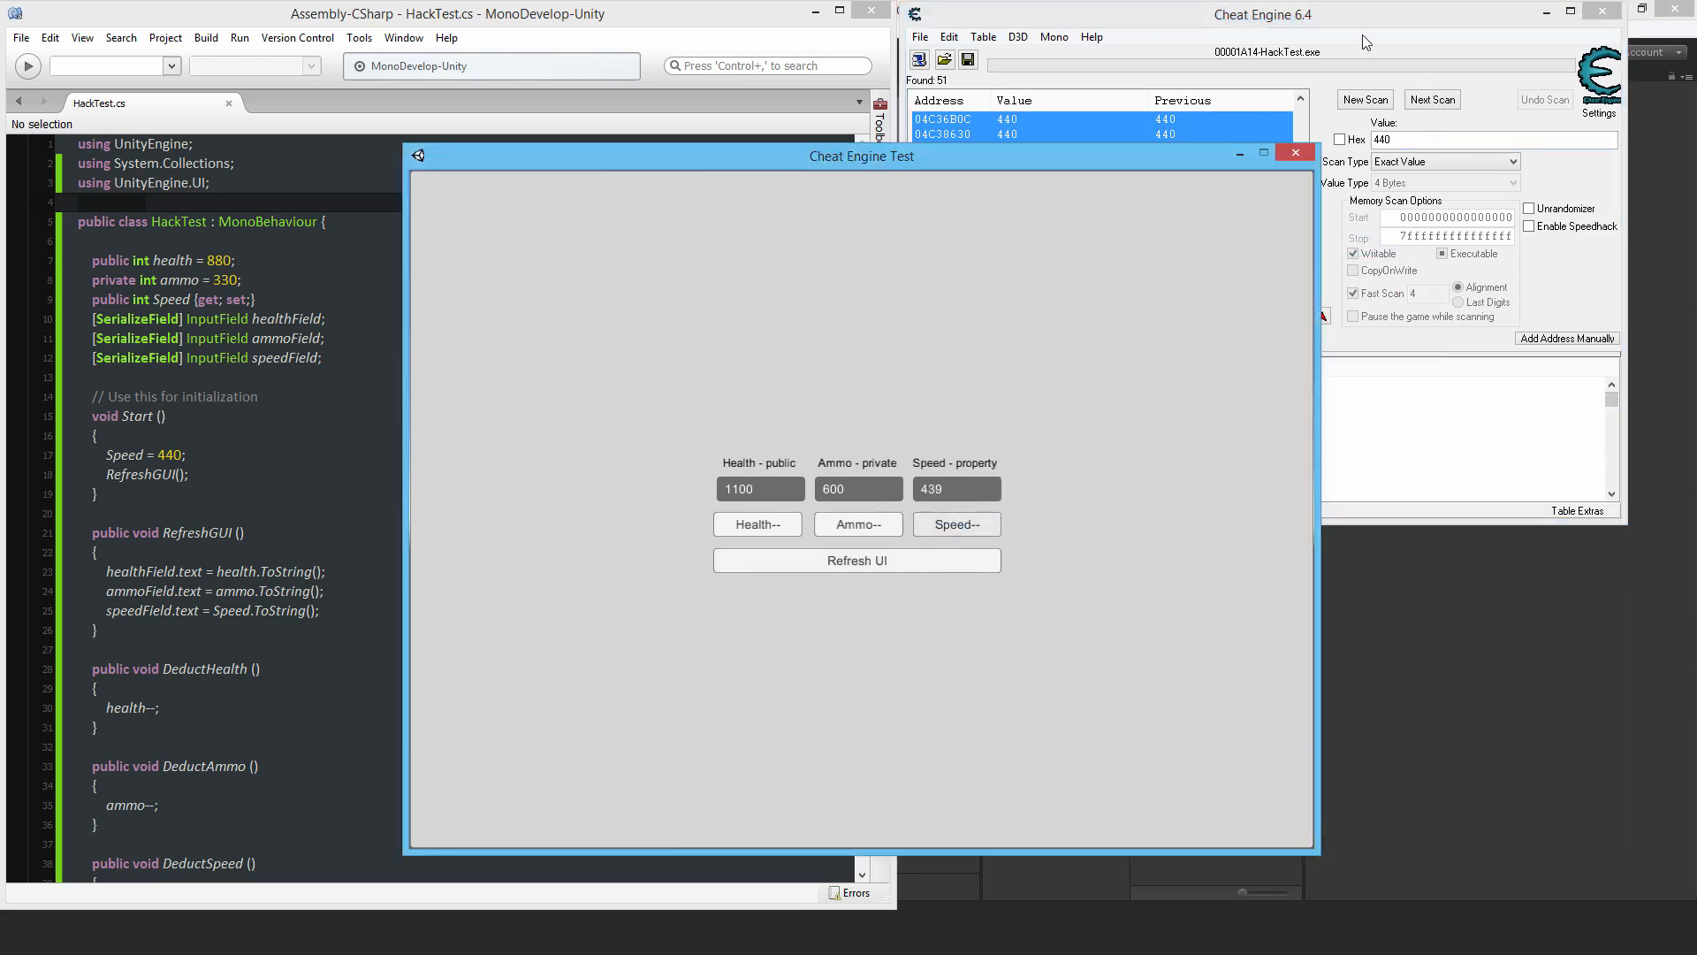
{"action": "left_click", "coordinate": [1365, 99]}
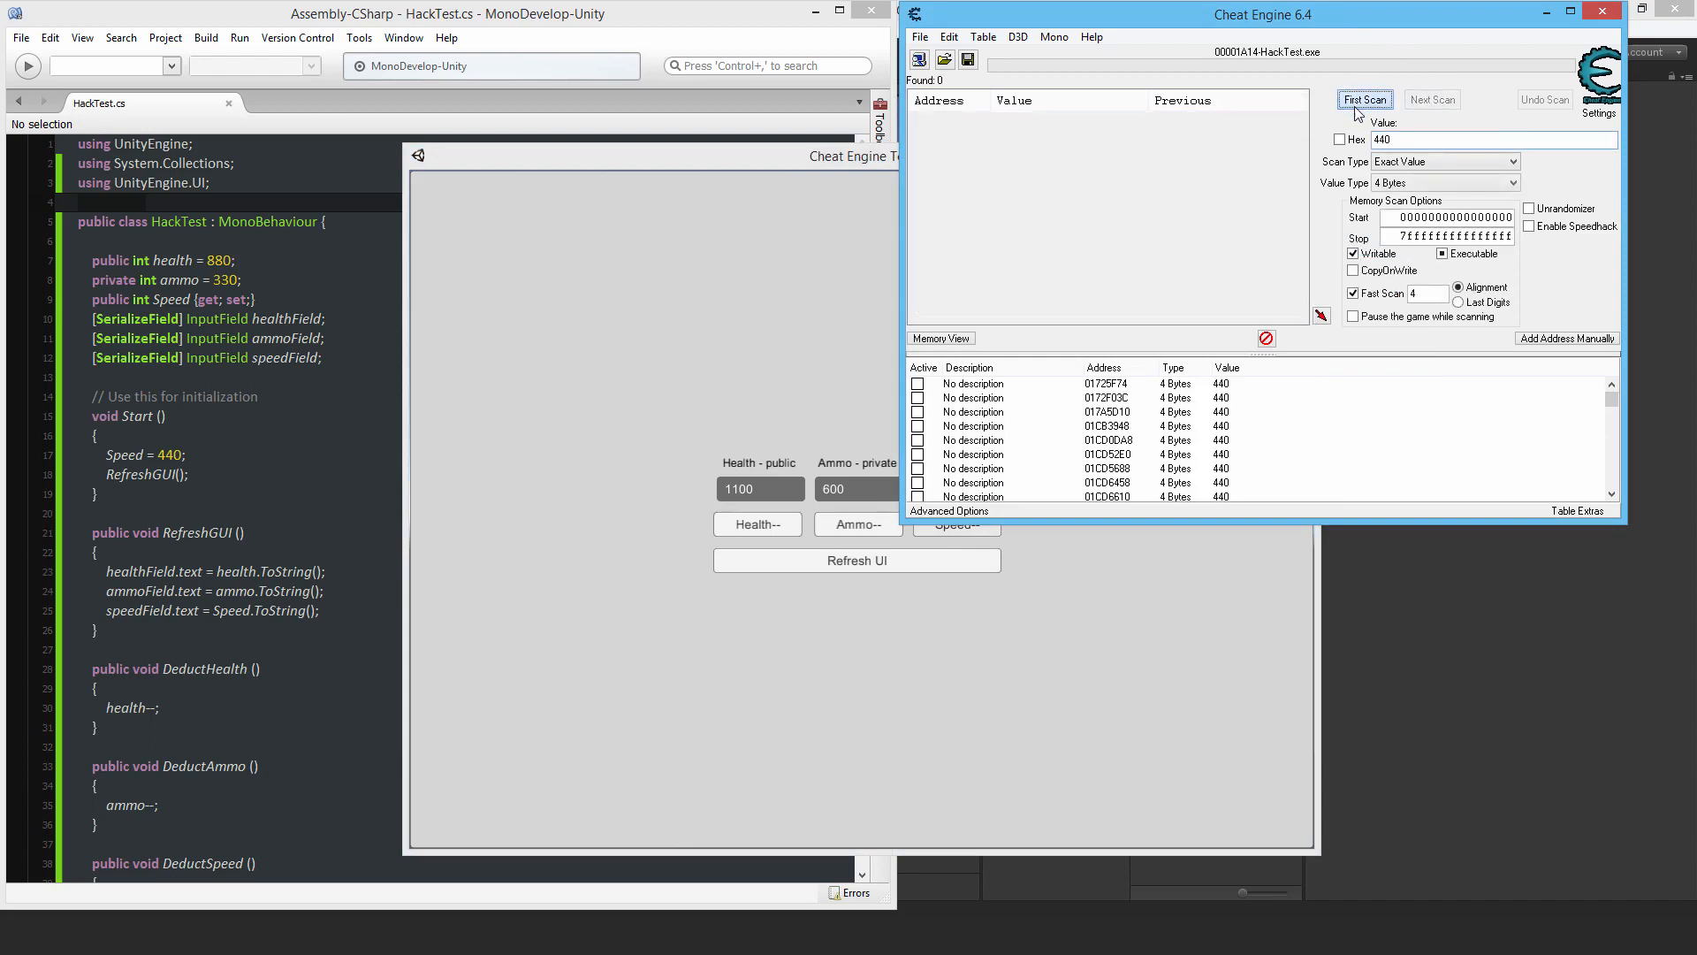
{"action": "left_click", "coordinate": [1365, 99]}
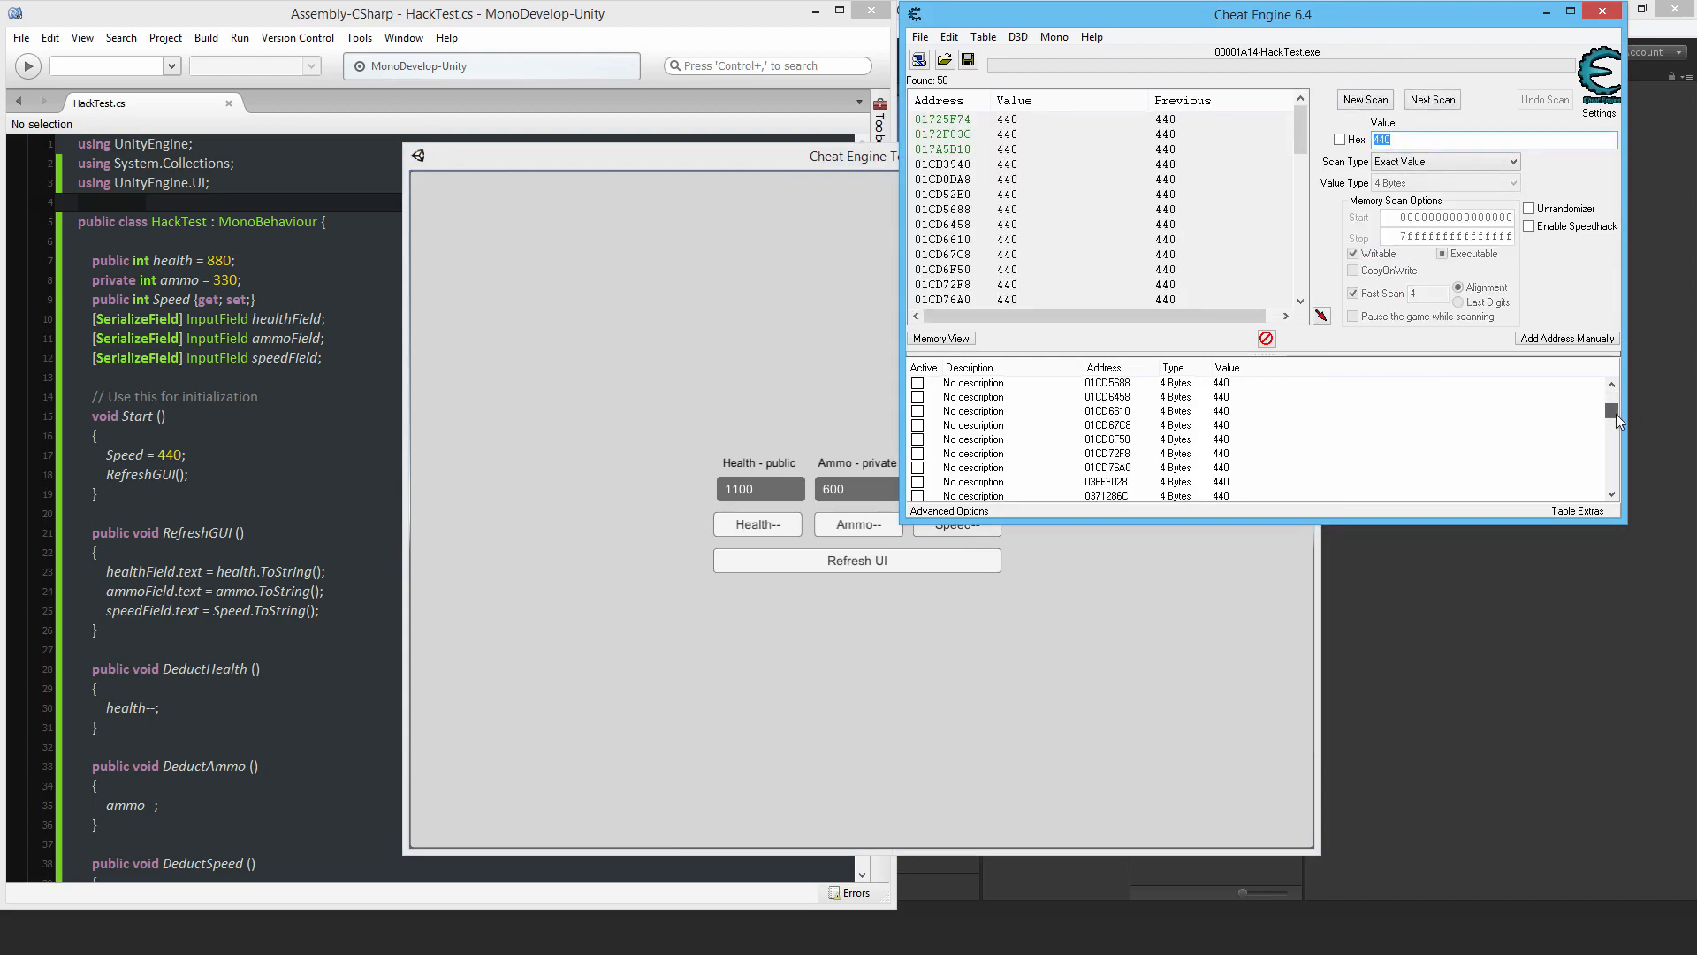
{"action": "scroll", "scroll_direction": "down", "scroll_amount": 3}
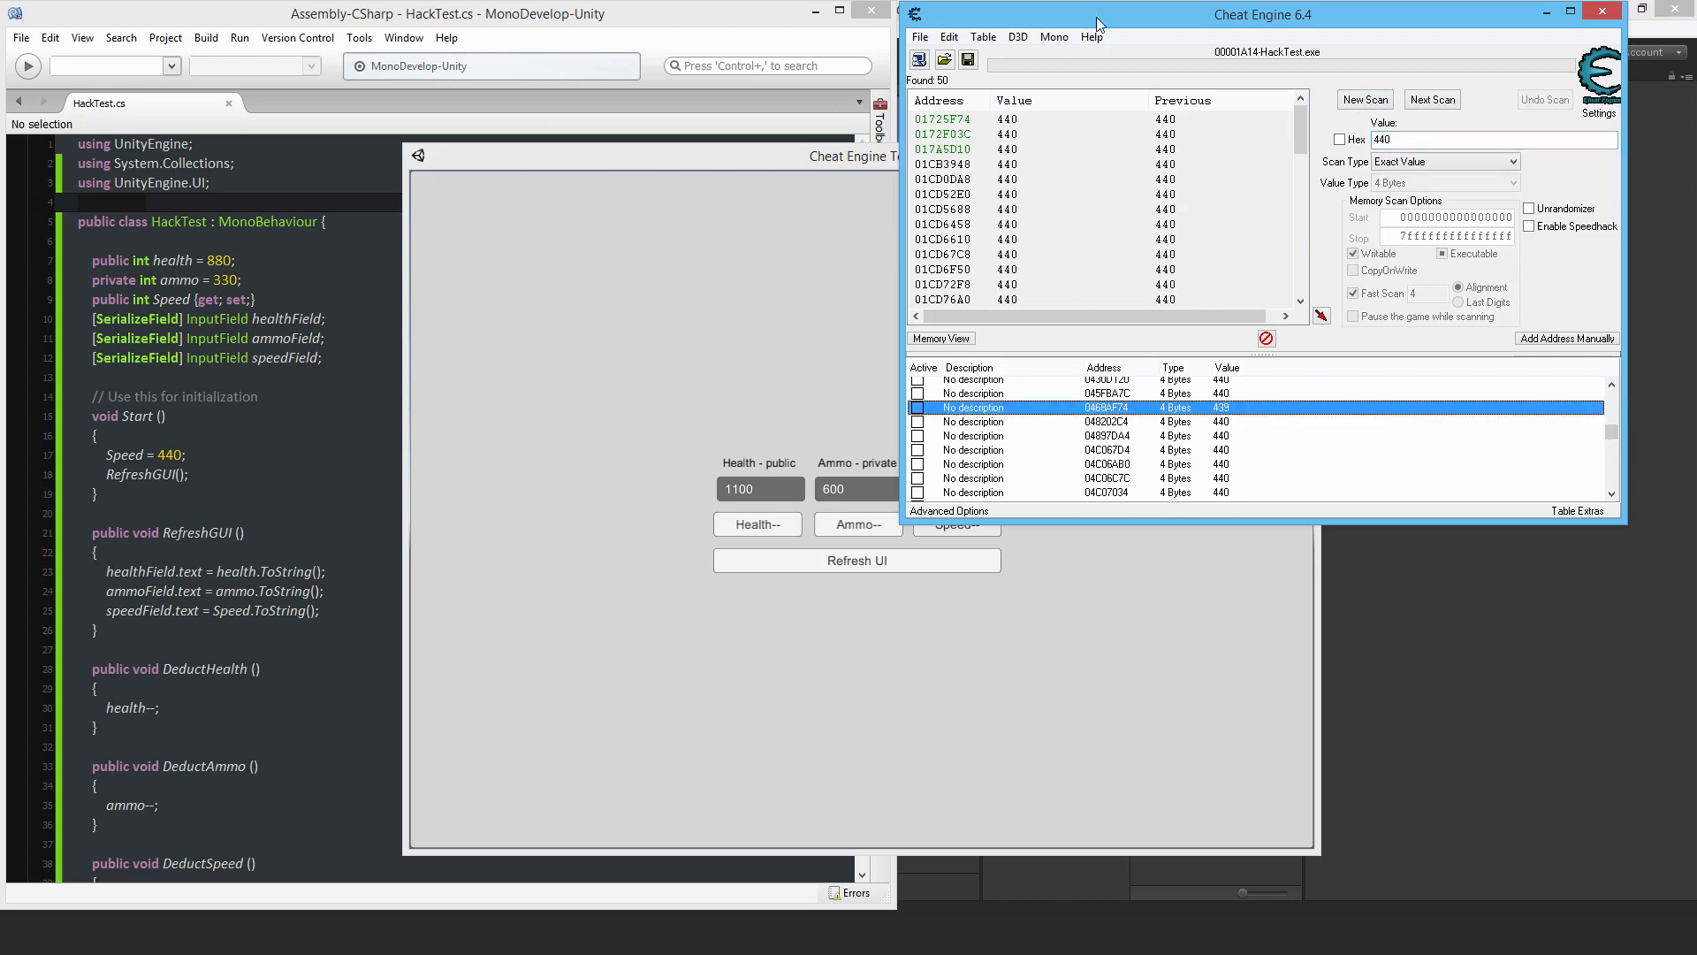
{"action": "left_click_drag", "start_coordinate": [1095, 21], "coordinate": [1017, 59]}
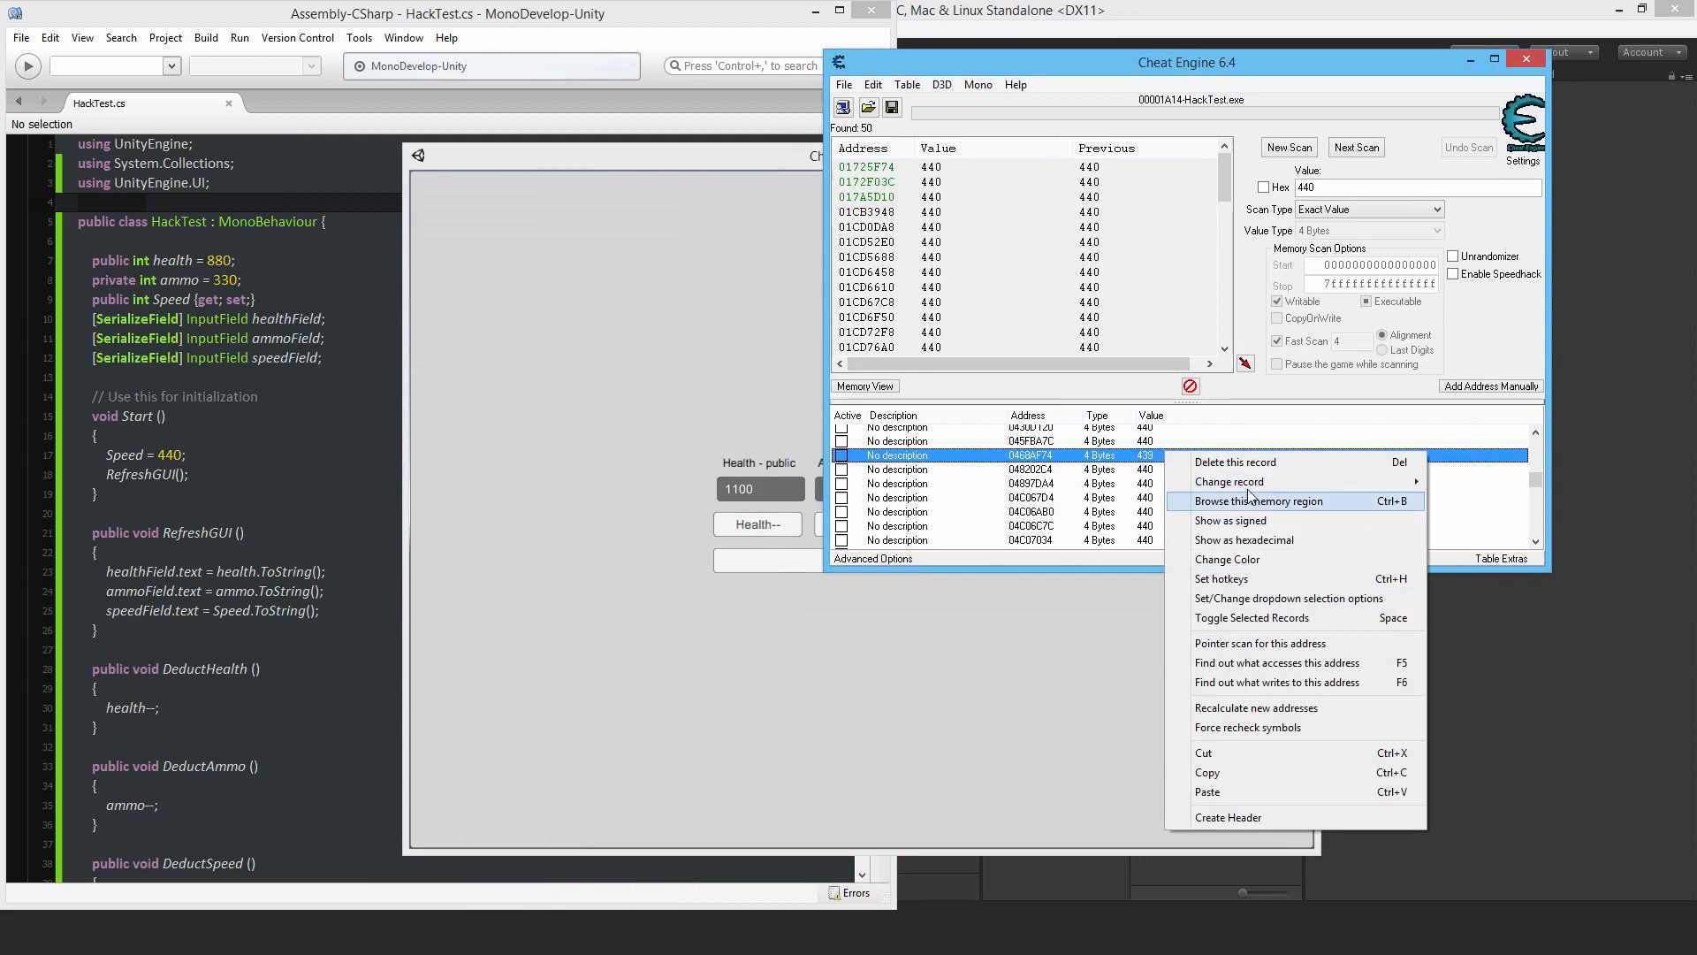
{"action": "left_click", "coordinate": [1176, 541]}
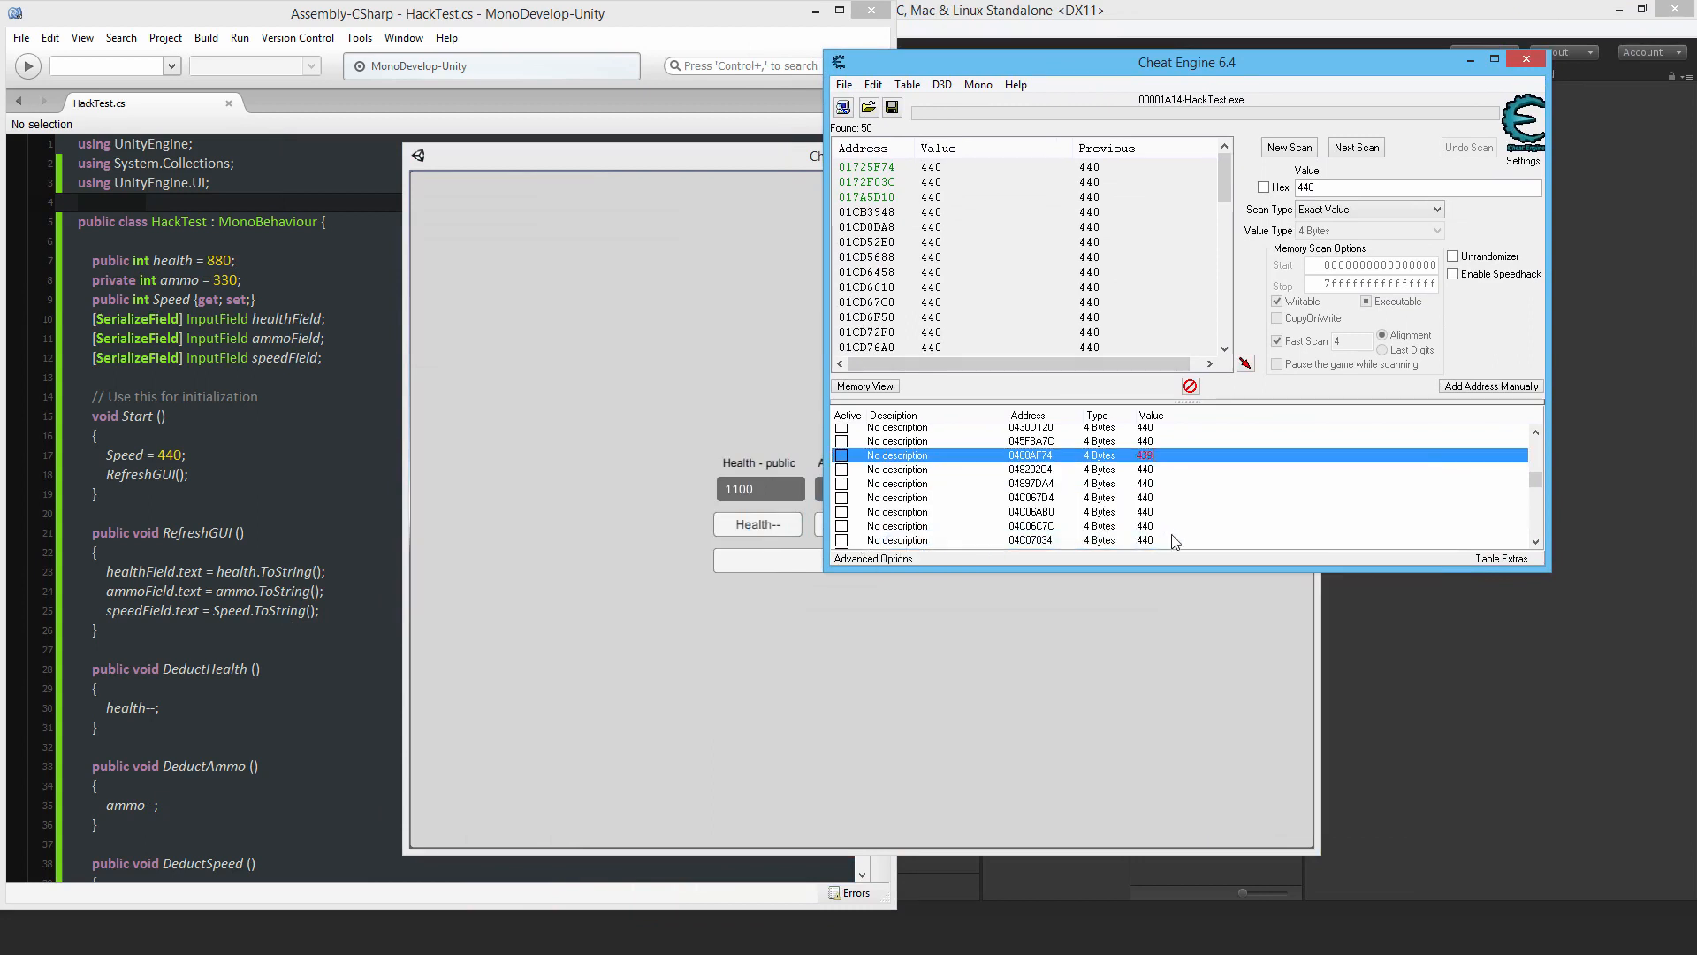